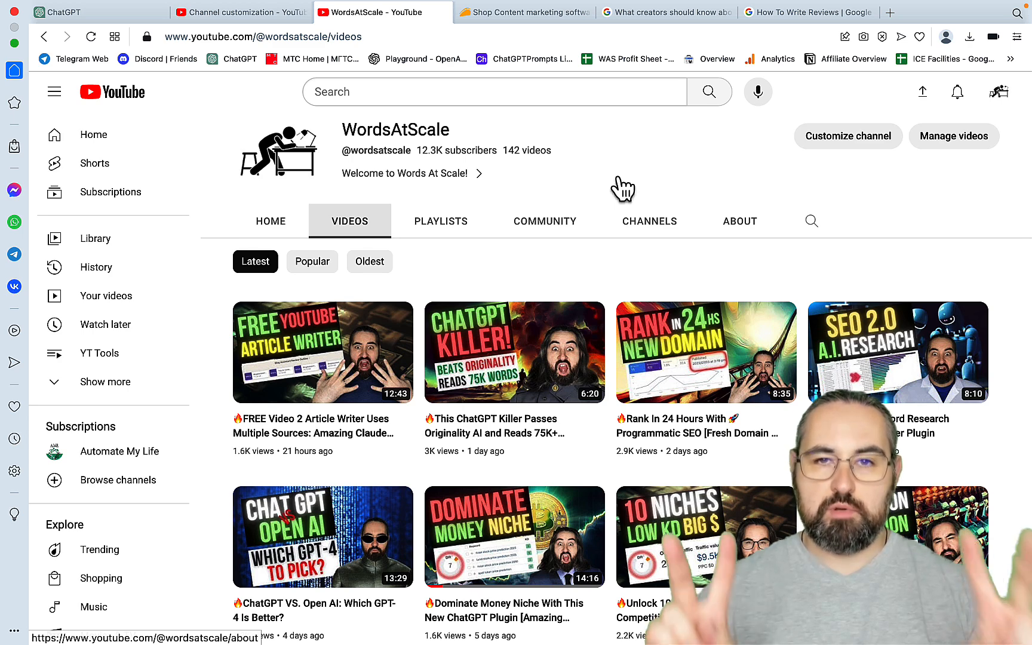
# - Browse the WordsAtScale video list, then switch to the AppSumo content marketing listing
pyautogui.scroll(-3)
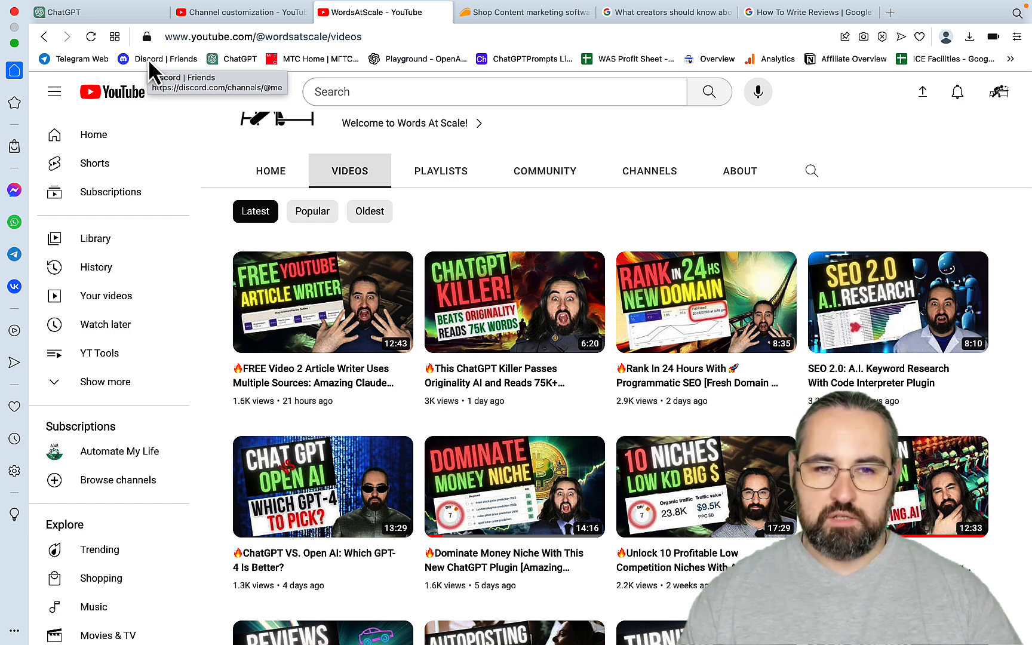
pyautogui.click(524, 12)
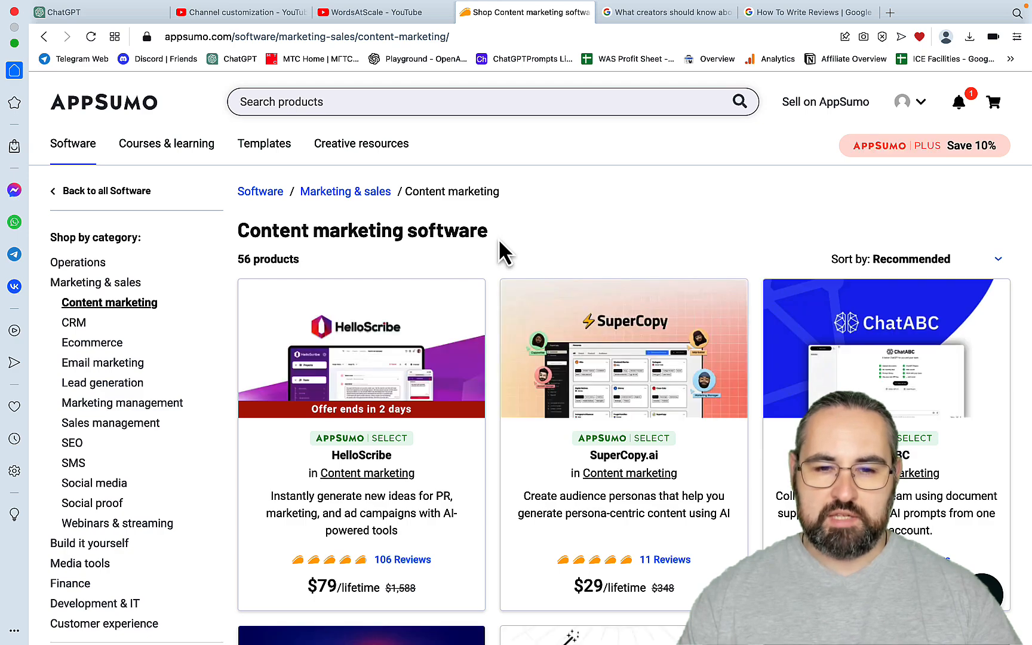
# - Scroll the listings past PostX and Castmagic to the BlogAssistant card, then start a blank tab
pyautogui.scroll(-3)
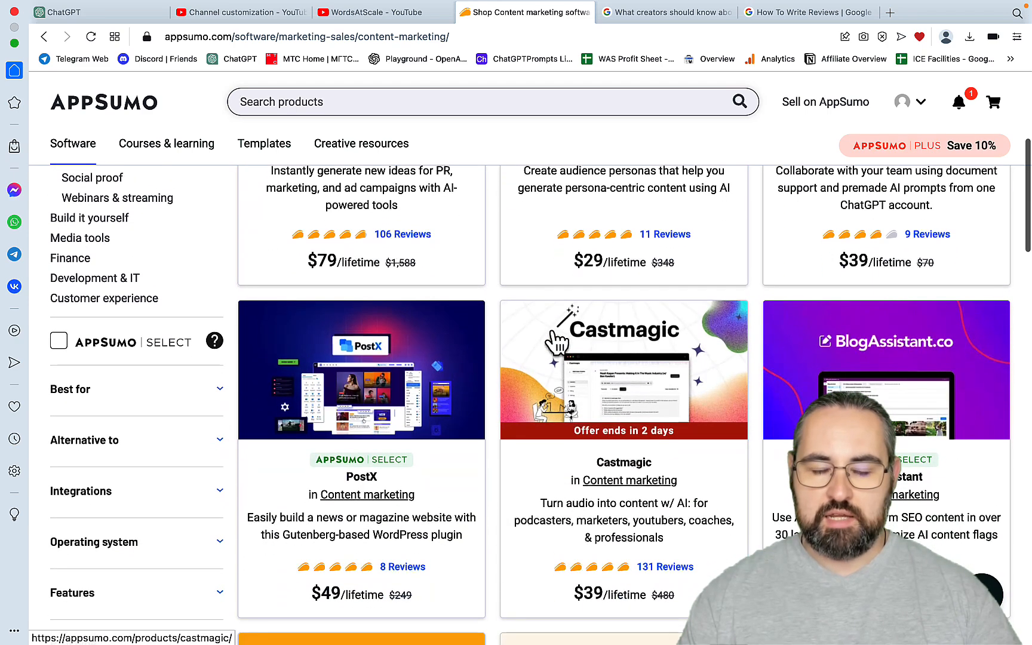
pyautogui.scroll(-3)
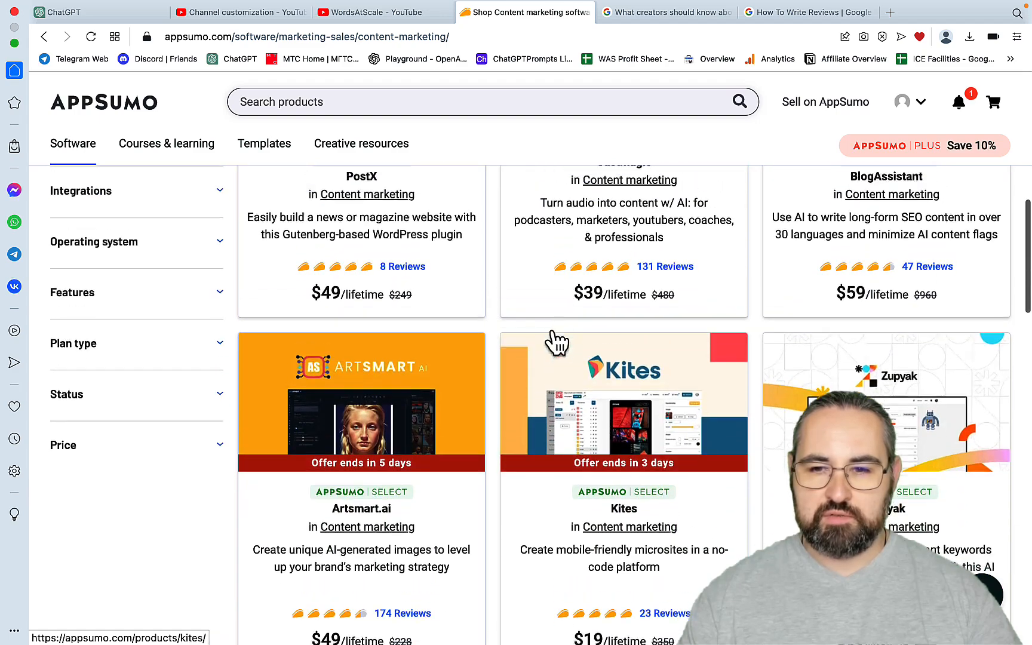
pyautogui.scroll(3)
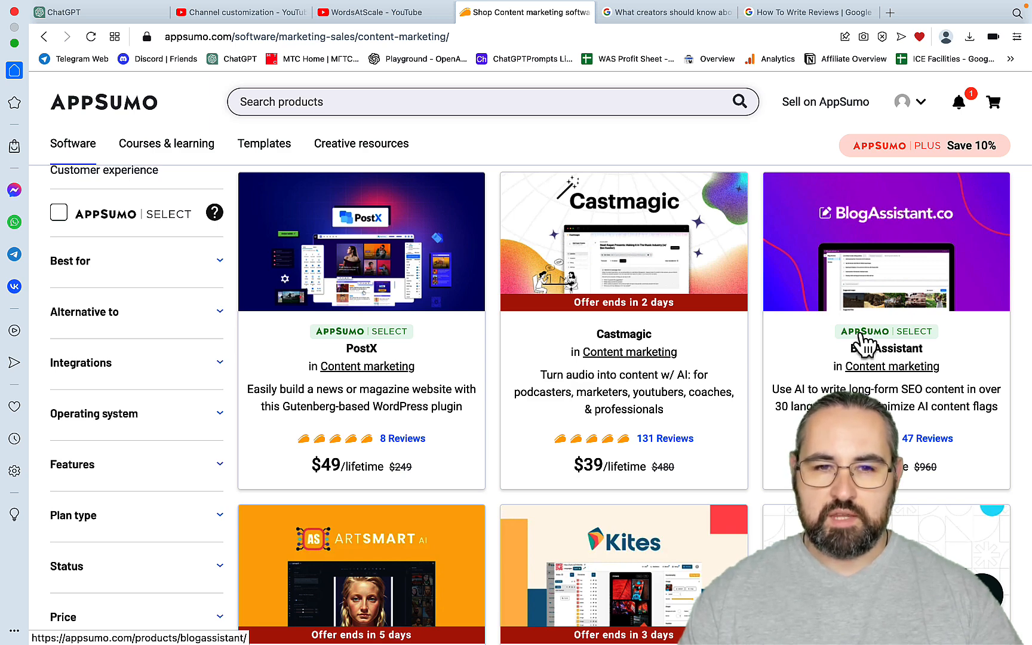
pyautogui.moveTo(774, 257)
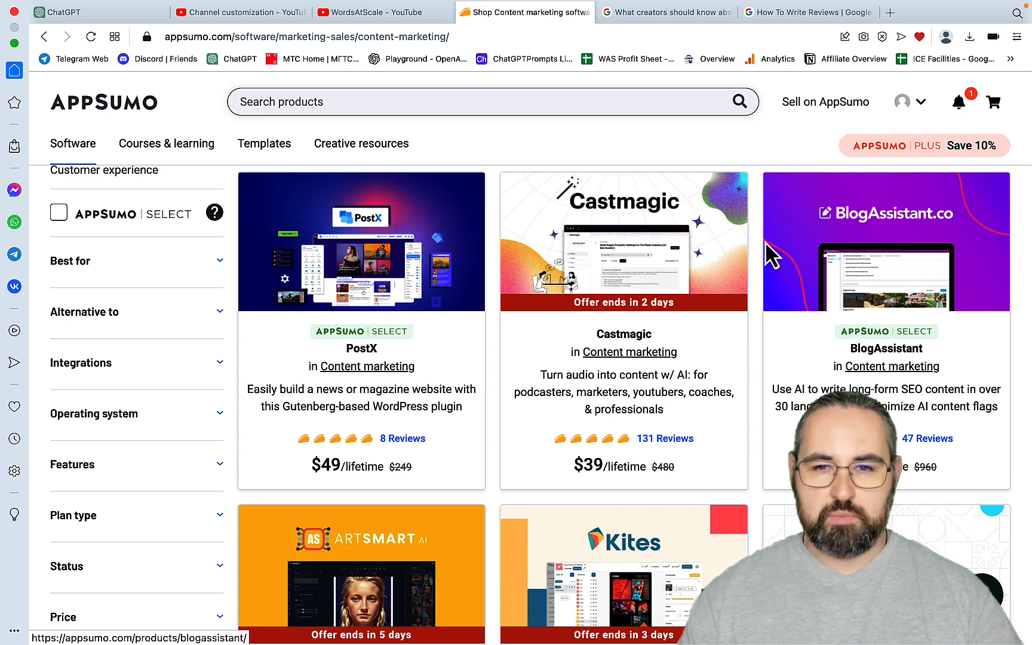
pyautogui.click(976, 12)
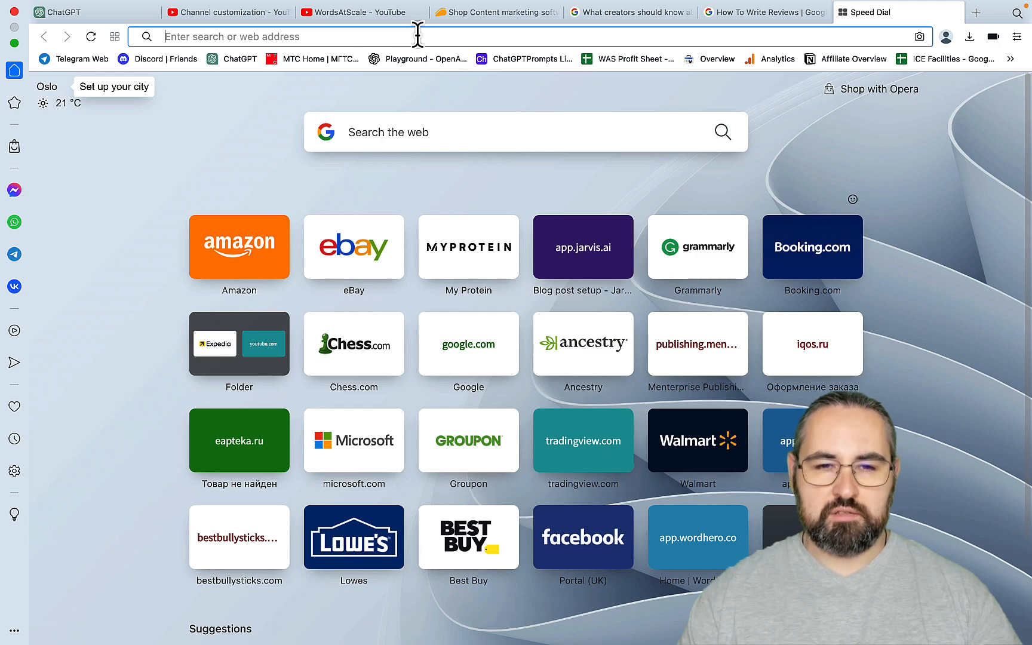
# - Search Google for 'blogassistant co review' and look over the first results
pyautogui.write('bl.')
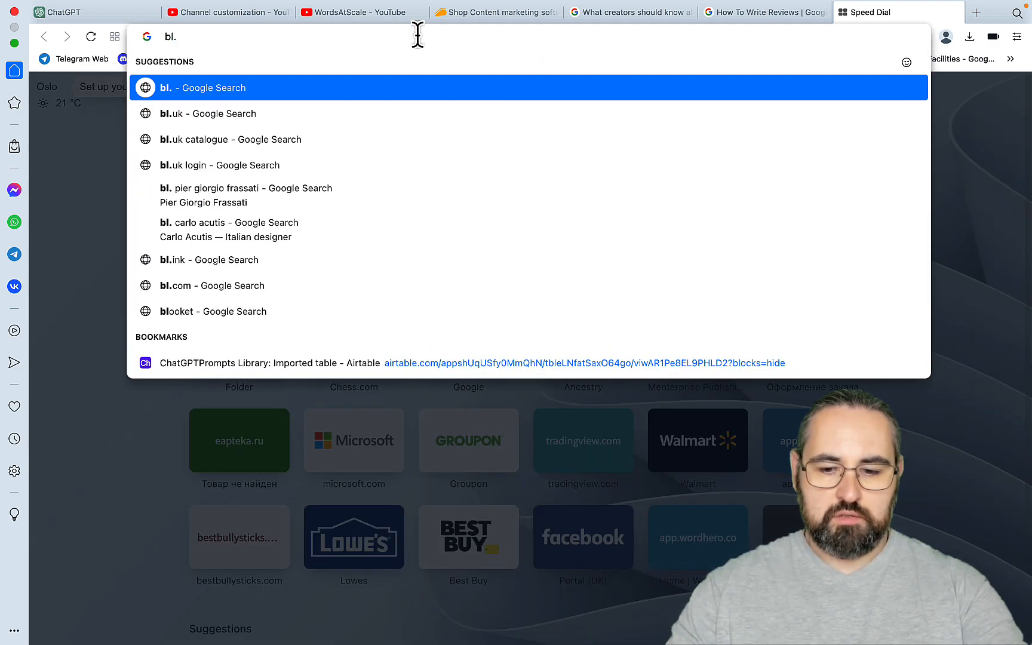
pyautogui.write('blogassistant.co review')
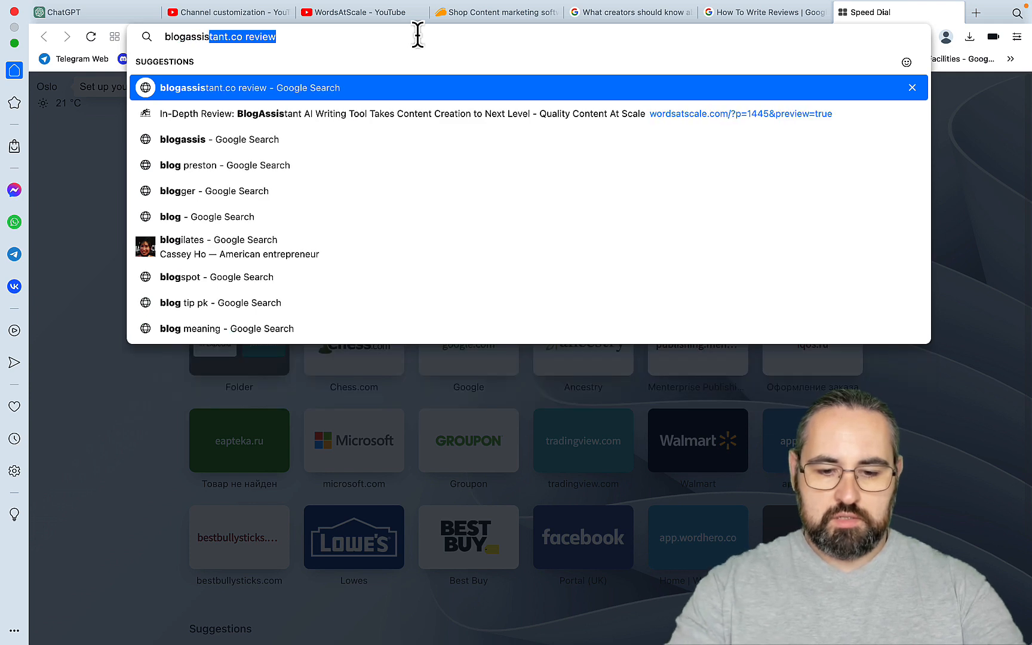
pyautogui.write('blogassistant co review')
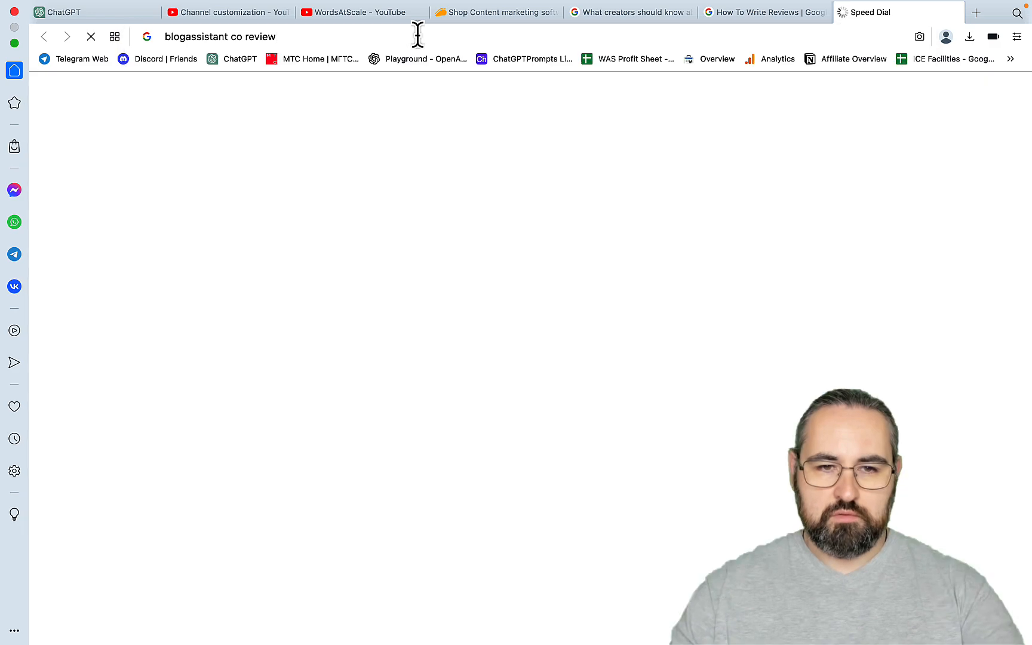
pyautogui.press('Return')
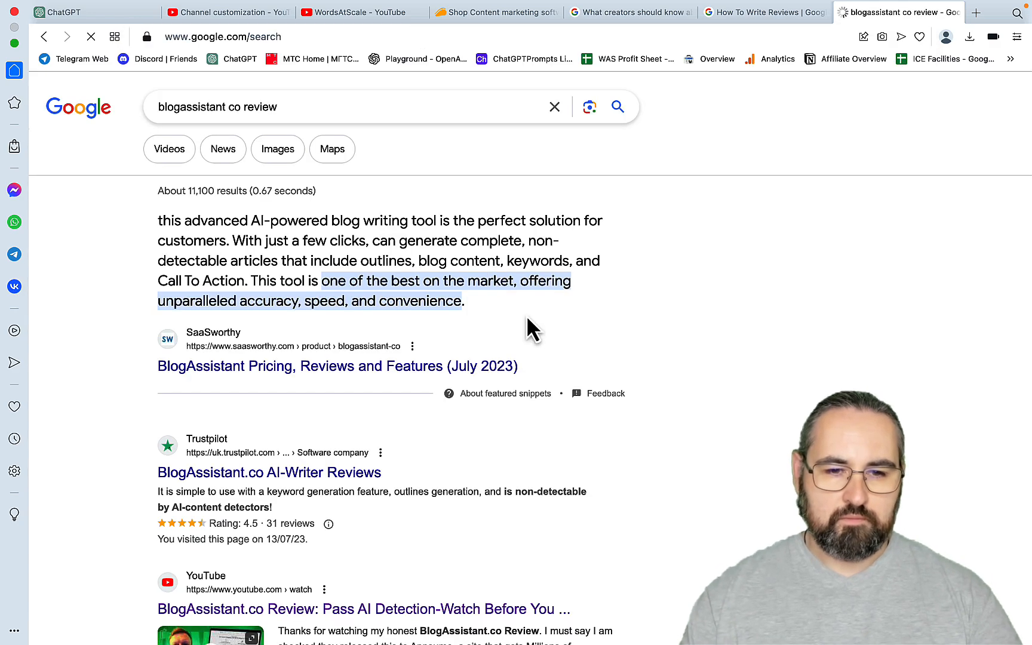
pyautogui.scroll(-3)
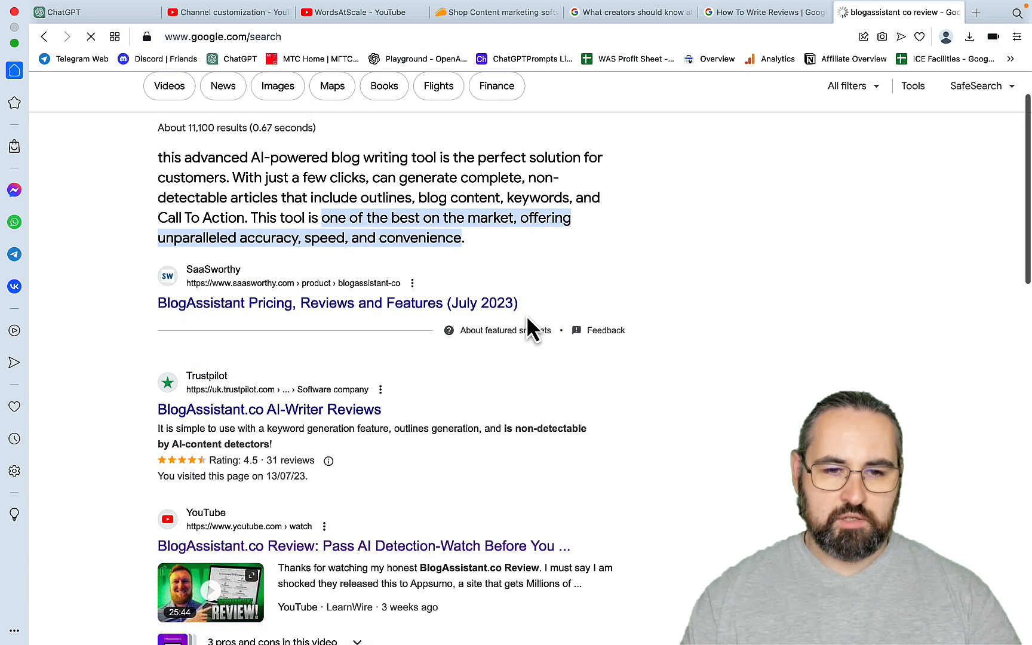
pyautogui.moveTo(355, 319)
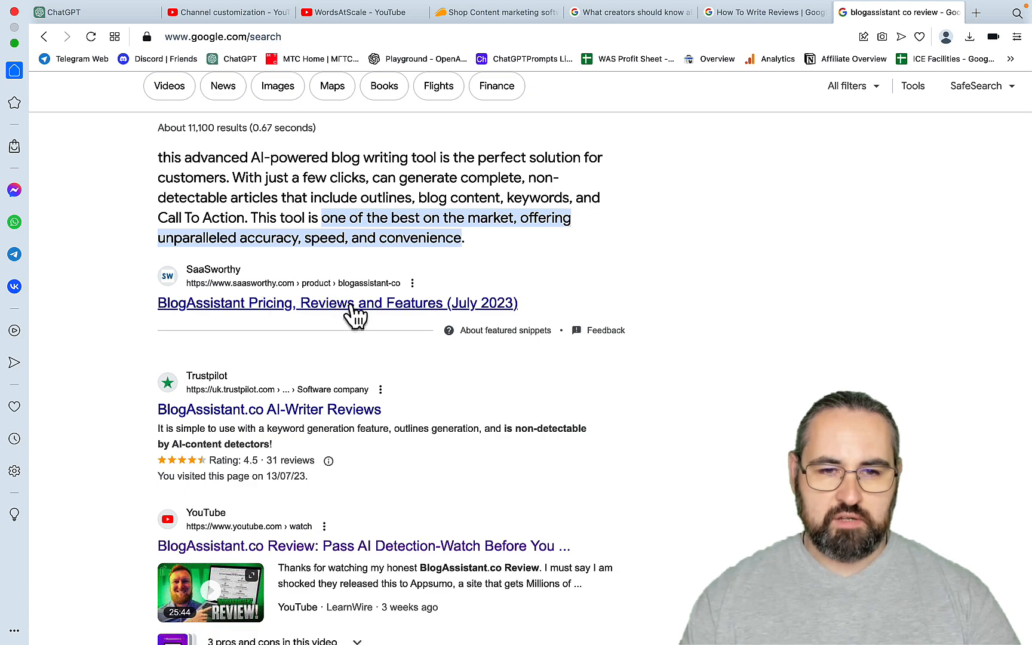
pyautogui.scroll(-3)
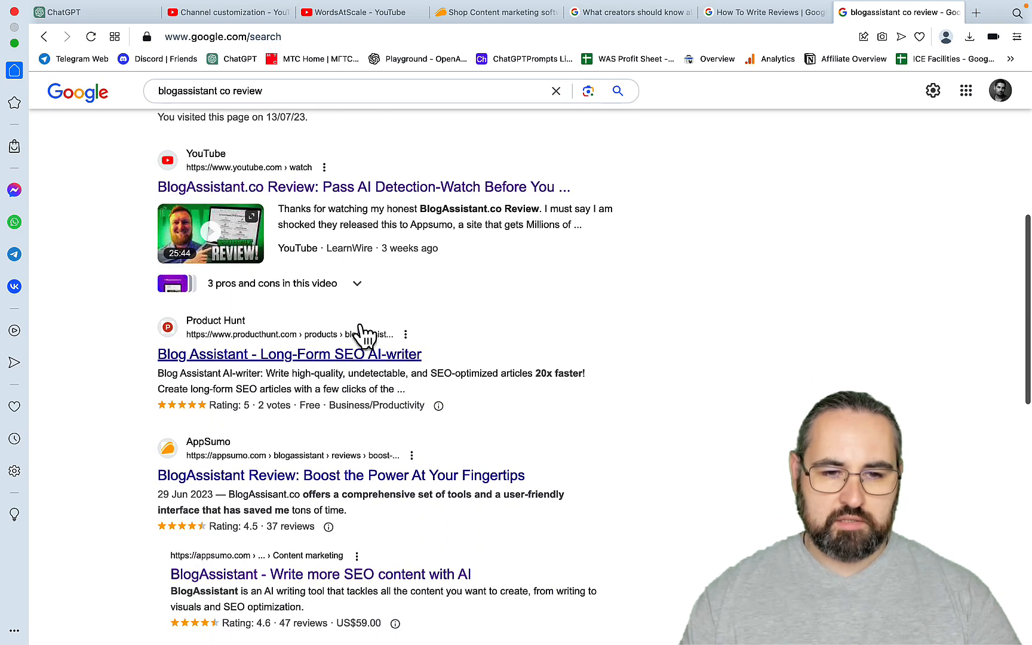
pyautogui.scroll(3)
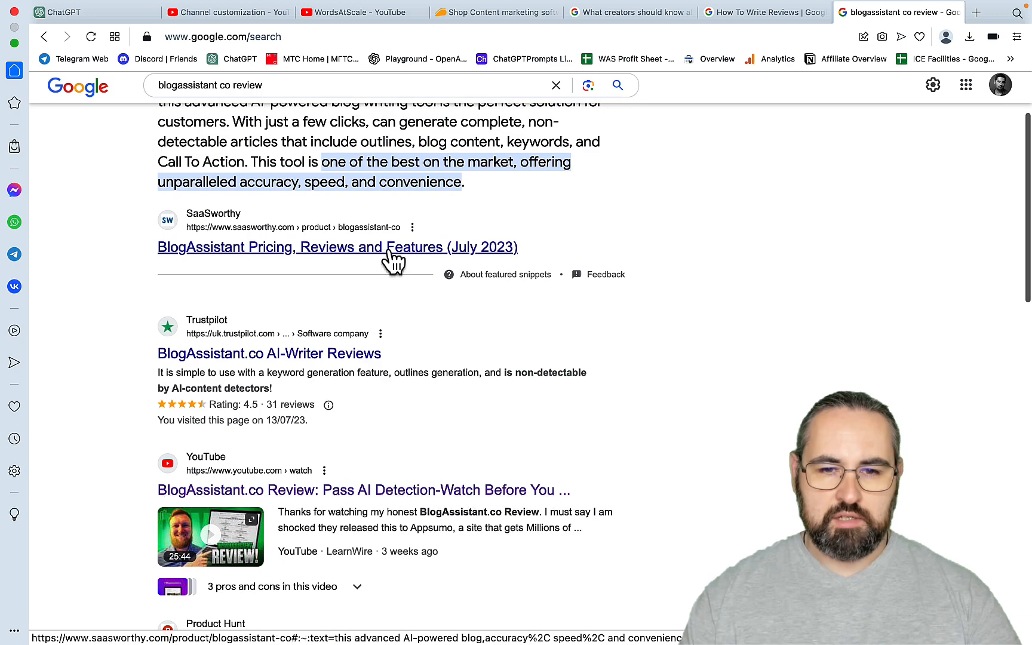
# - Briefly check the SaaSworthy BlogAssistant listing, then continue down the results toward Trustpilot
pyautogui.click(337, 246)
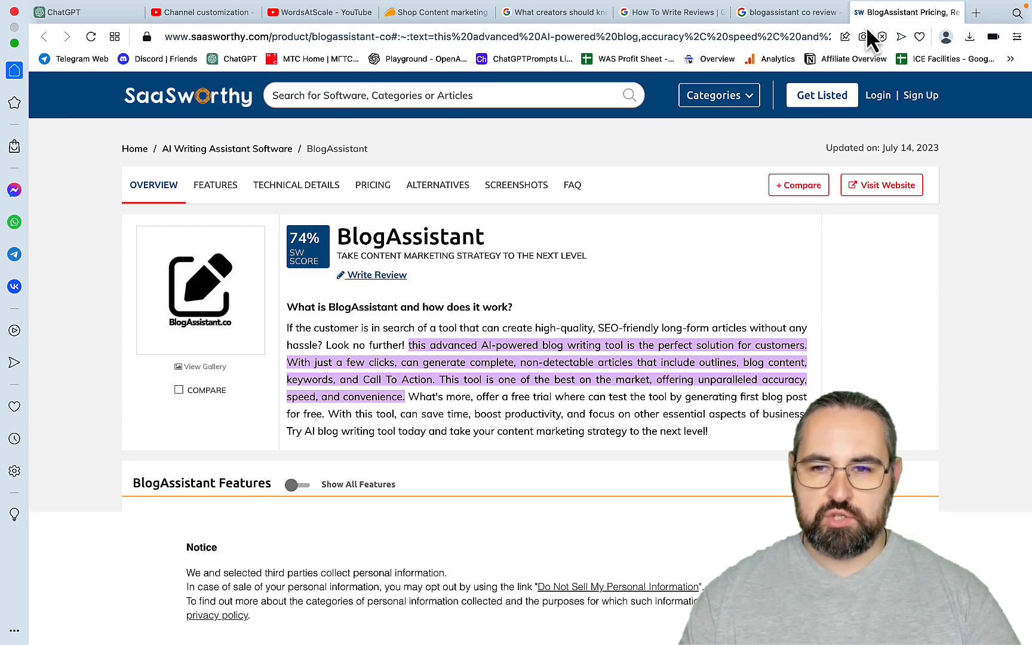
pyautogui.click(787, 12)
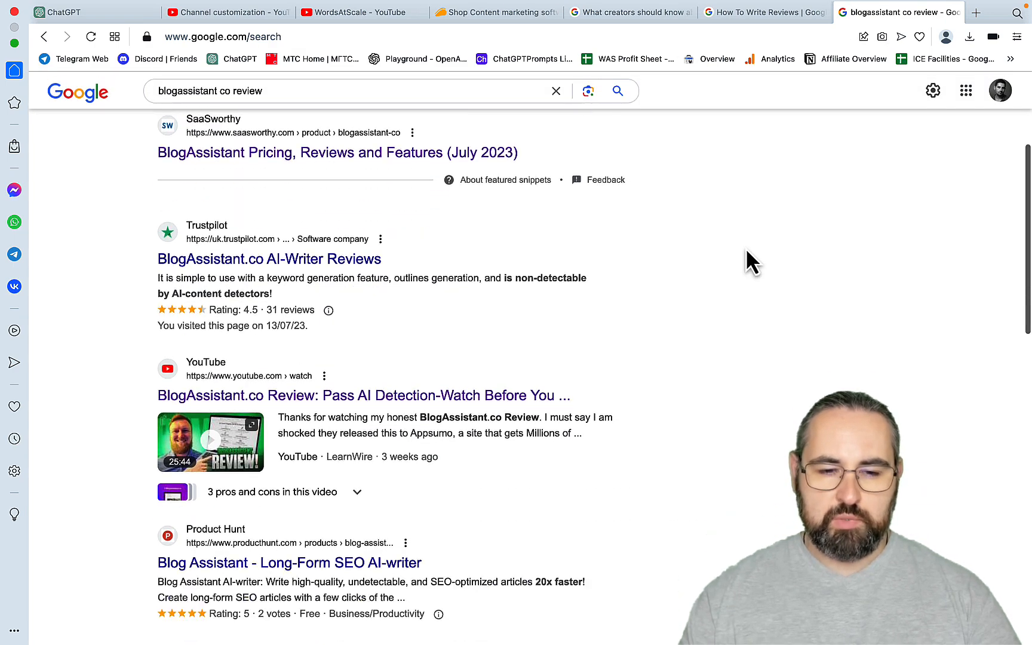
pyautogui.scroll(-3)
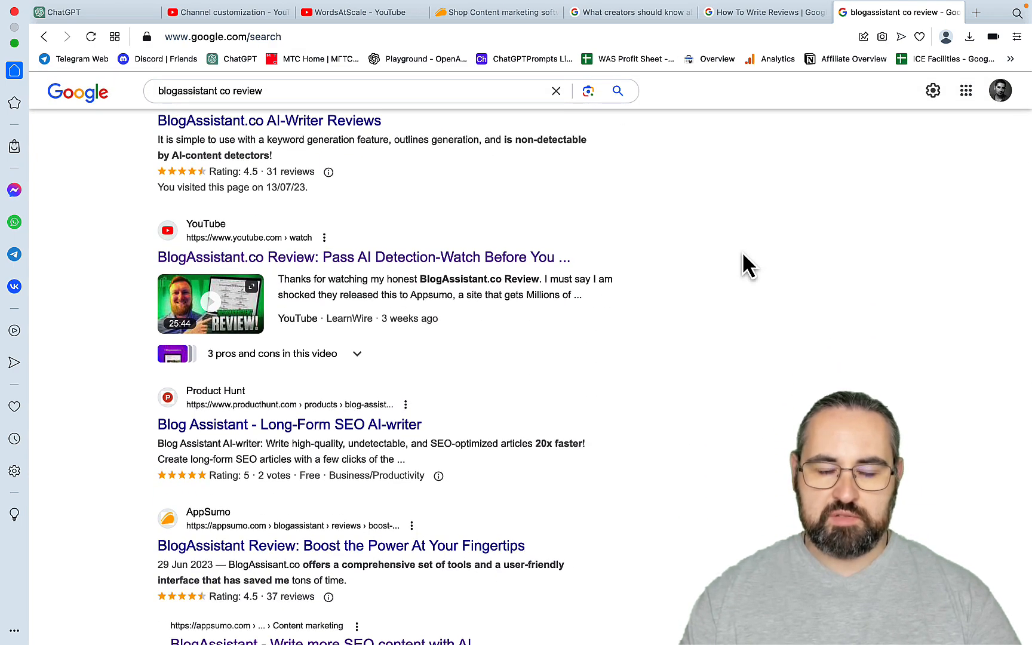
pyautogui.scroll(-3)
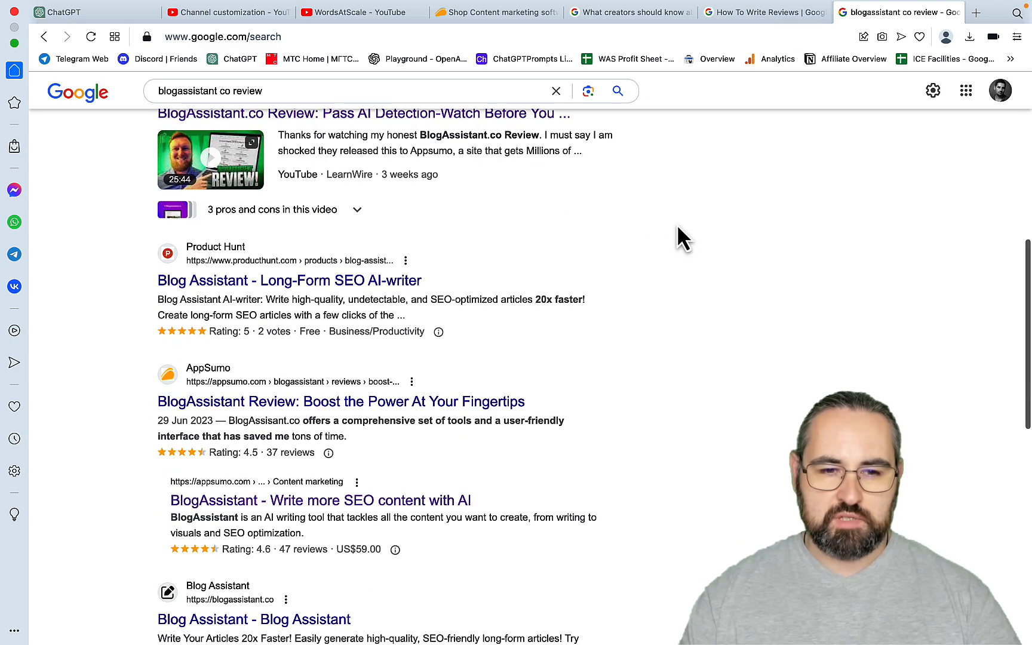
pyautogui.scroll(-3)
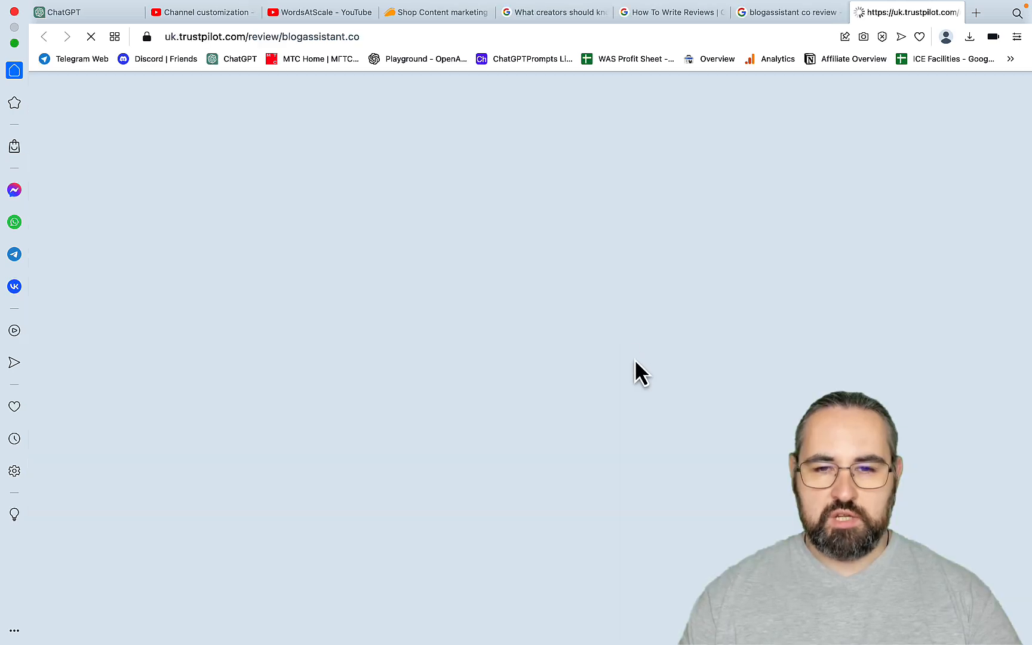
pyautogui.moveTo(626, 356)
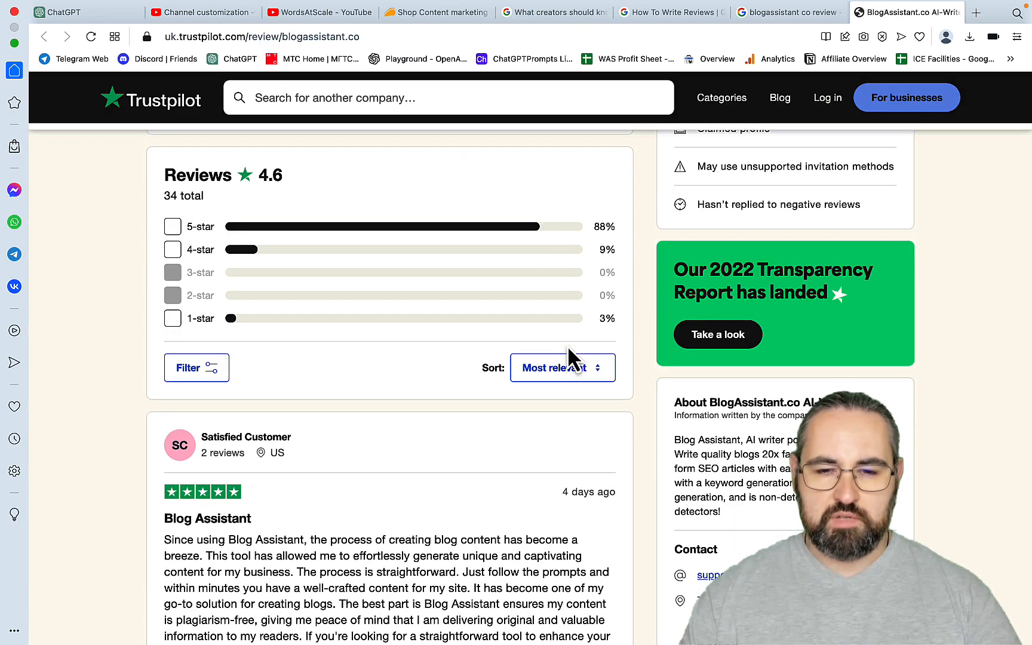
# - Read through Trustpilot's BlogAssistant.co reviews with its 4.6 rating, then return to ChatGPT
pyautogui.scroll(-3)
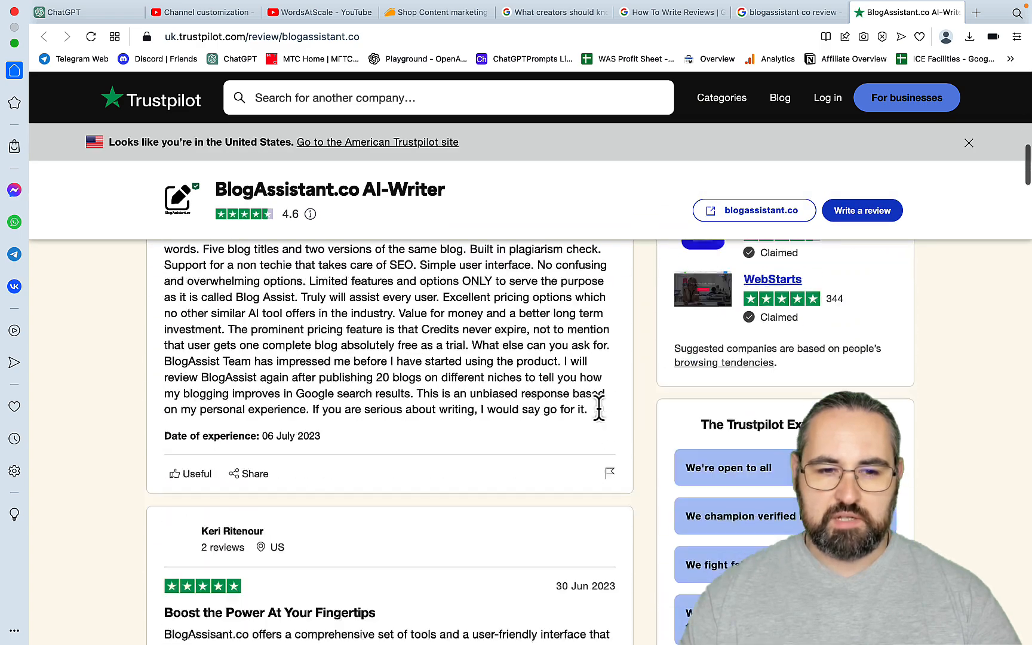
pyautogui.scroll(-3)
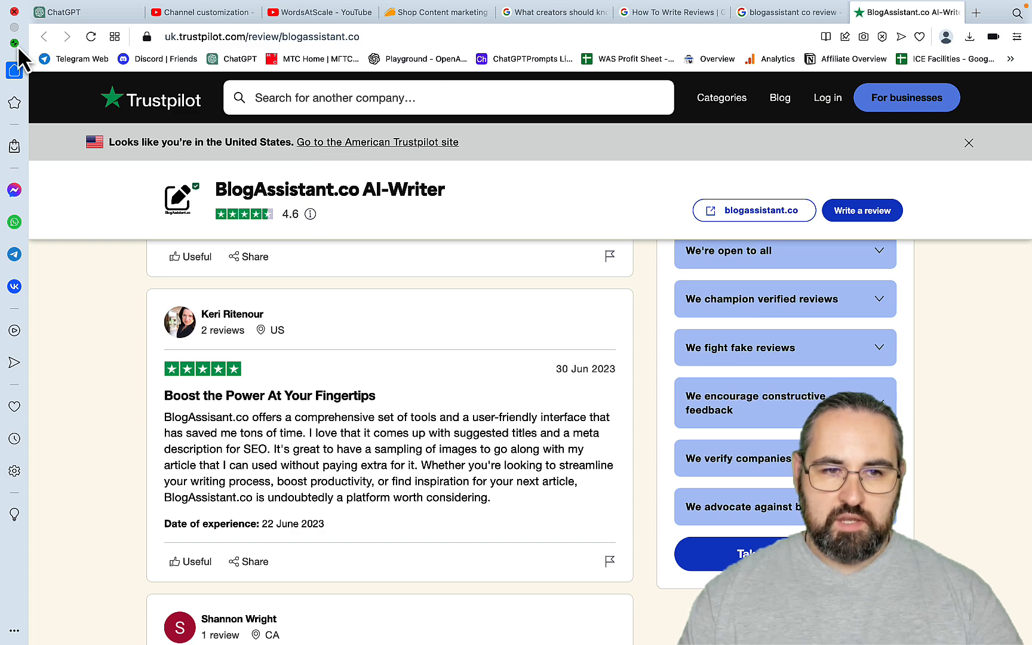
pyautogui.click(59, 12)
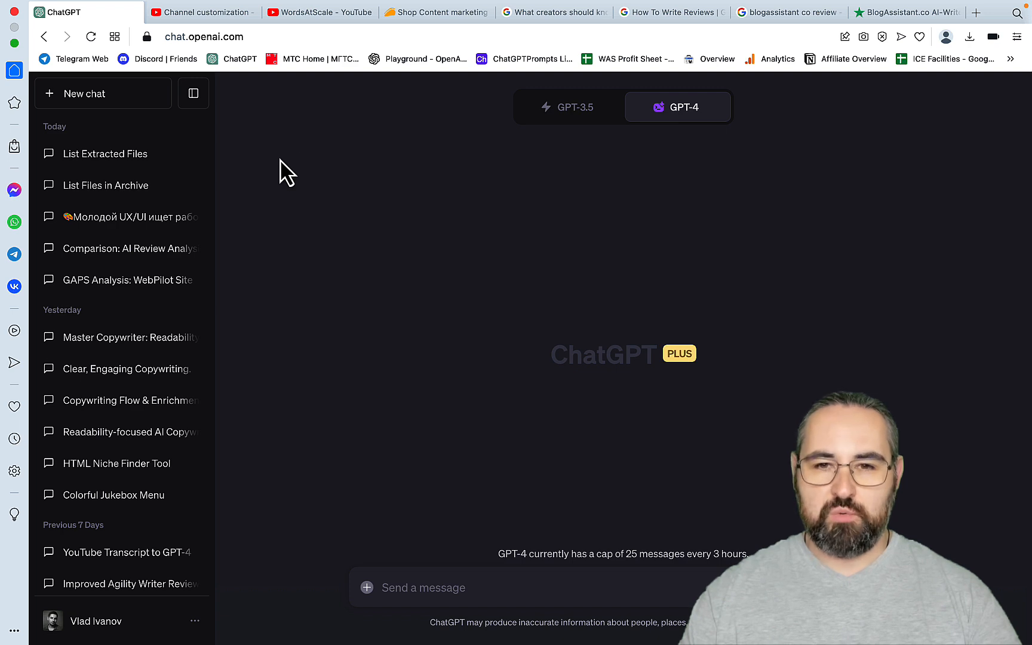
# - Read Google Search Central's helpful content update article
pyautogui.click(559, 12)
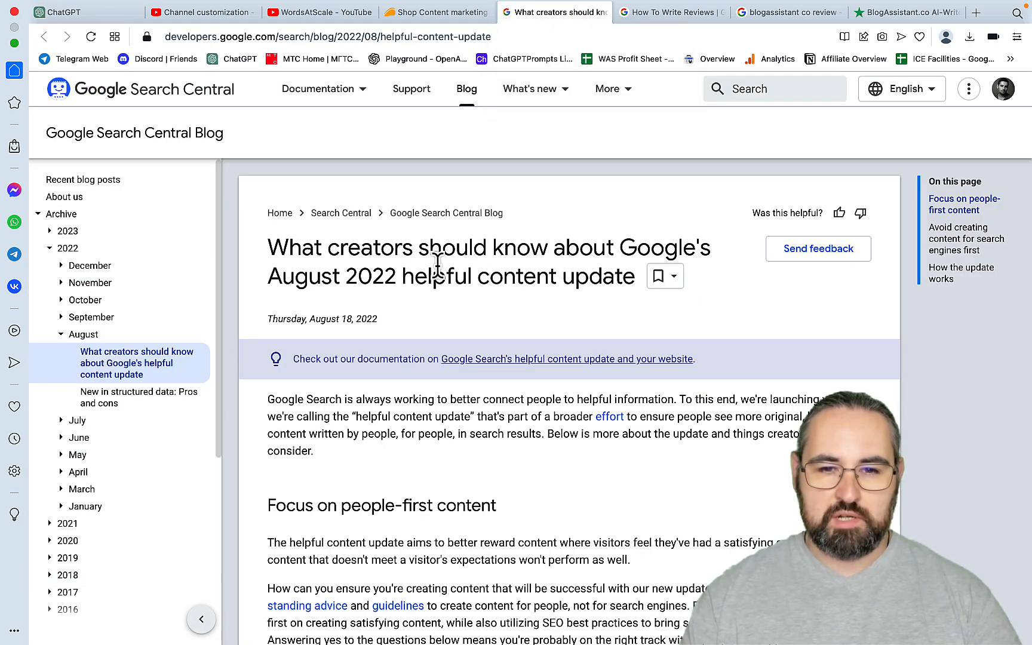
pyautogui.scroll(-3)
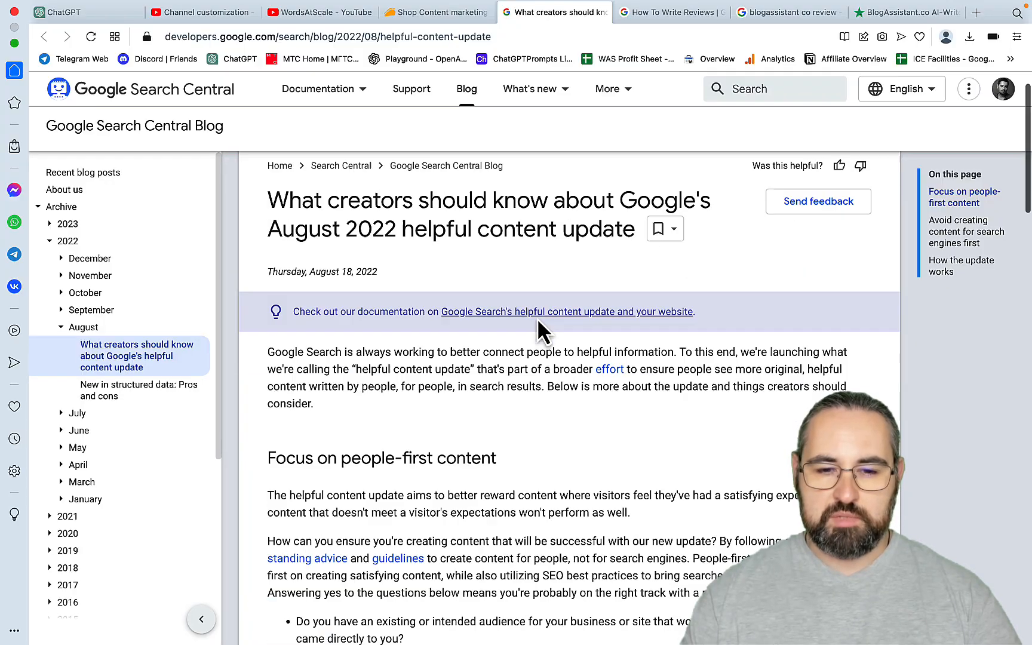
pyautogui.scroll(-3)
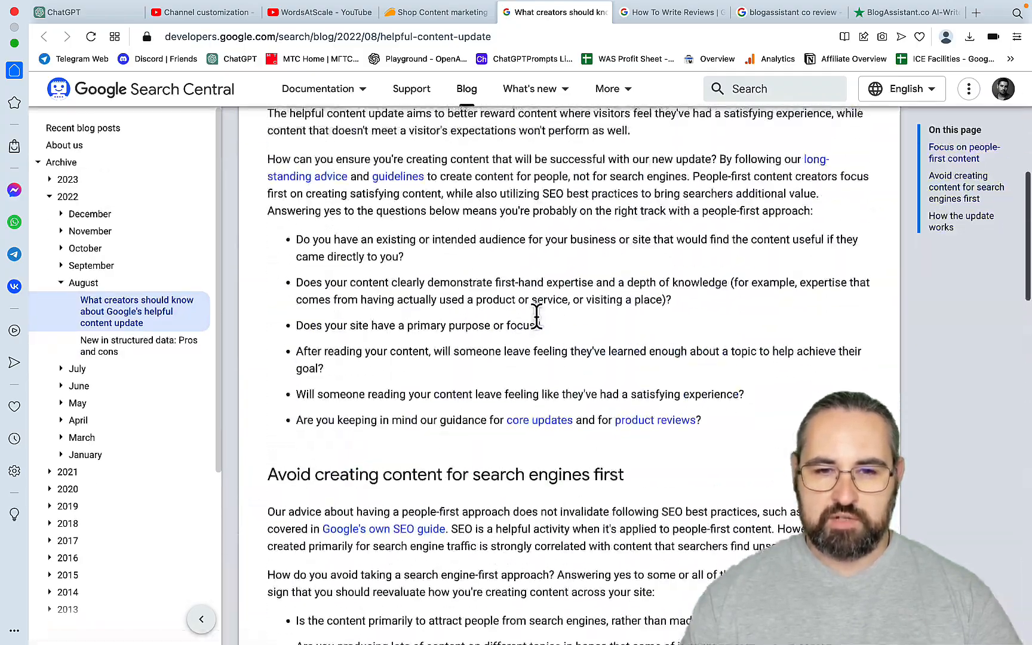
# - Read Google's 'Write high quality reviews' guidelines, then return to ChatGPT
pyautogui.click(670, 12)
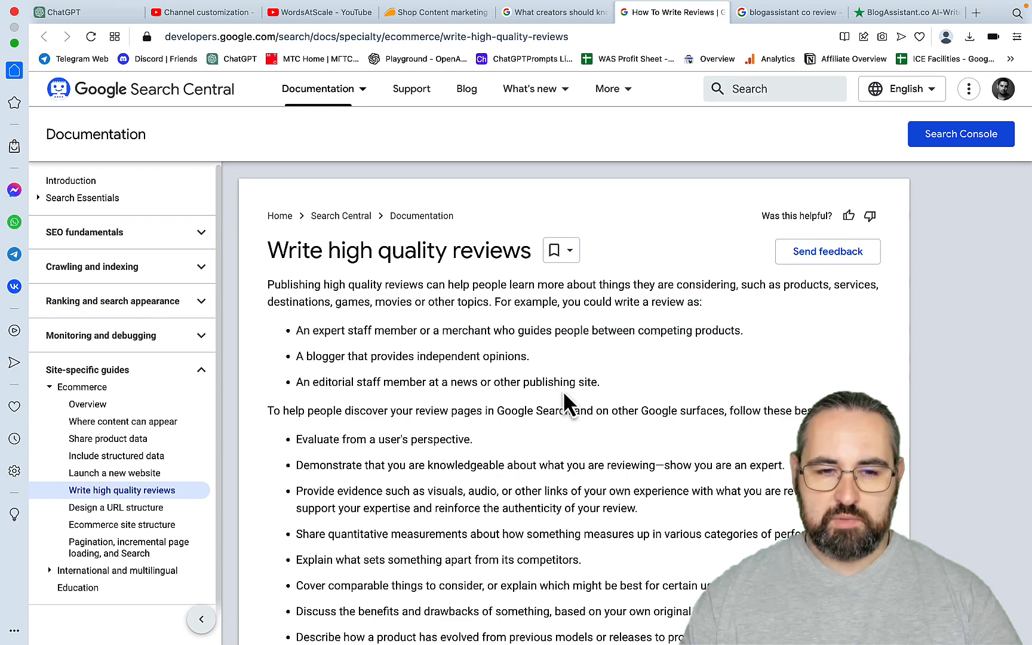
pyautogui.scroll(-3)
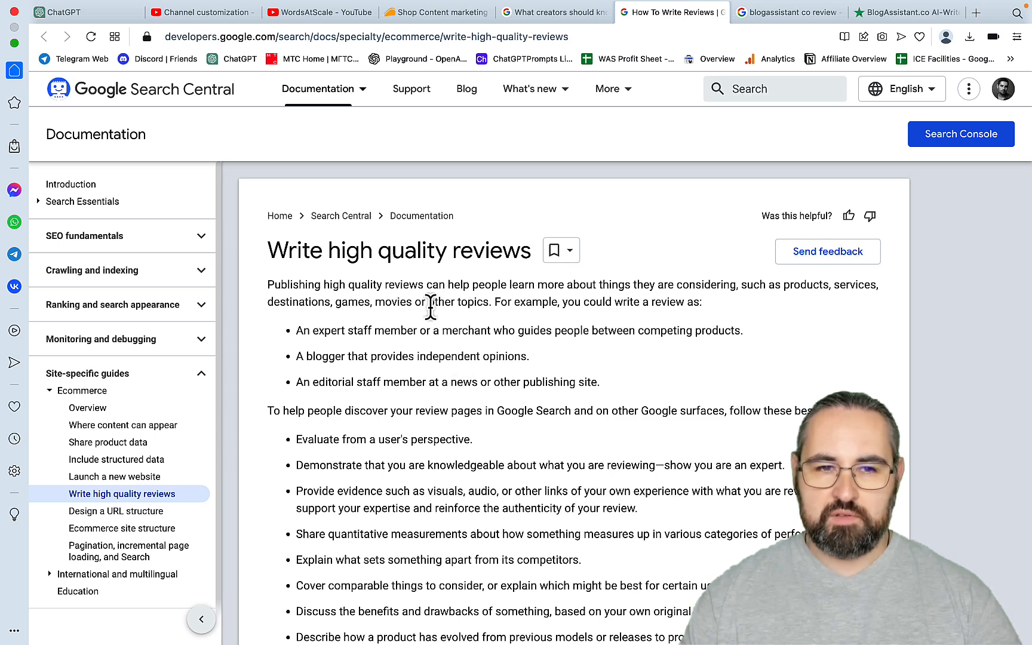
pyautogui.moveTo(304, 221)
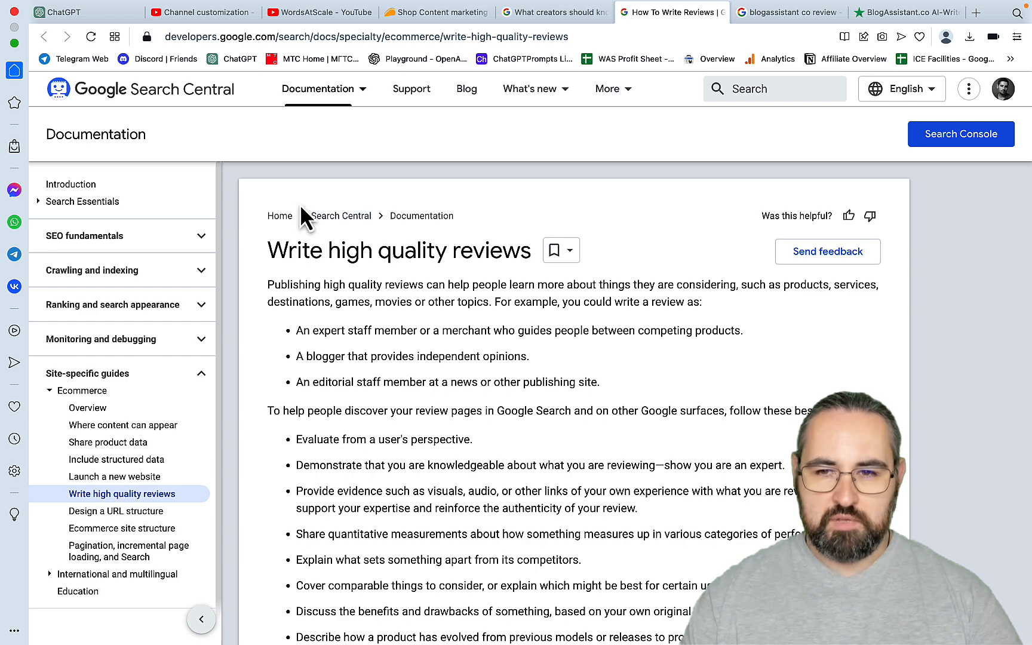
pyautogui.click(59, 12)
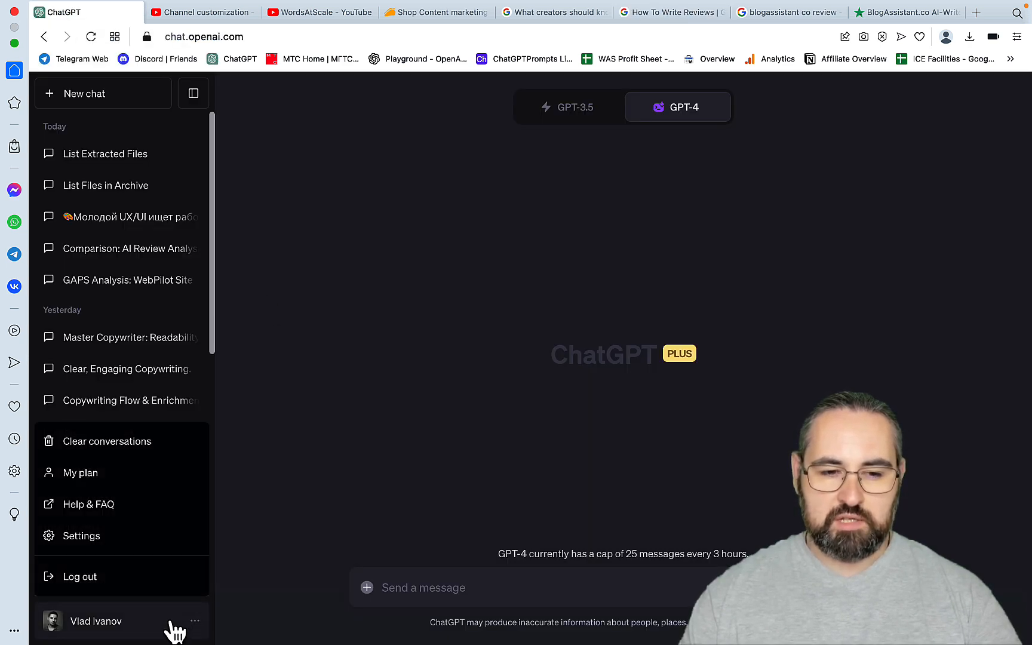
# - Confirm in Settings that the plugins and Code interpreter beta features are enabled
pyautogui.click(80, 535)
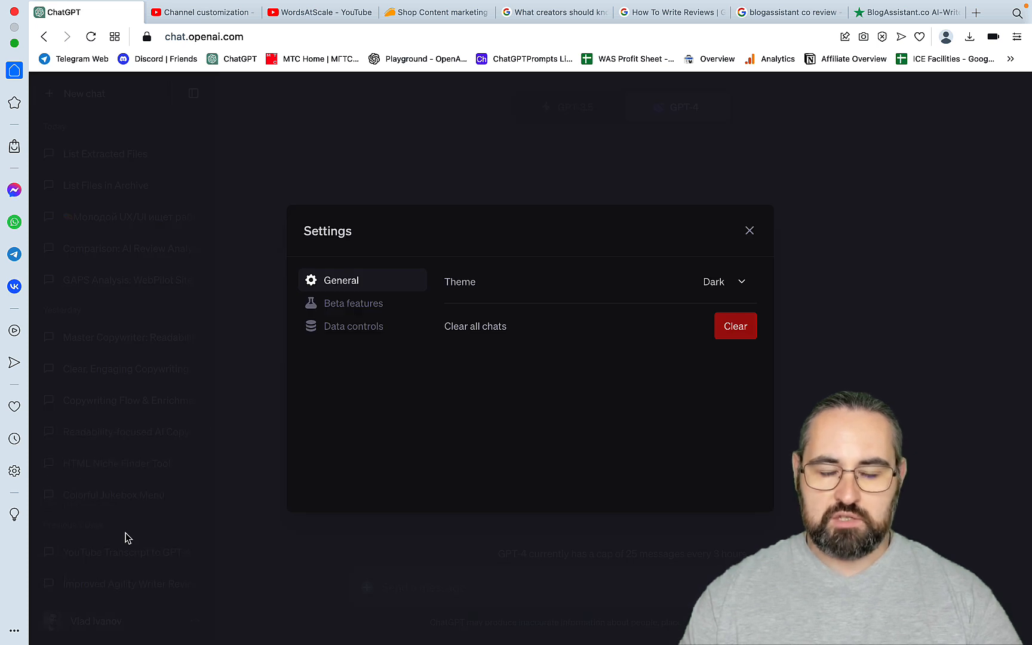
pyautogui.click(354, 303)
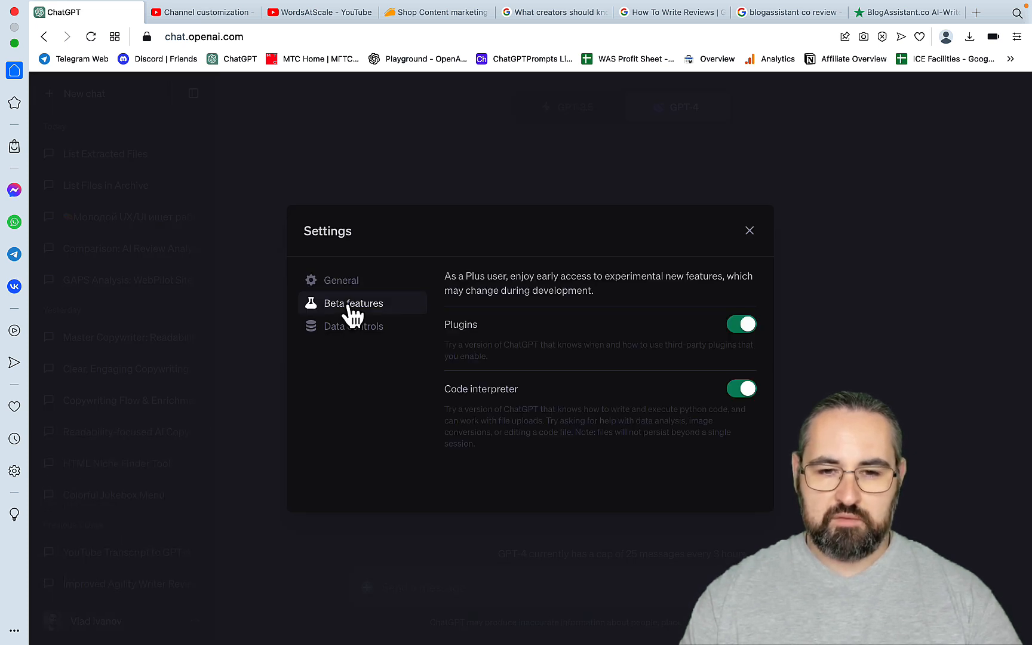
pyautogui.moveTo(757, 247)
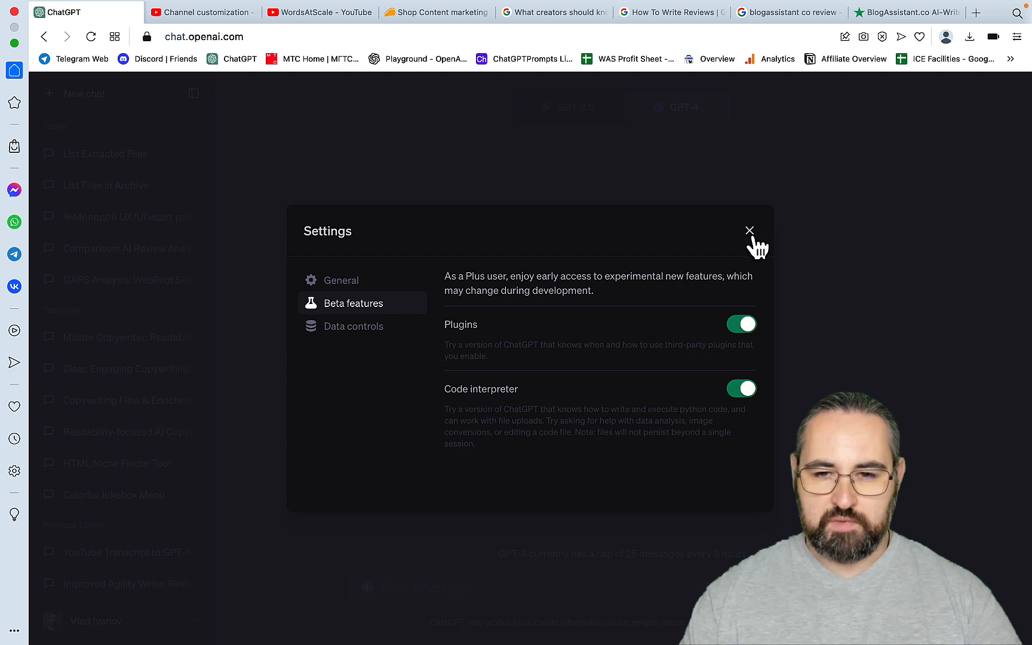
pyautogui.click(749, 230)
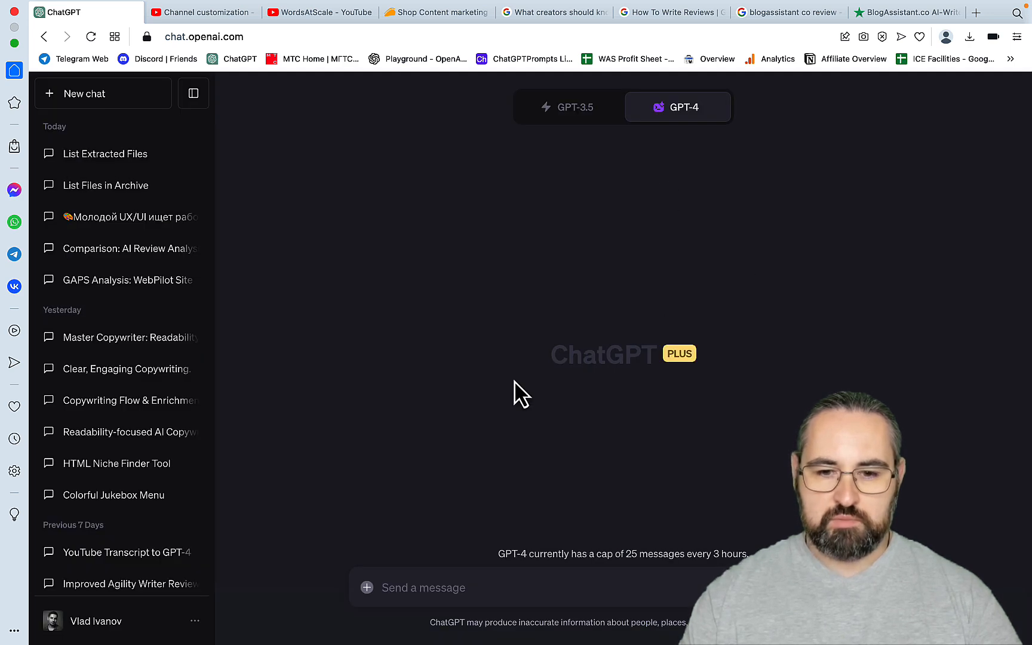
pyautogui.moveTo(582, 578)
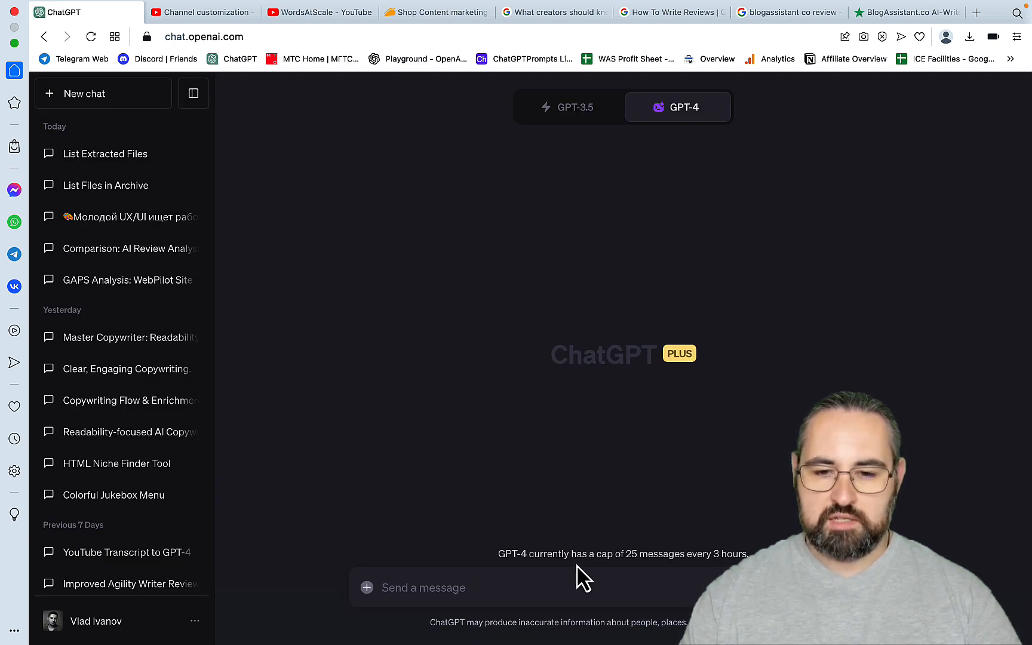
pyautogui.moveTo(372, 596)
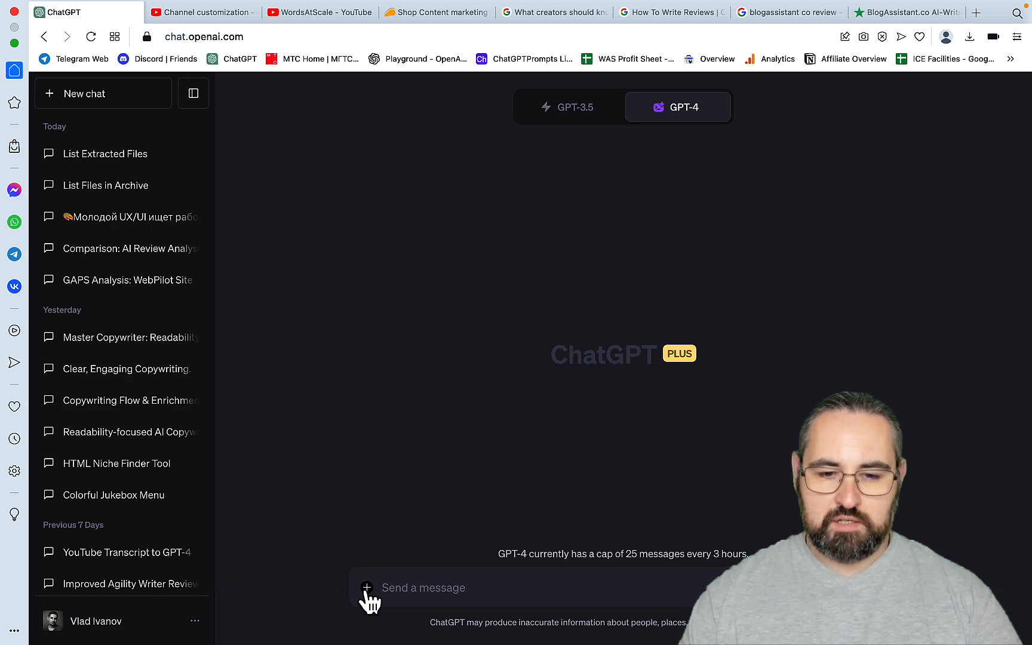
# - Attach Archive.zip from the Desktop to a new GPT-4 message
pyautogui.click(367, 587)
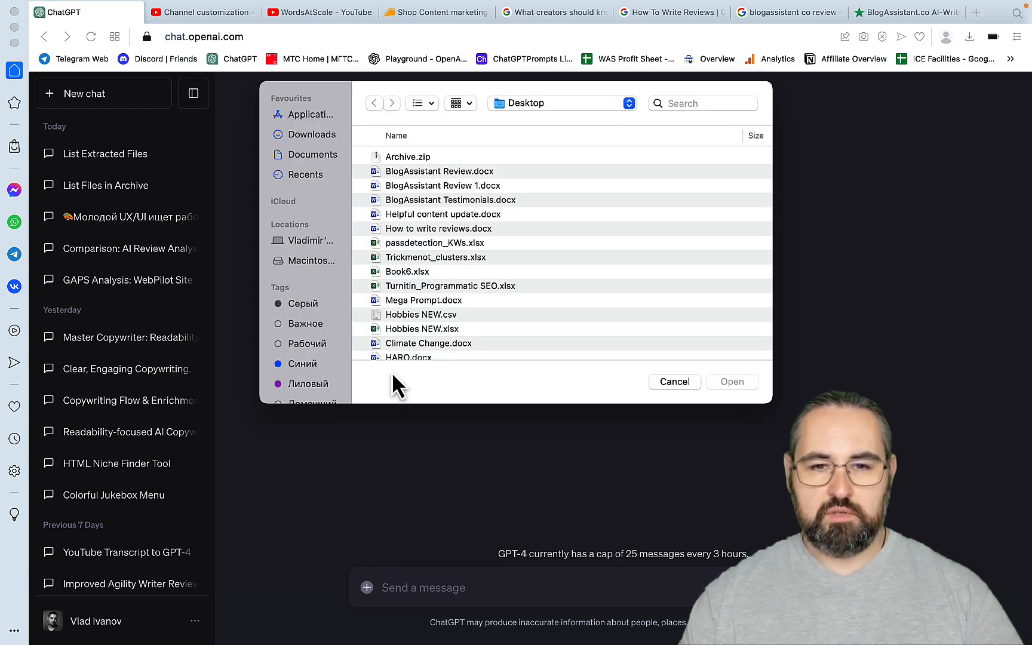
pyautogui.click(408, 156)
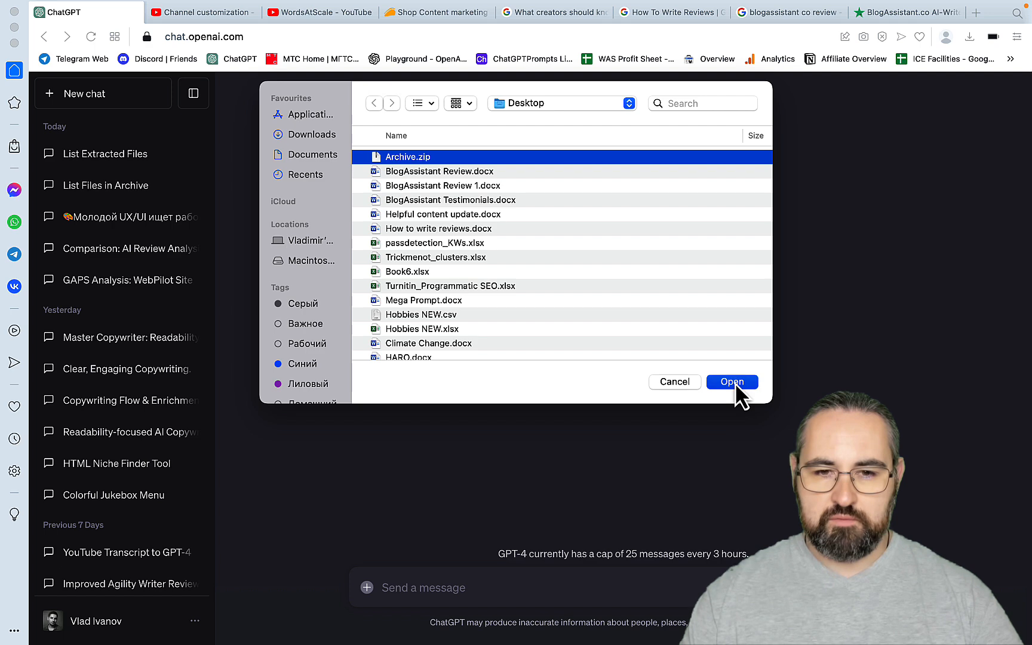
pyautogui.click(731, 382)
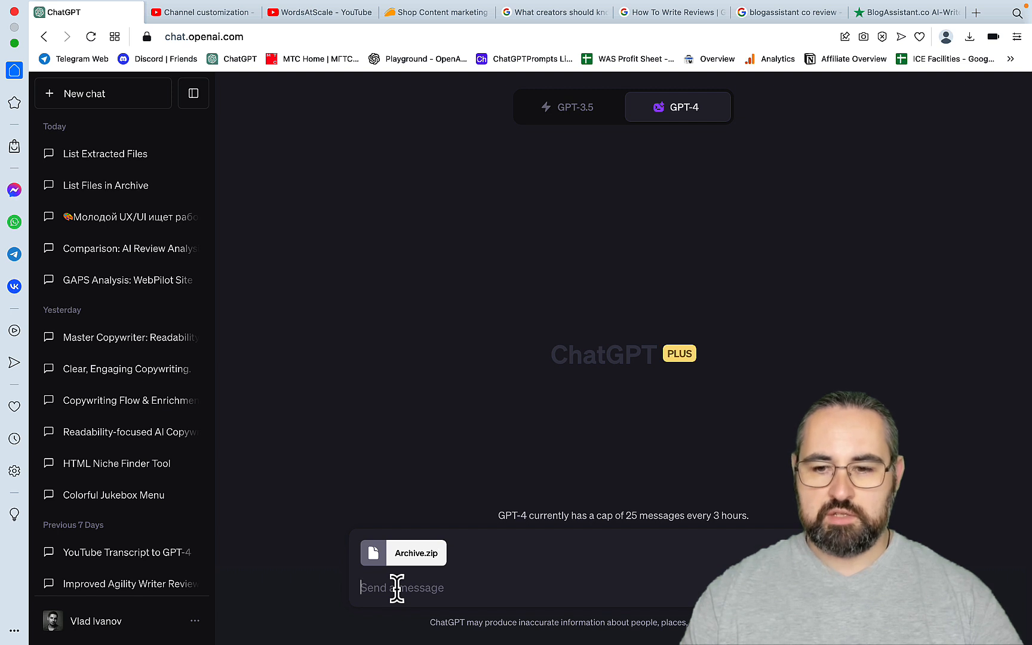
# - Send 'list the files' so GPT-4 enumerates the docx files inside Archive.zip
pyautogui.write('list')
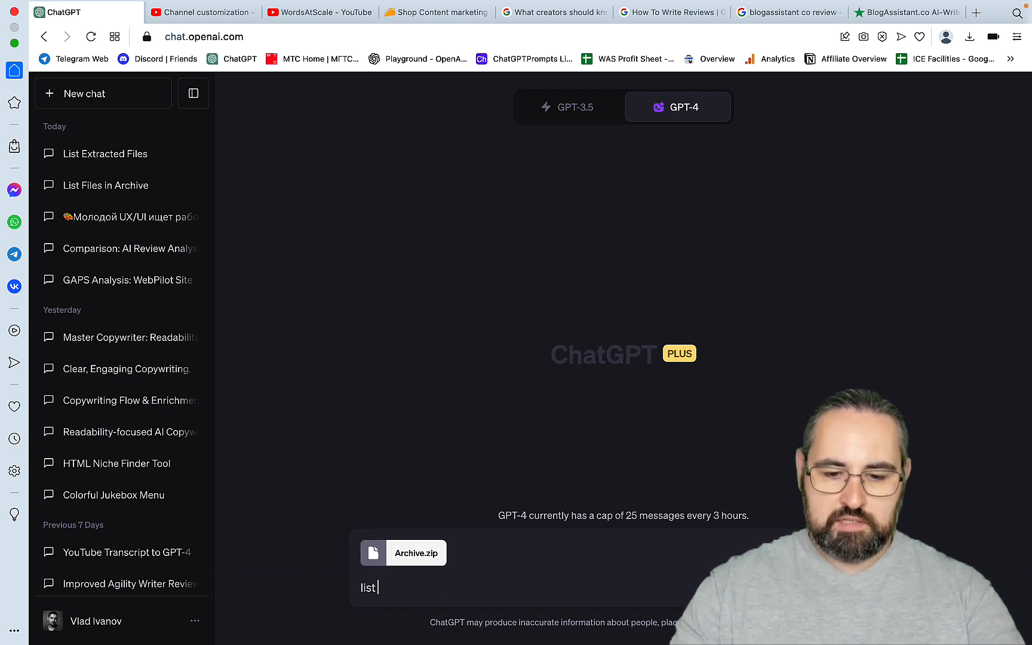
pyautogui.write('the files')
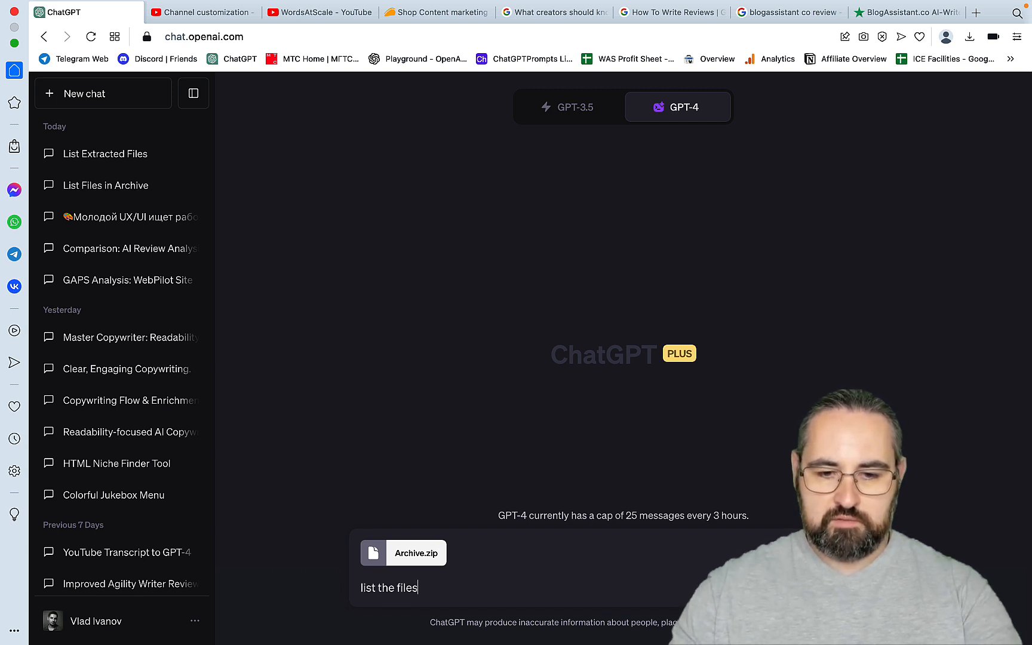
pyautogui.press('Return')
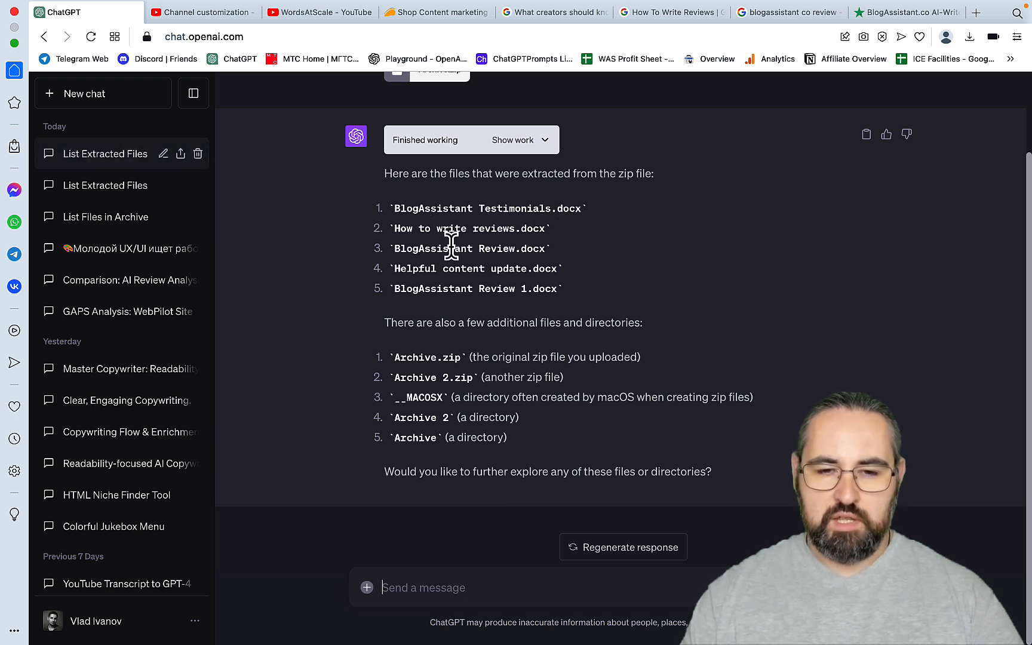
pyautogui.moveTo(502, 289)
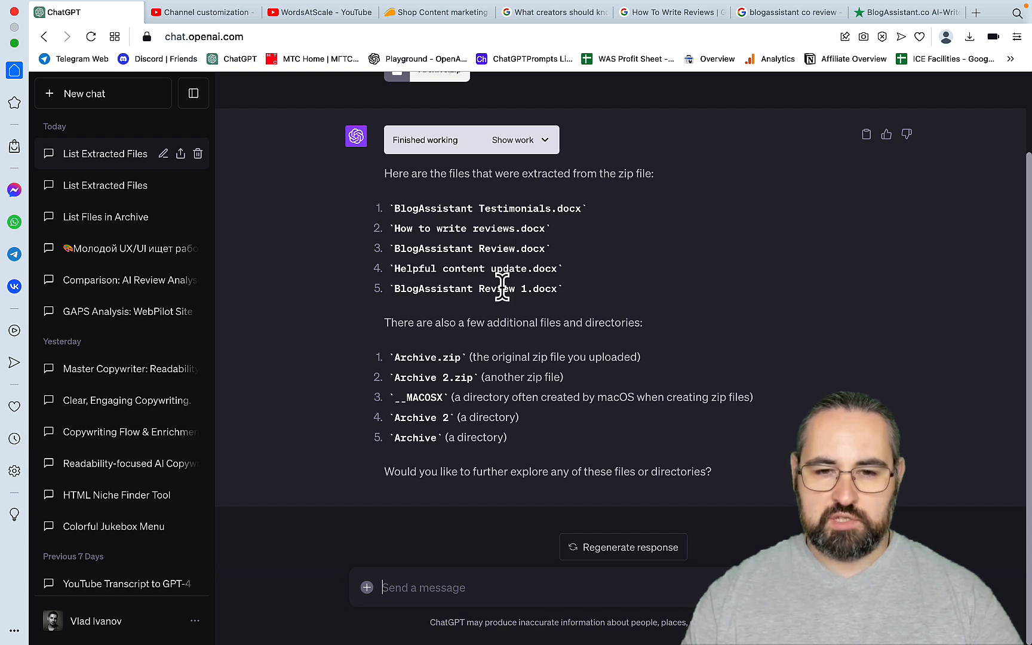
pyautogui.moveTo(520, 248)
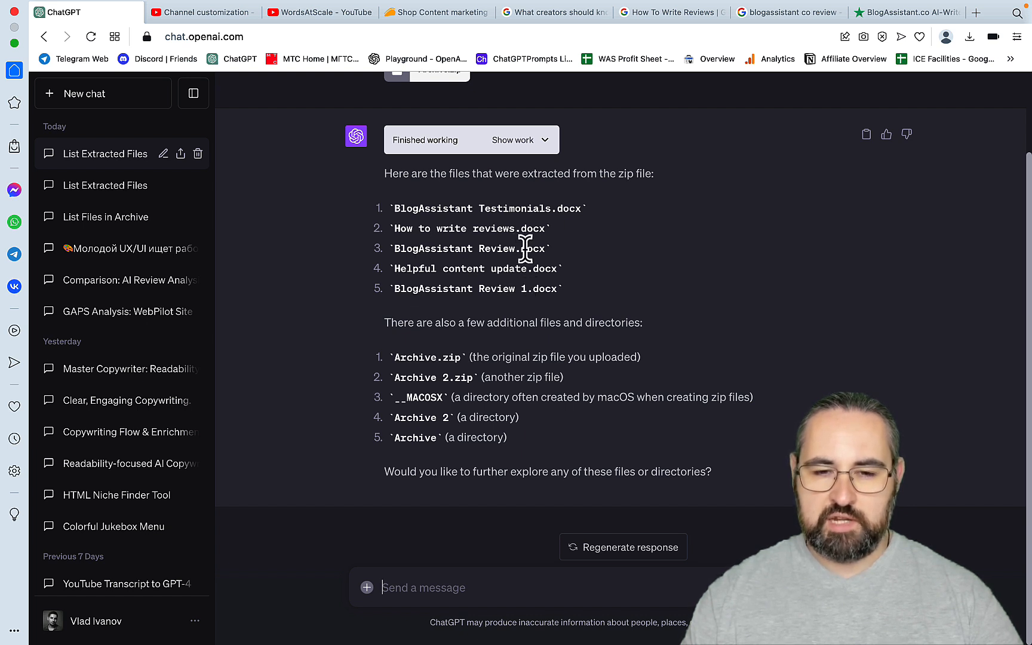
pyautogui.moveTo(568, 311)
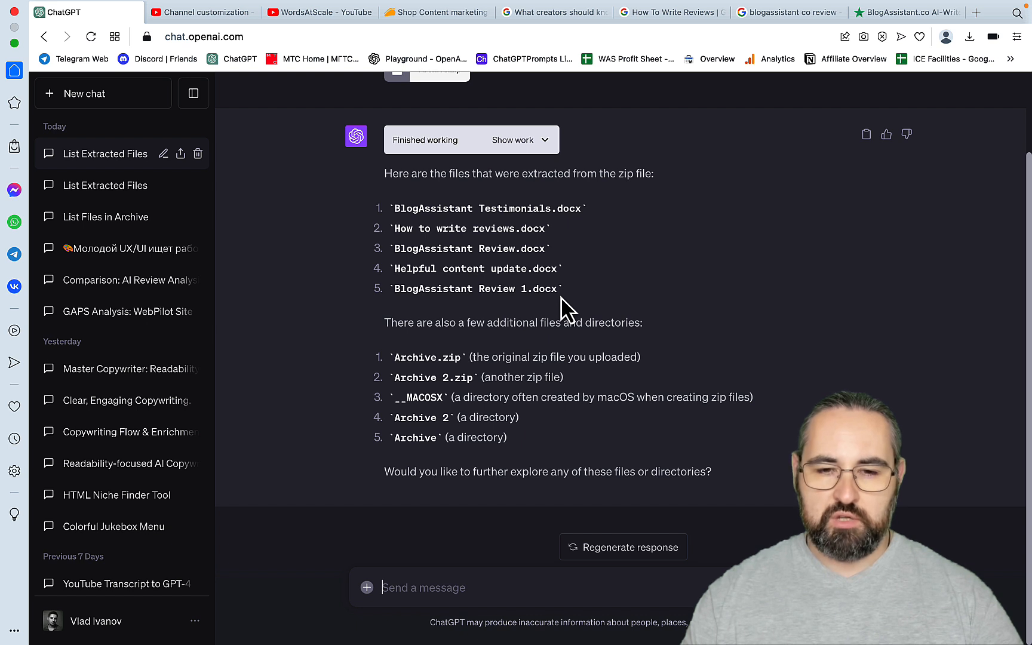
pyautogui.moveTo(439, 588)
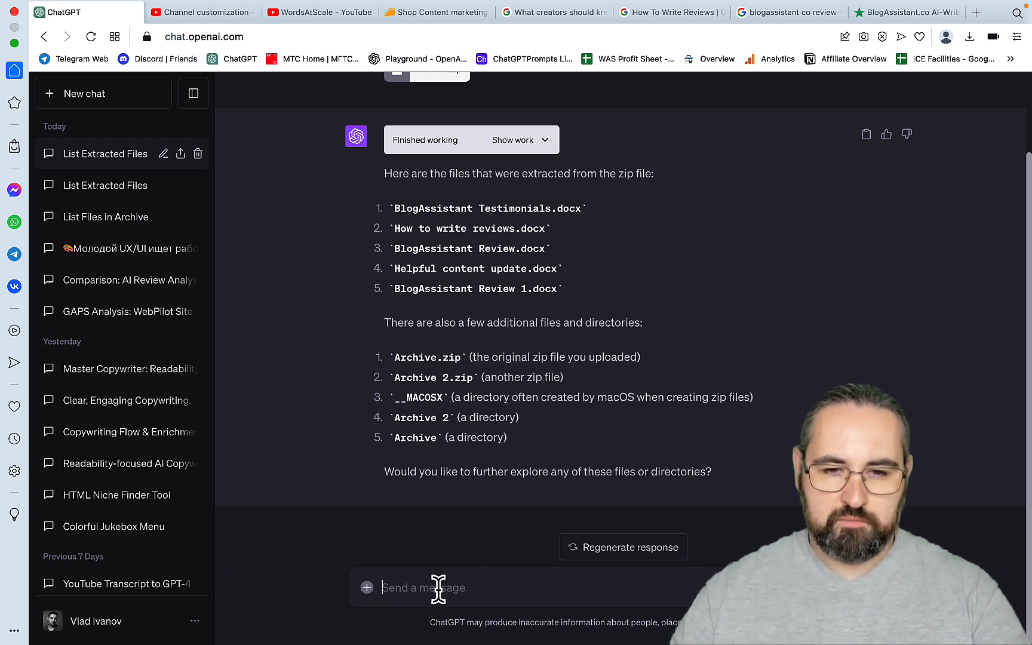
# - Write the prompt basing the outline on How to write reviews.docx and Helpful content update.docx guidelines
pyautogui.write('based')
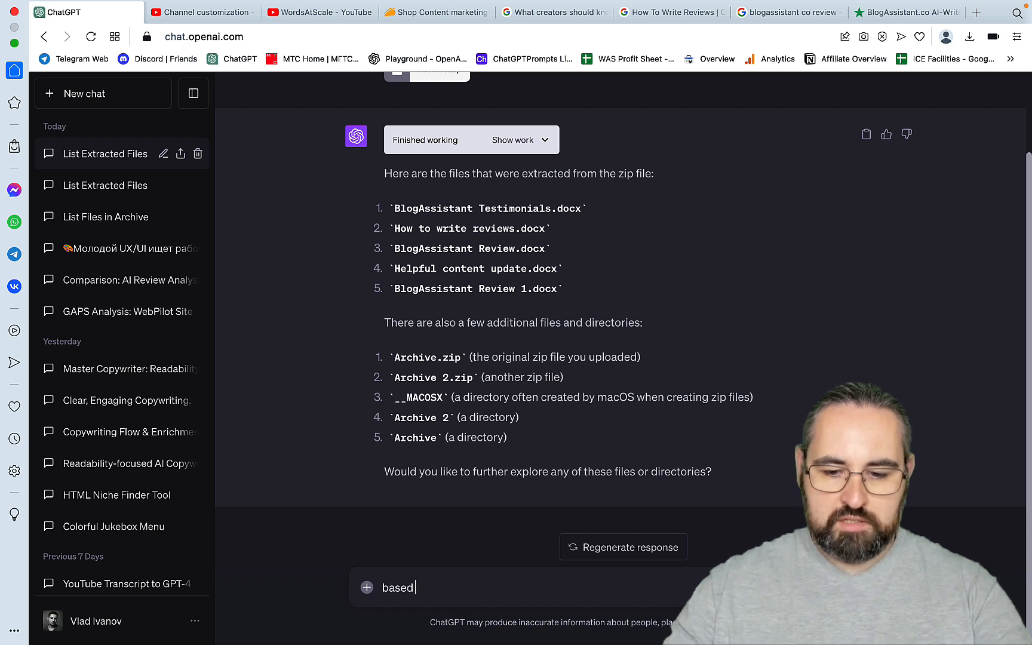
pyautogui.write('on the gui')
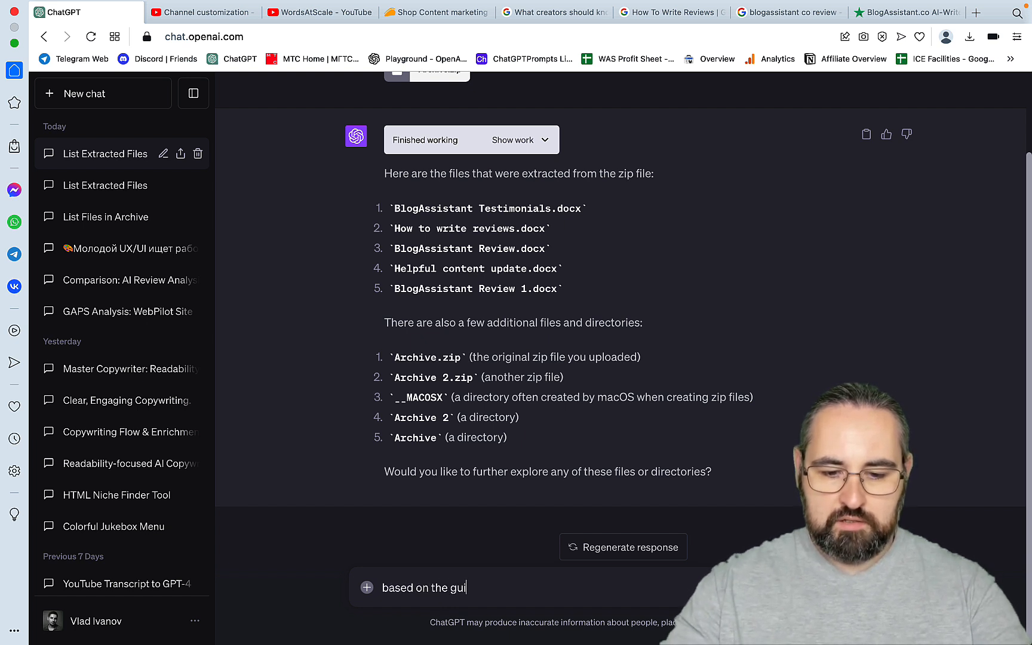
pyautogui.write('delines fr')
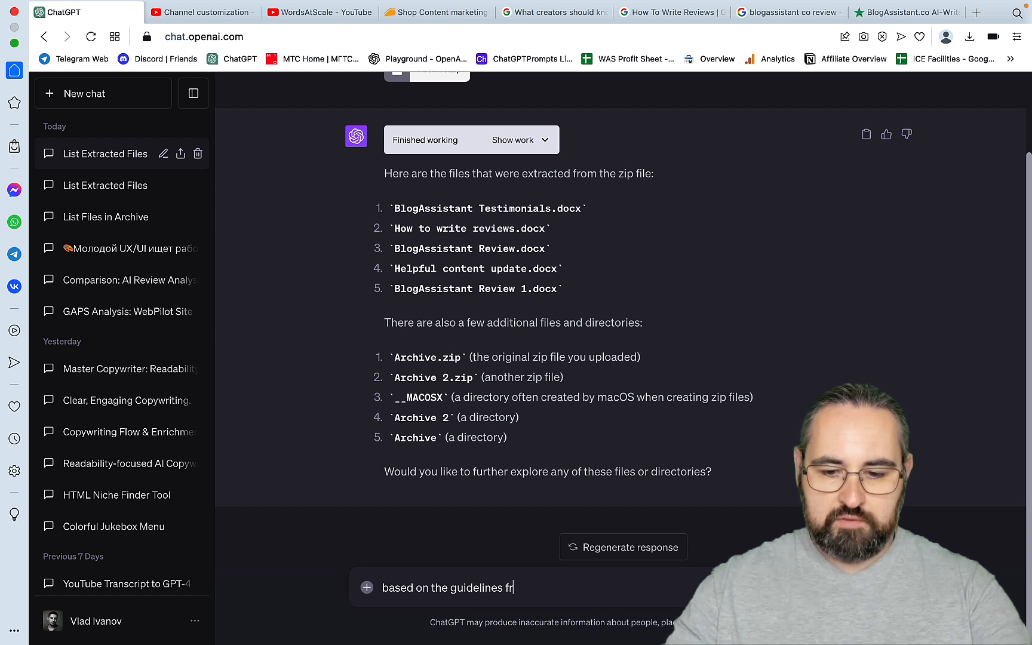
pyautogui.write('om How to write reviews.docx')
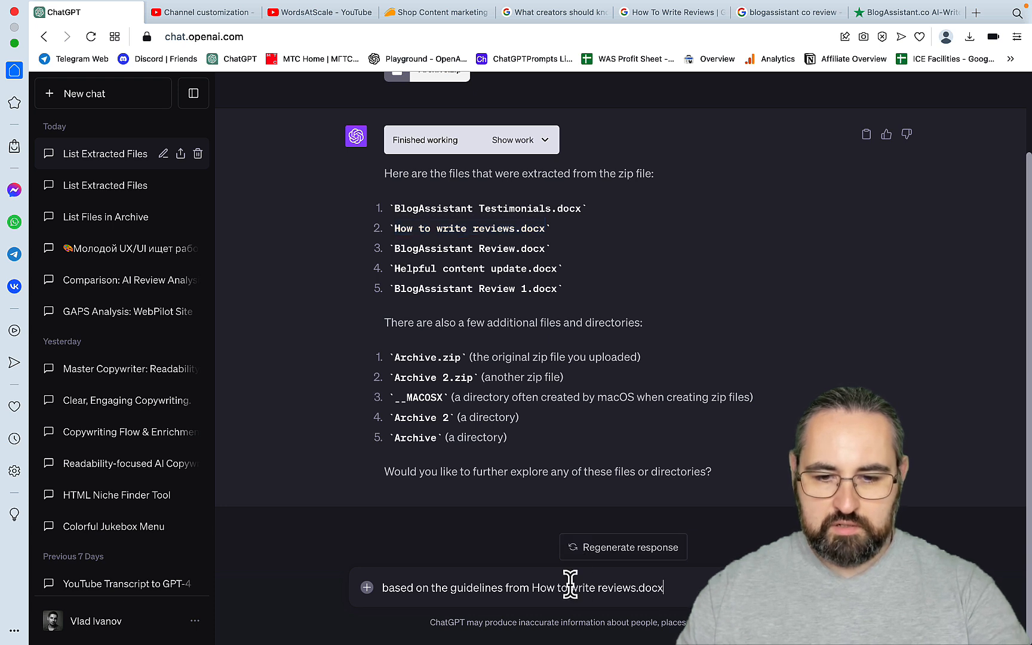
pyautogui.write('and')
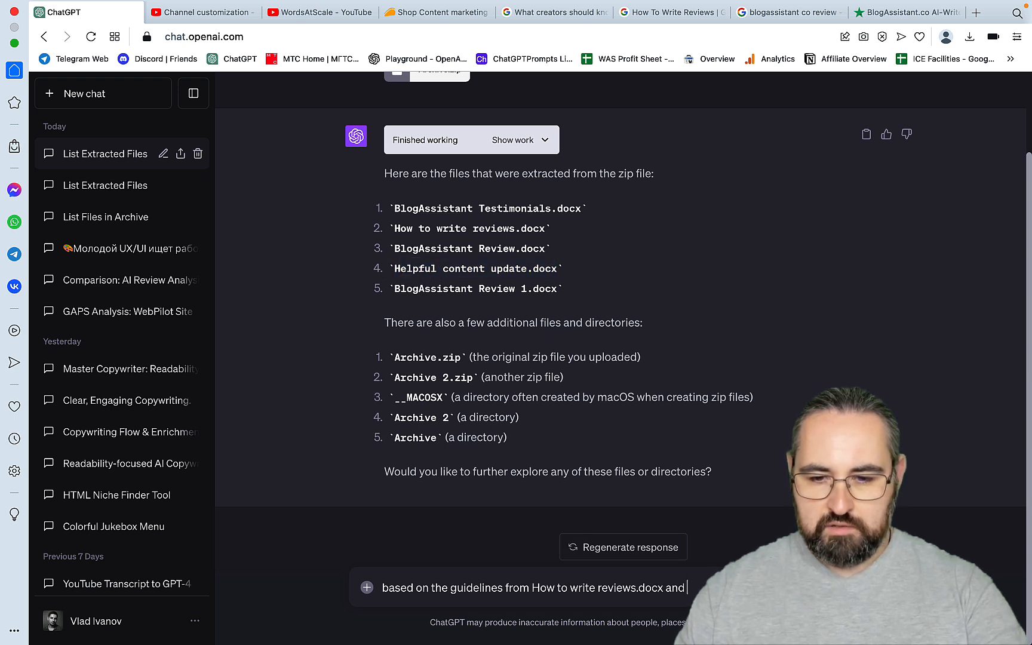
pyautogui.write('Hel')
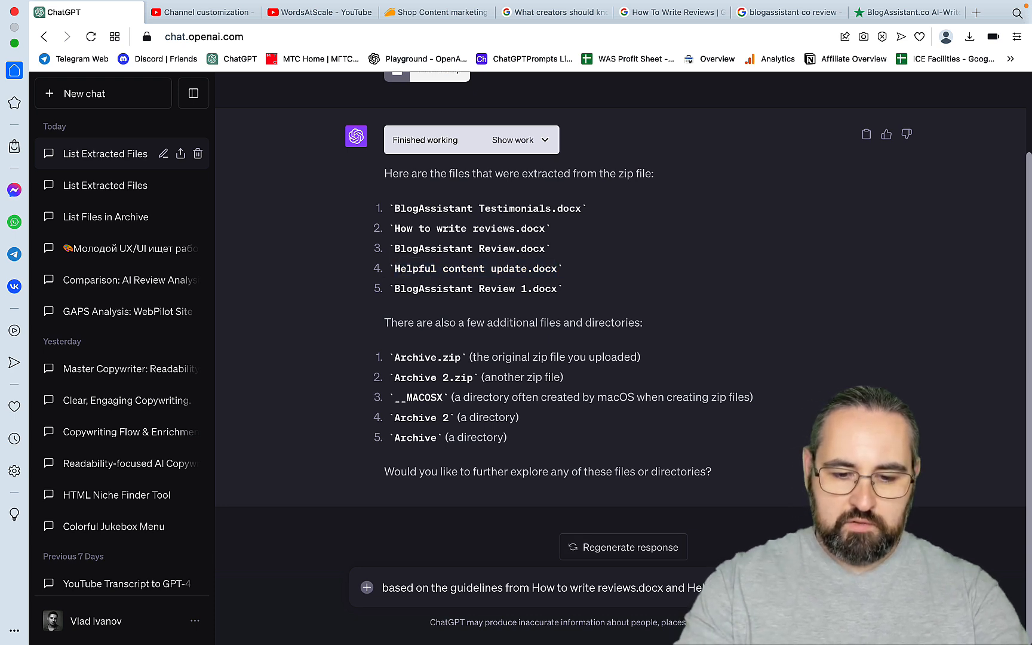
pyautogui.write('create a per')
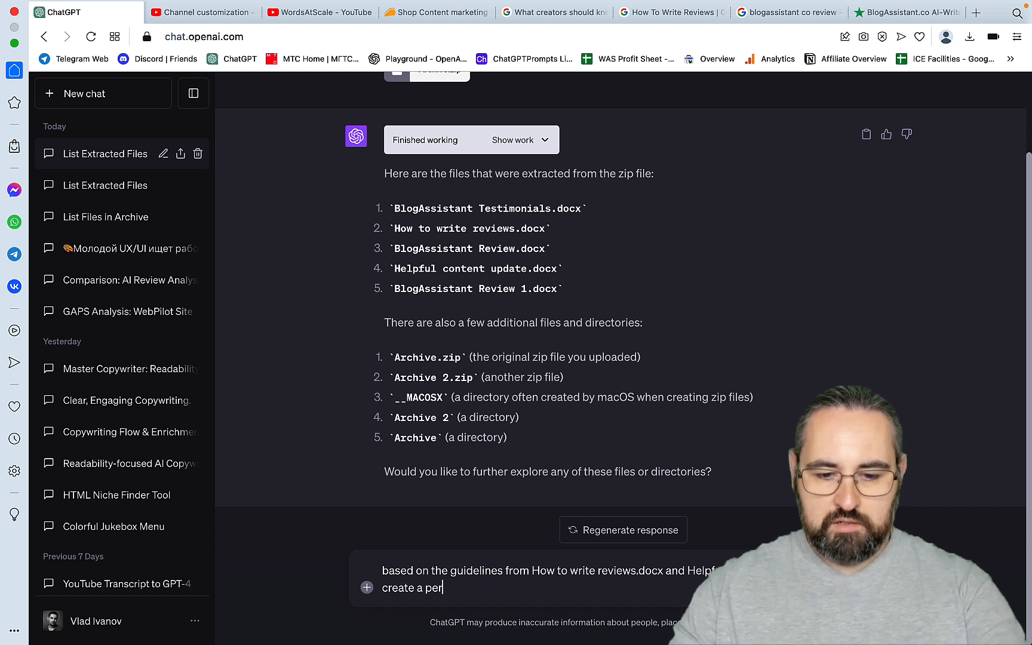
pyautogui.write('fect')
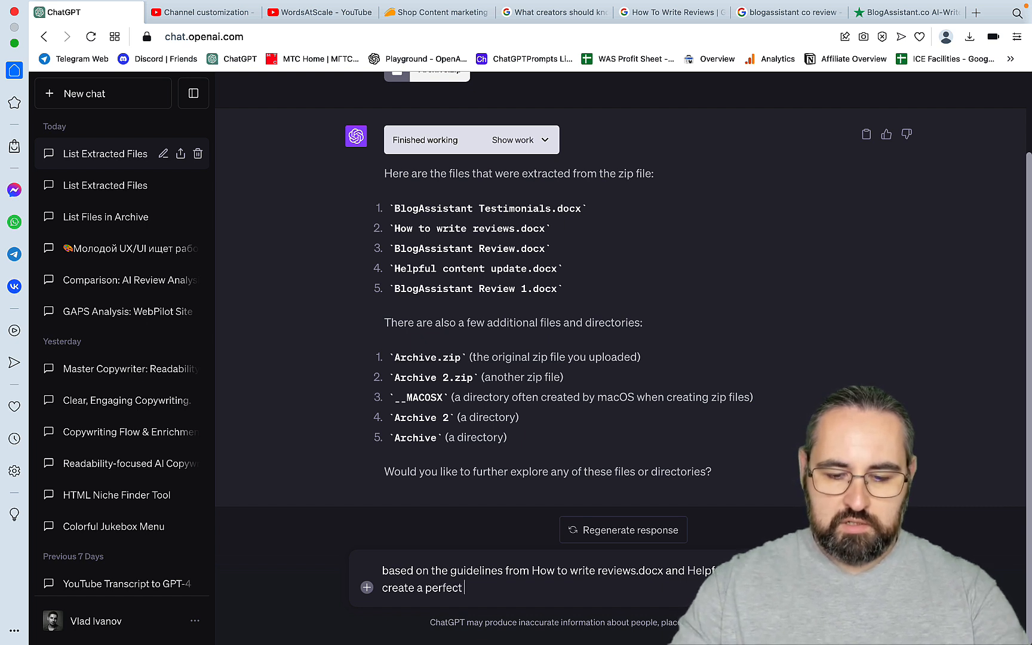
# - Finish the prompt asking for a perfect BlogAssistant review article outline referencing BlogAssistant Testimonials.docx
pyautogui.write('BlogAssistant')
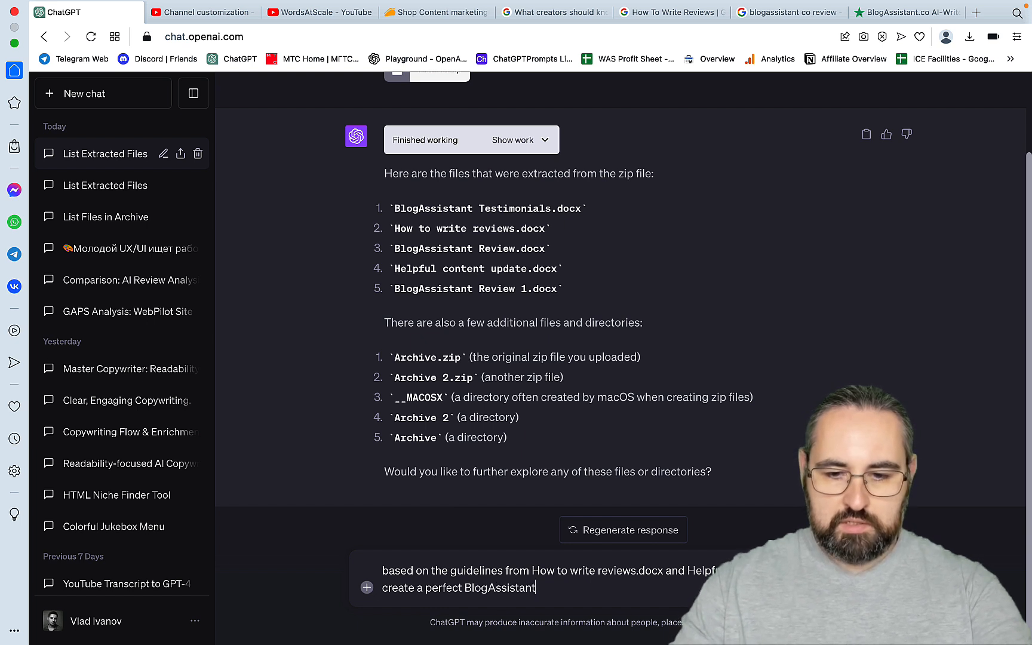
pyautogui.write('Review')
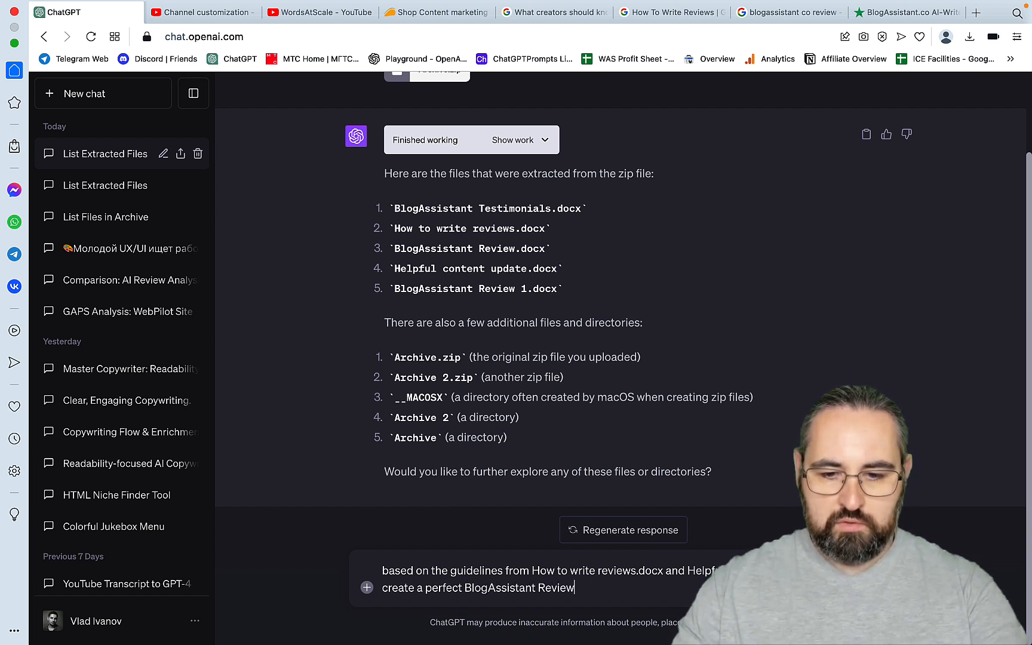
pyautogui.write('article')
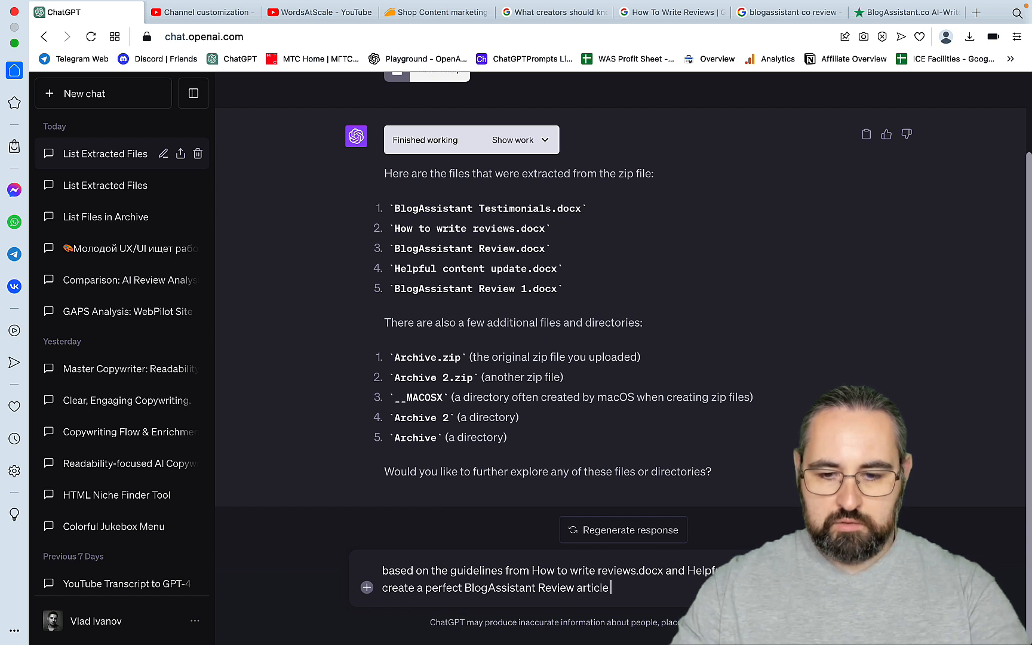
pyautogui.write('outline')
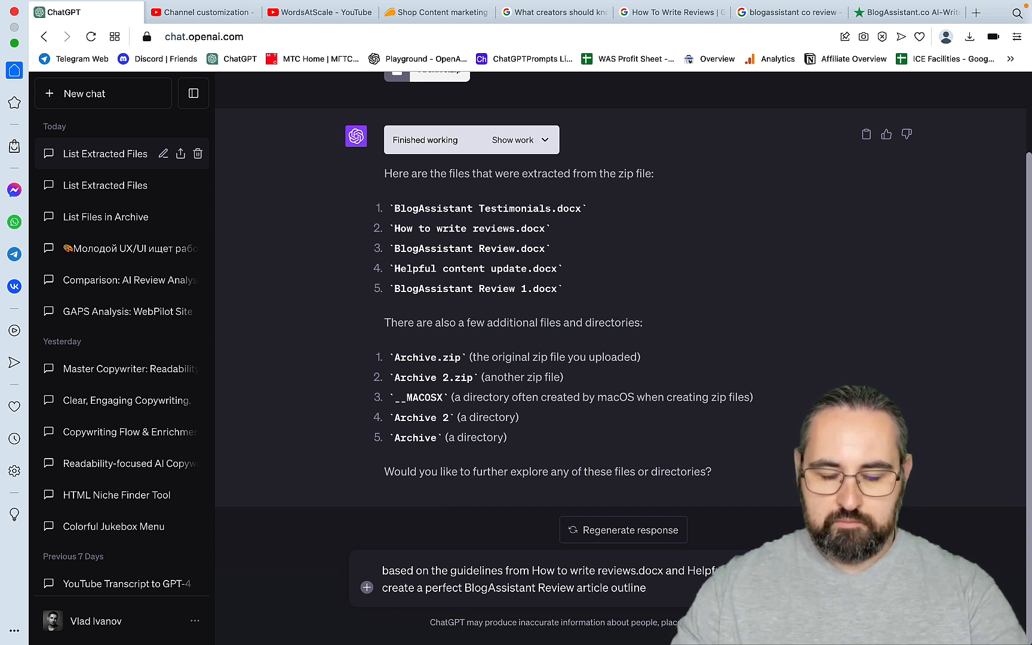
pyautogui.write('whuk')
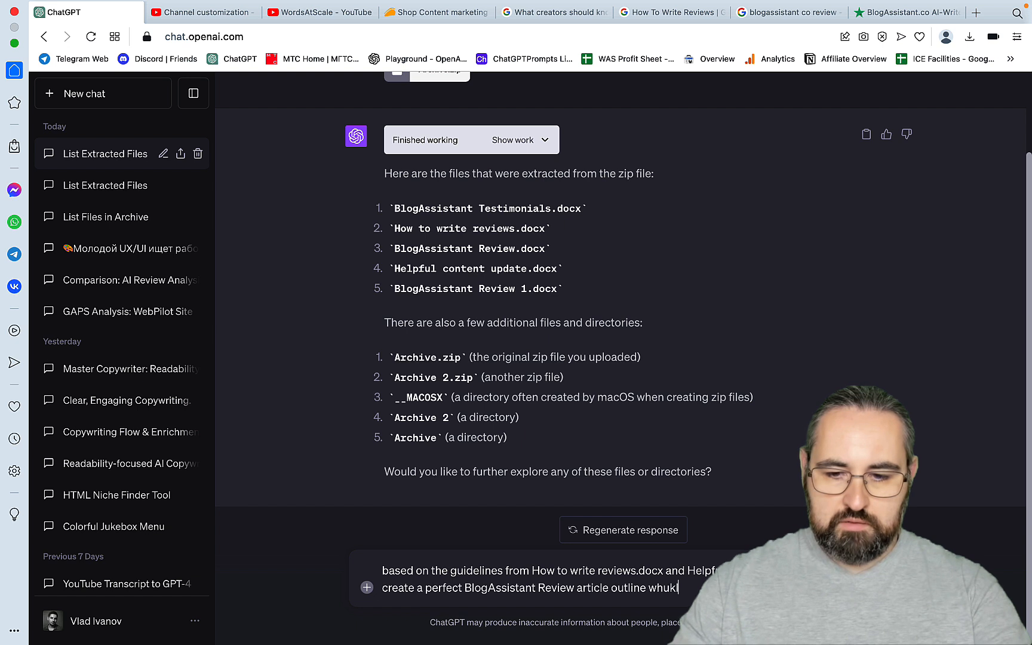
pyautogui.write('while refere')
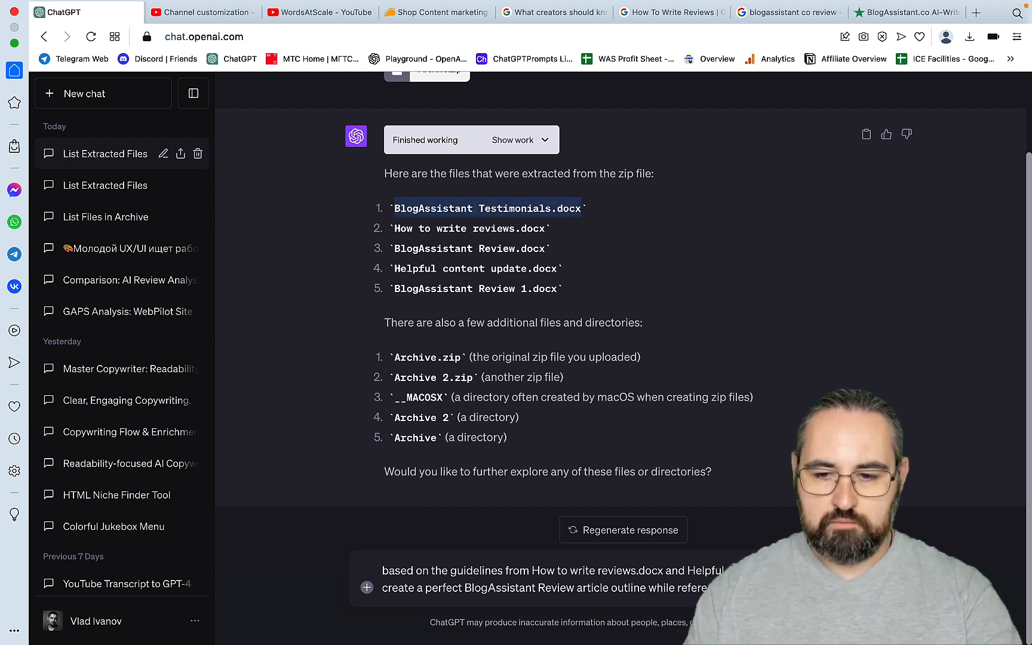
pyautogui.write('BlogAssistant Testimonials.docx')
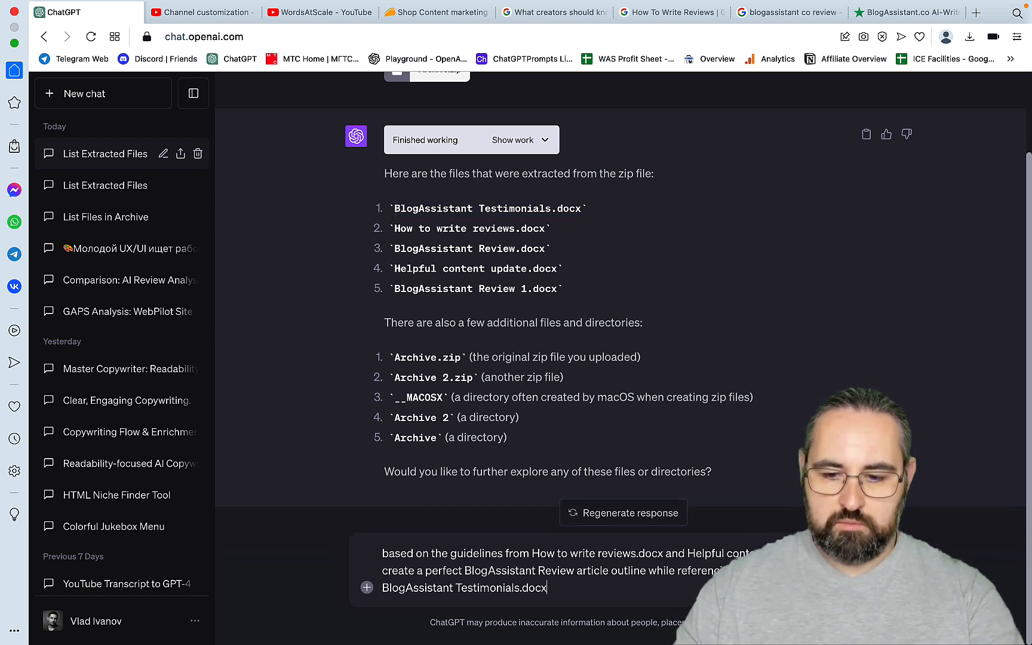
pyautogui.write(',')
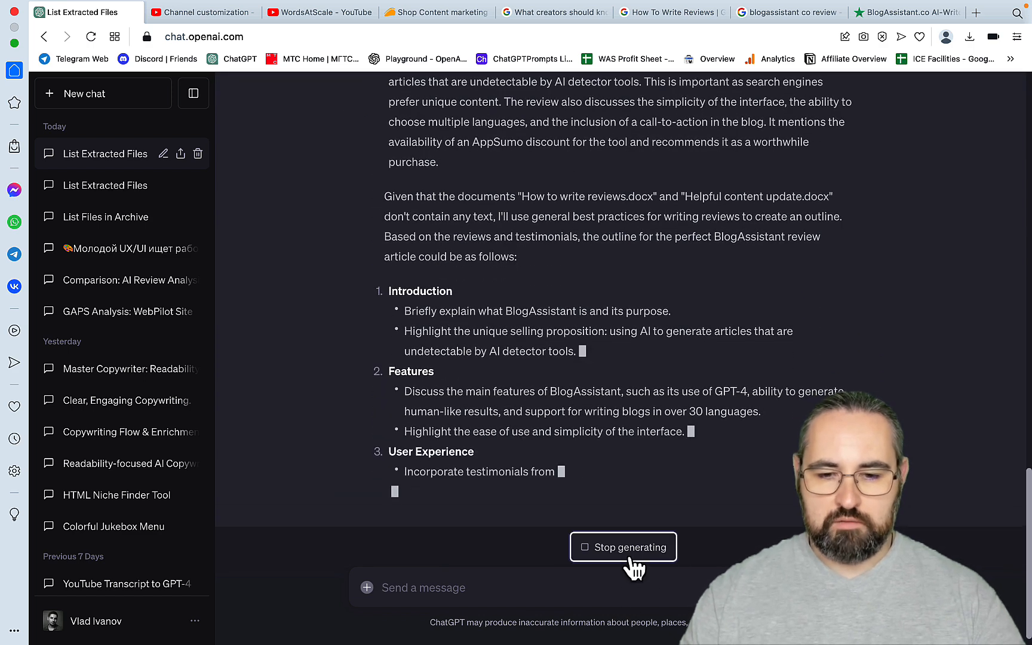
# - Write 'no, use CodeInterpreter to re-read the' follow-up for the two guideline docx files
pyautogui.write('no')
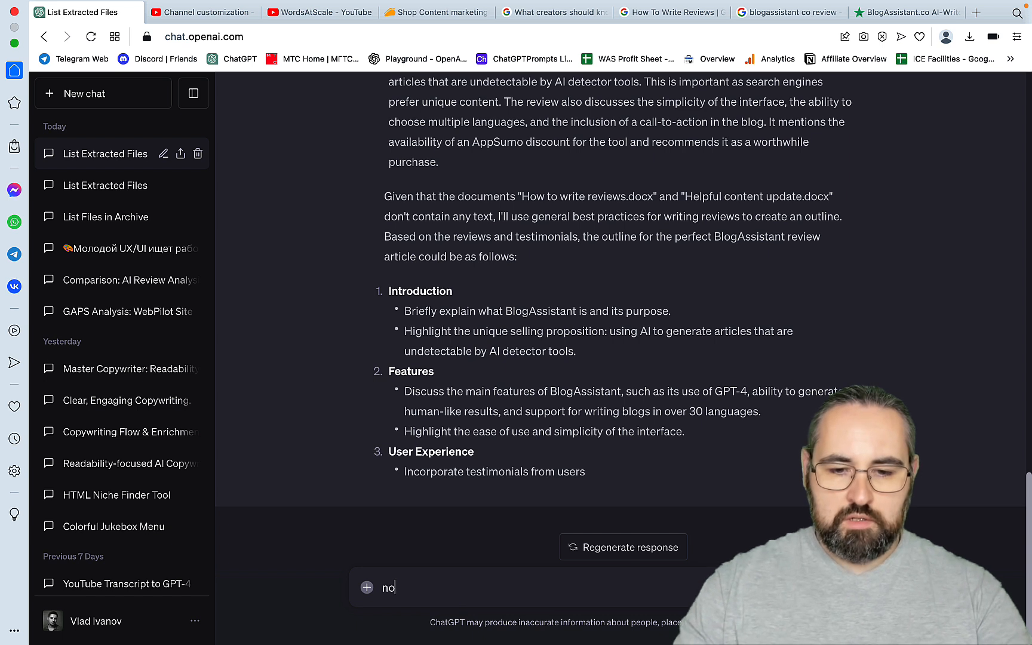
pyautogui.write(', use C')
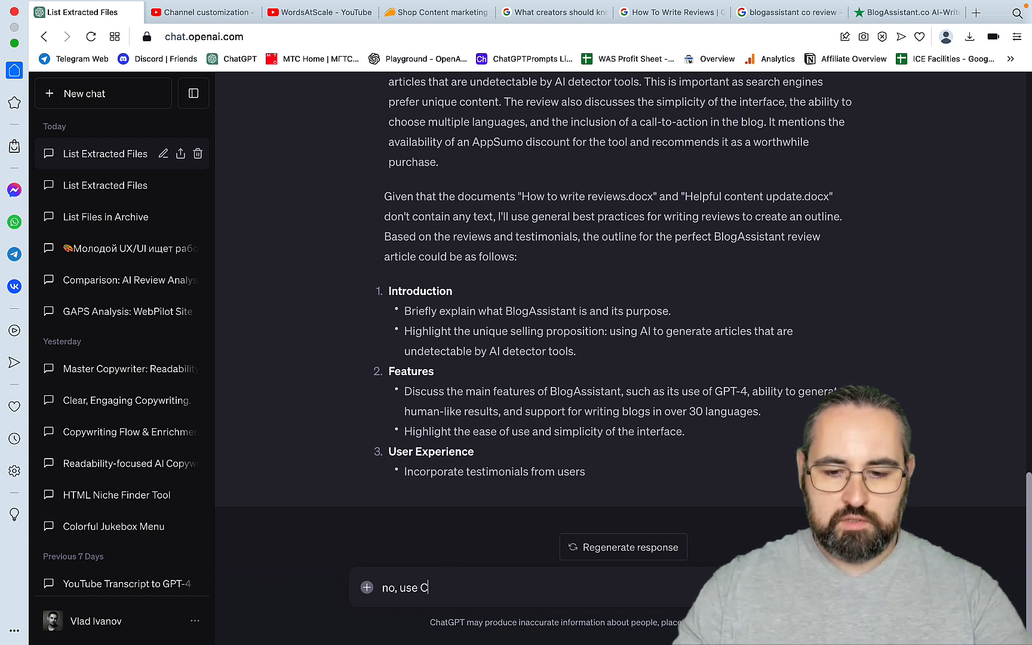
pyautogui.write('odeInter')
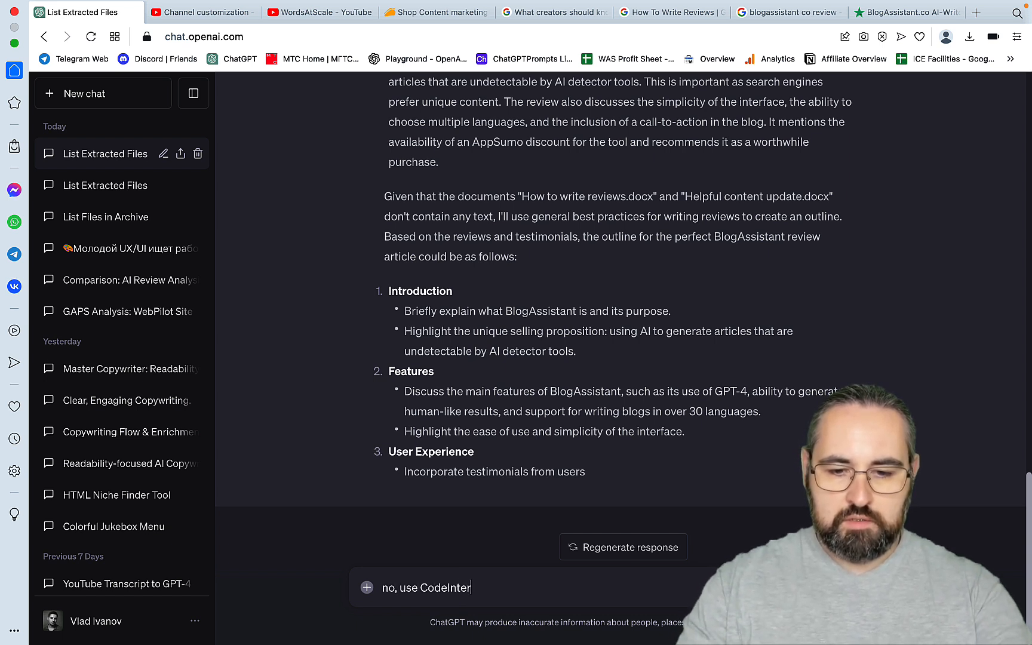
pyautogui.press('Backspace')
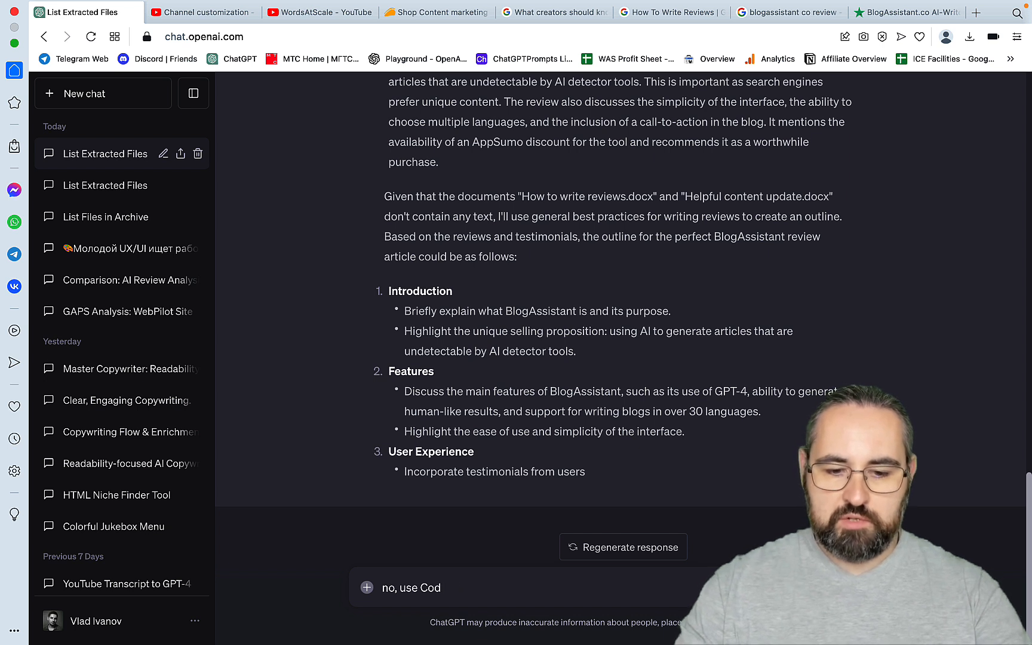
pyautogui.write('el')
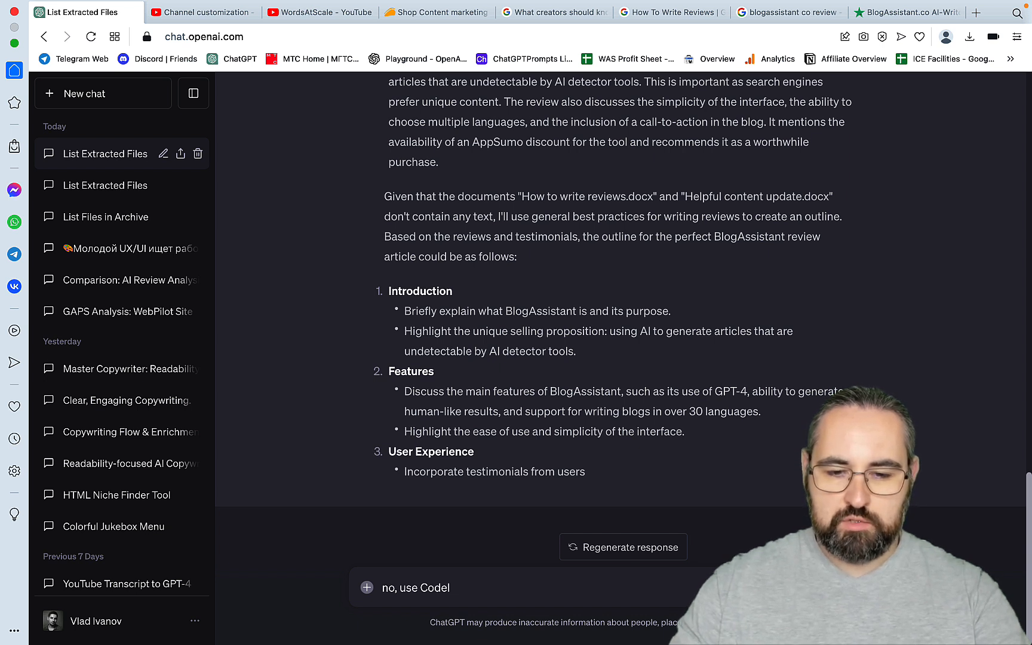
pyautogui.write('mn')
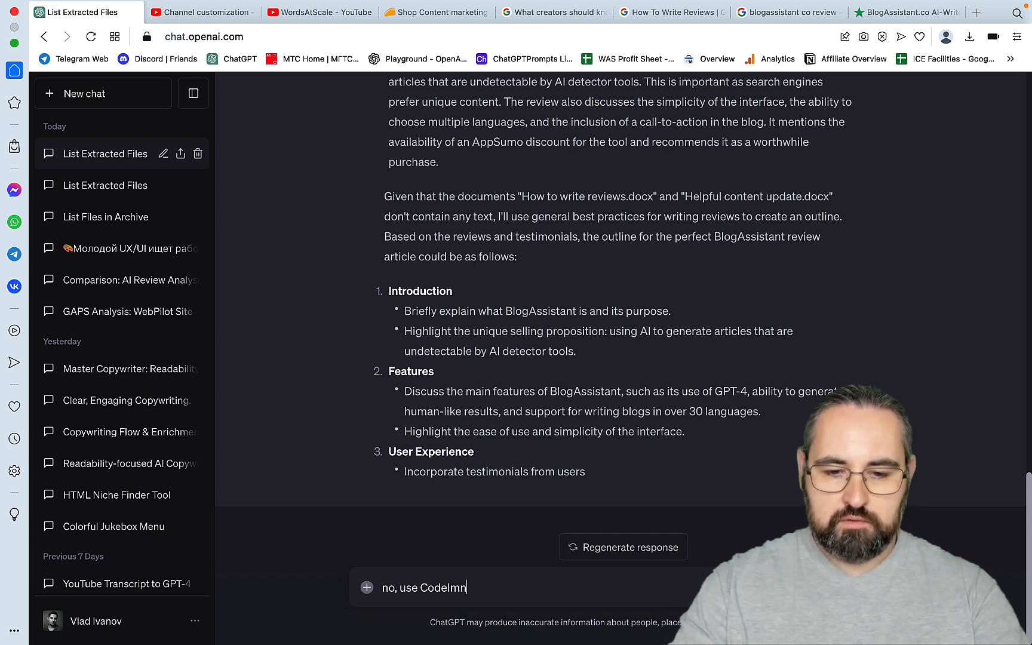
pyautogui.write('ter')
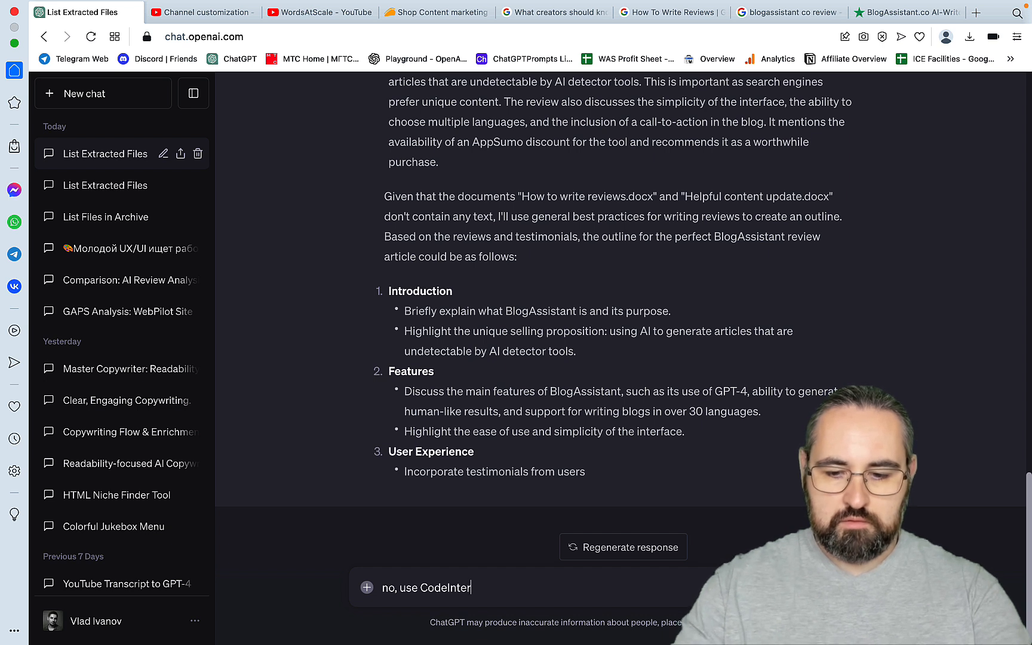
pyautogui.write('preter')
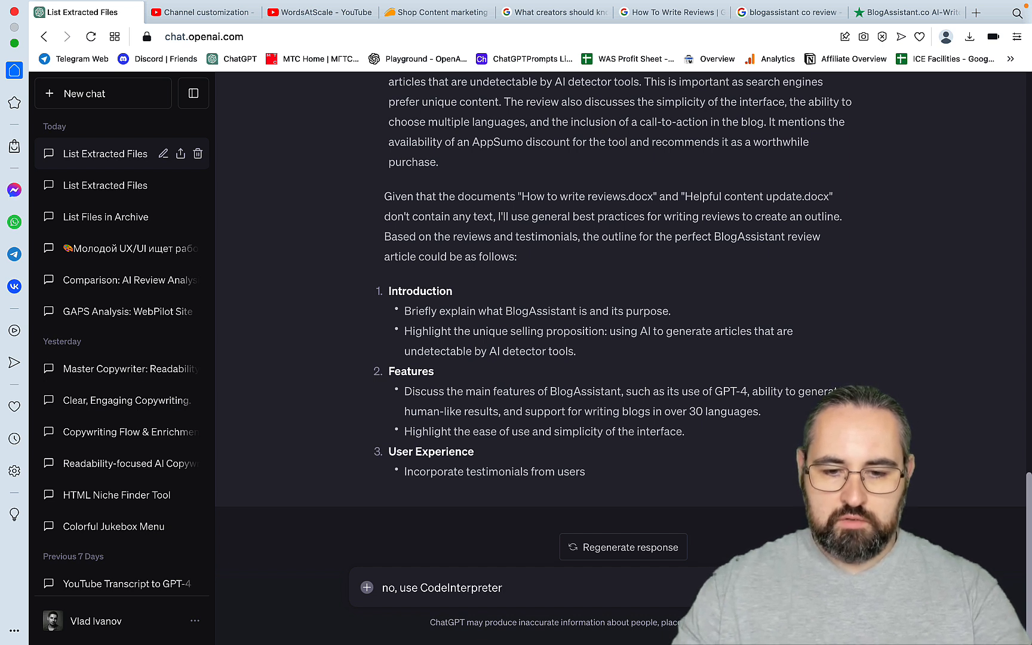
pyautogui.write('to re')
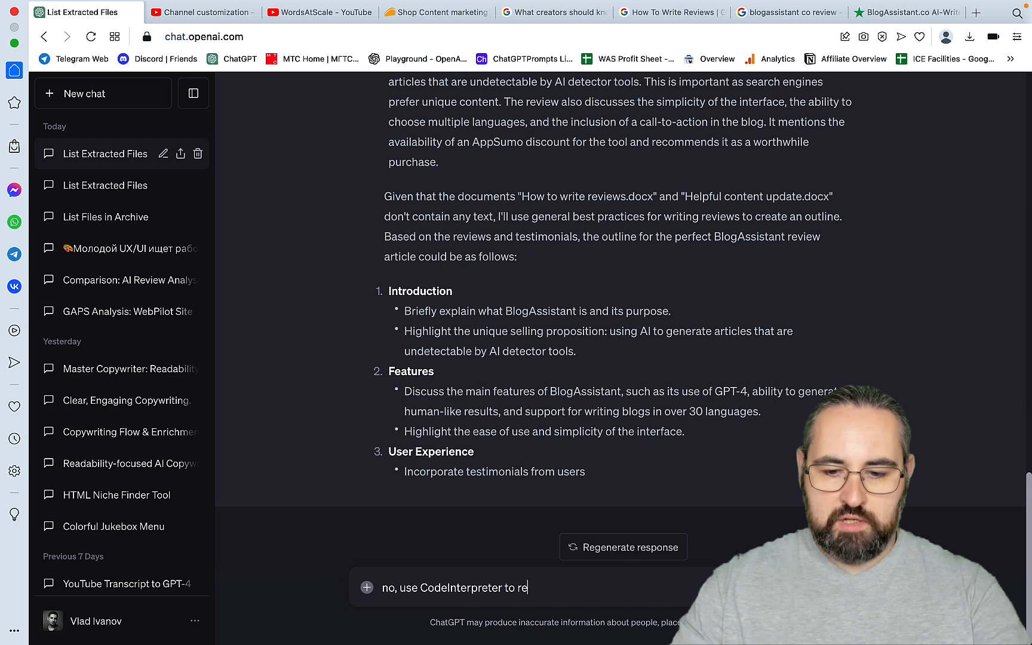
pyautogui.write('-read the')
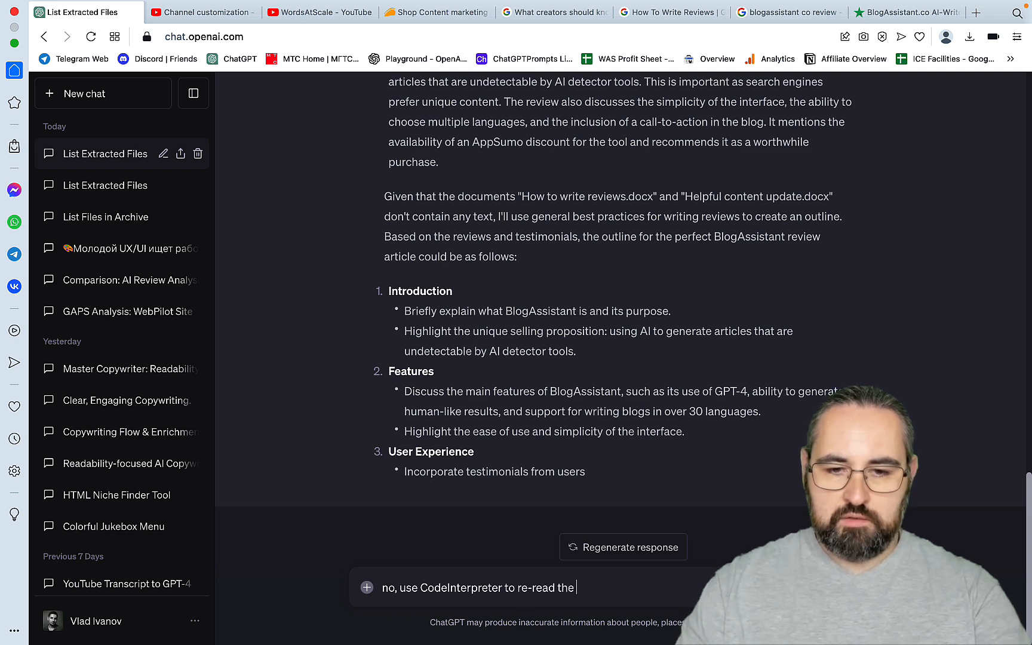
pyautogui.scroll(3)
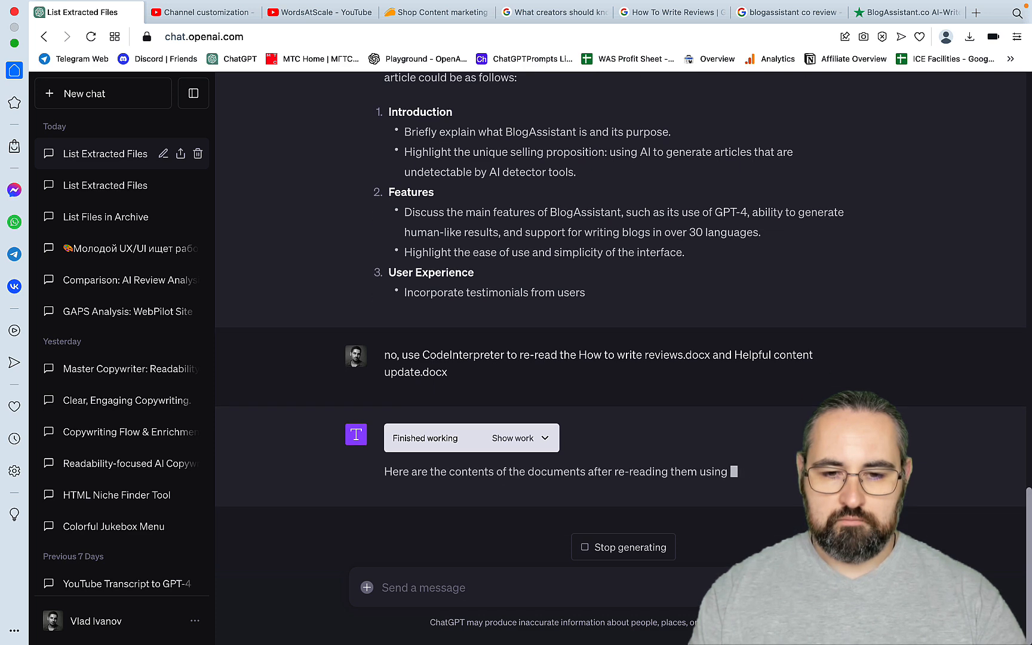
pyautogui.scroll(-3)
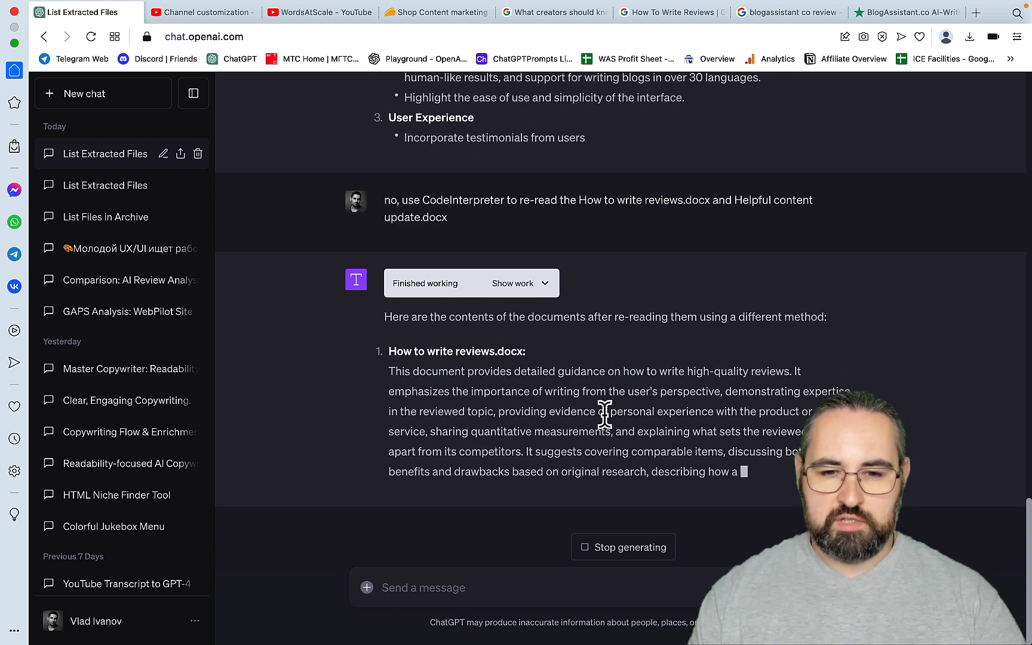
pyautogui.scroll(-3)
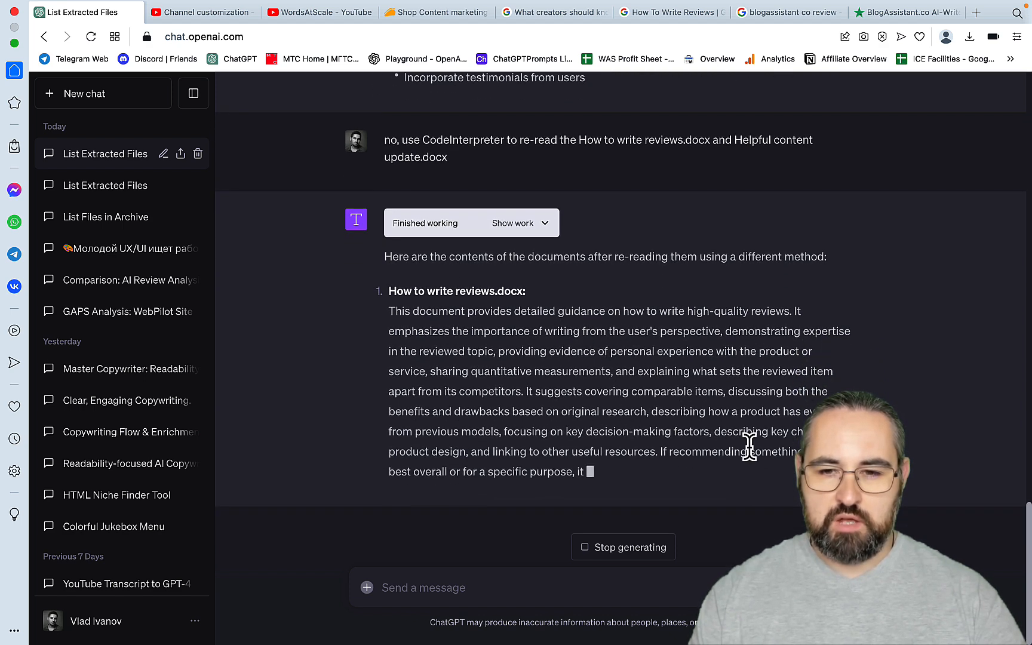
pyautogui.scroll(-3)
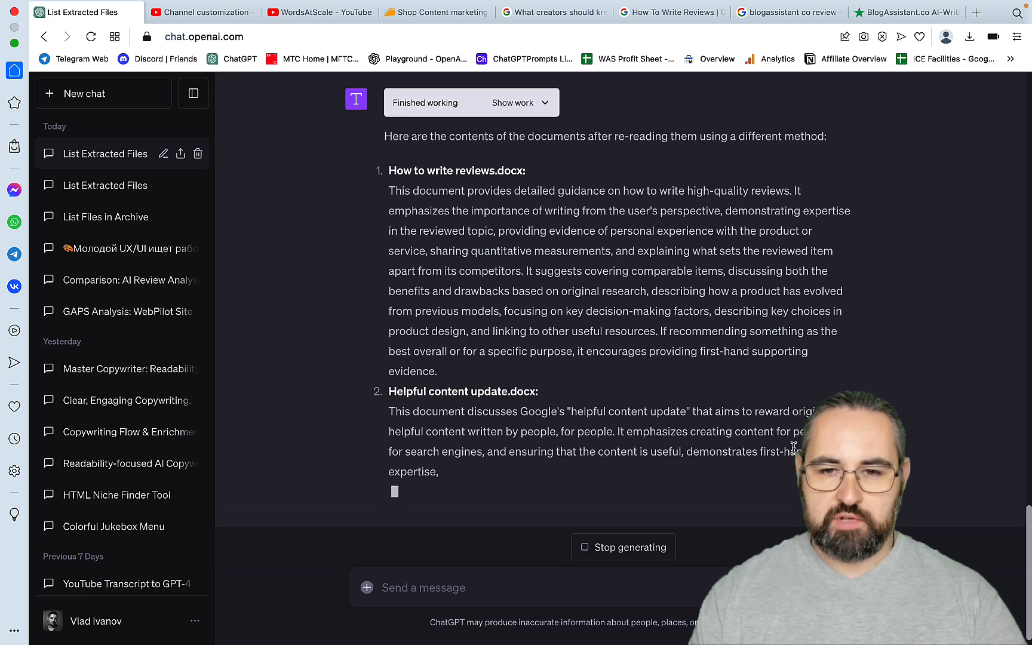
pyautogui.scroll(-3)
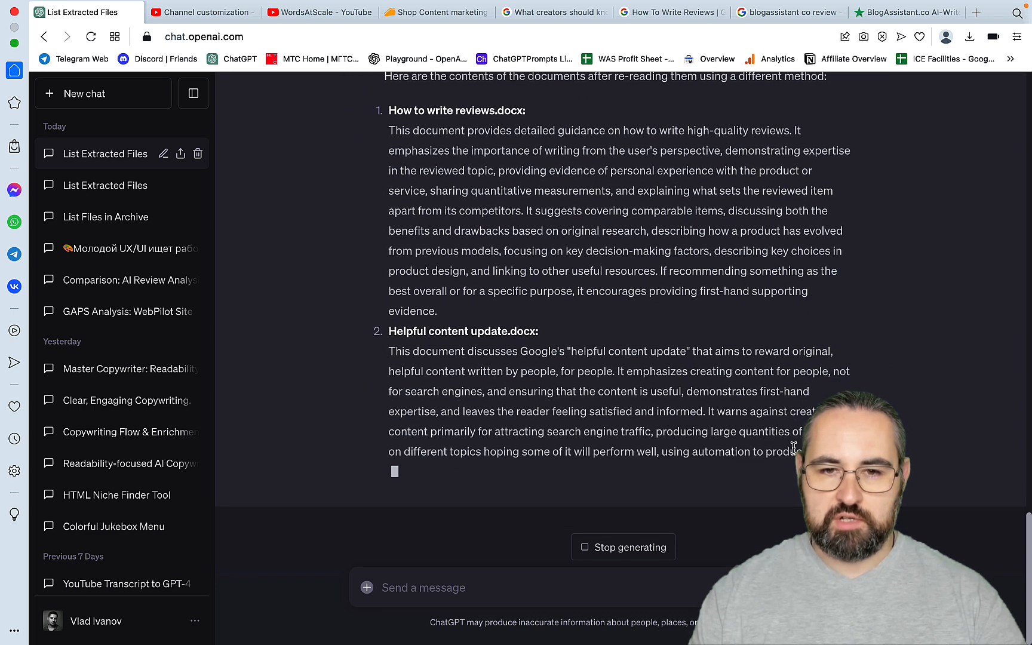
pyautogui.scroll(-3)
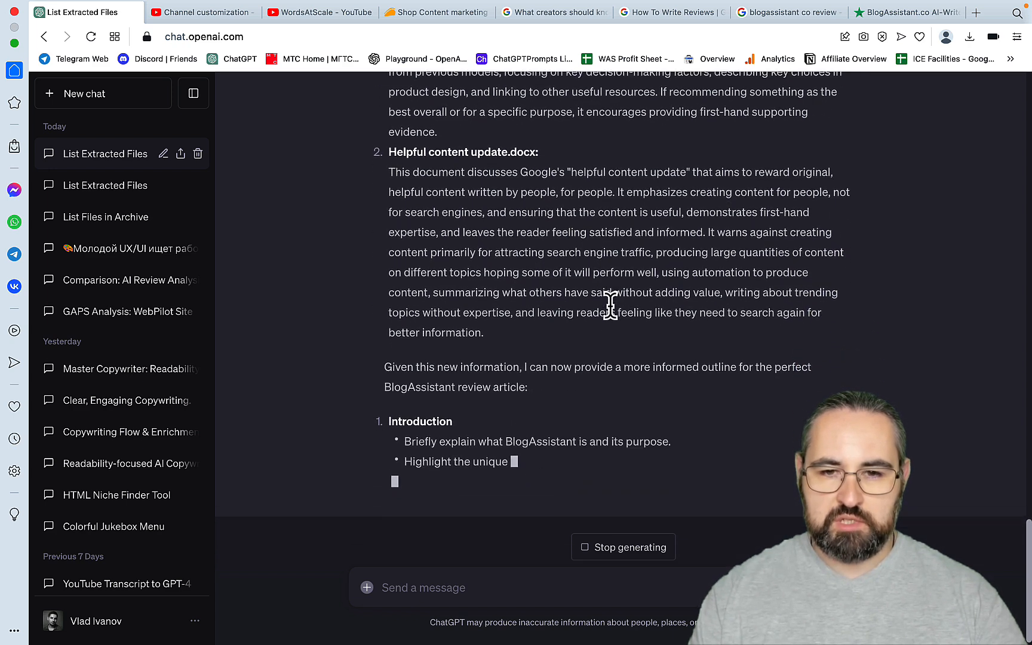
pyautogui.scroll(-3)
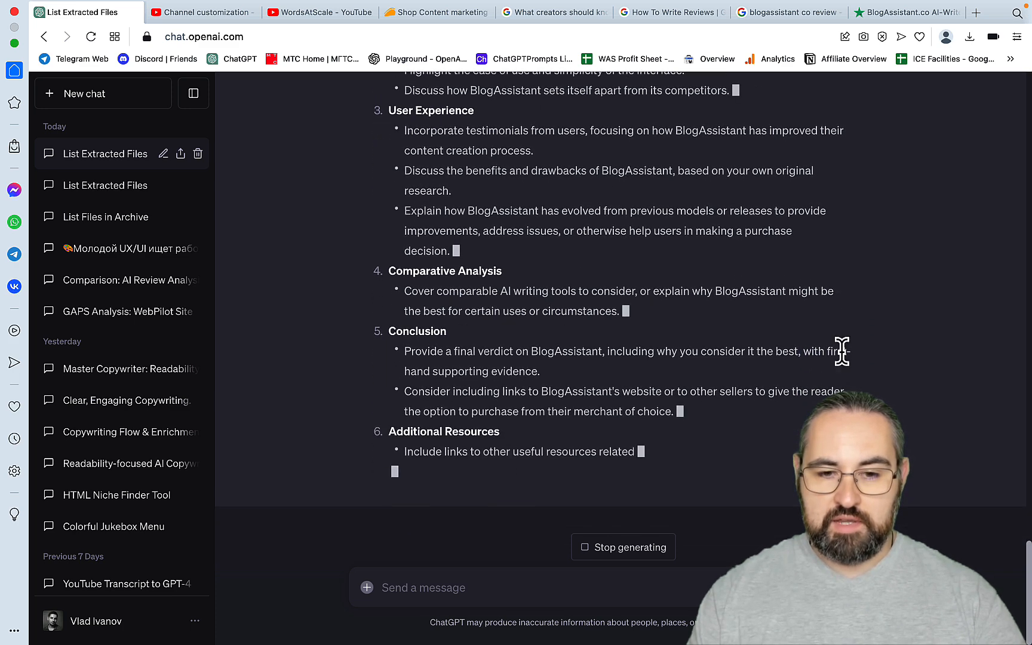
pyautogui.scroll(-3)
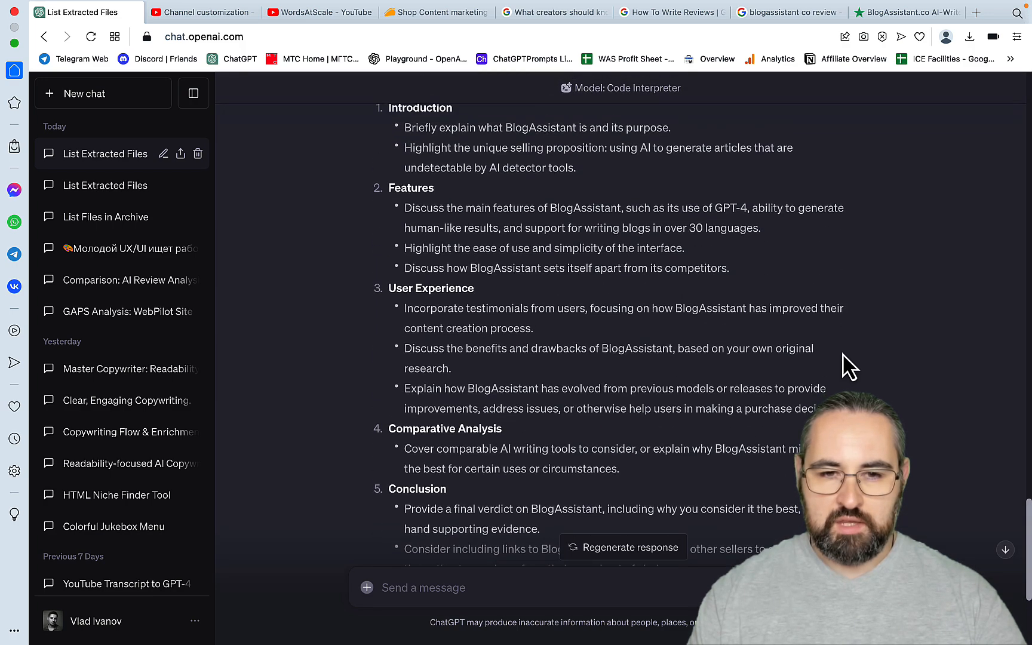
pyautogui.scroll(3)
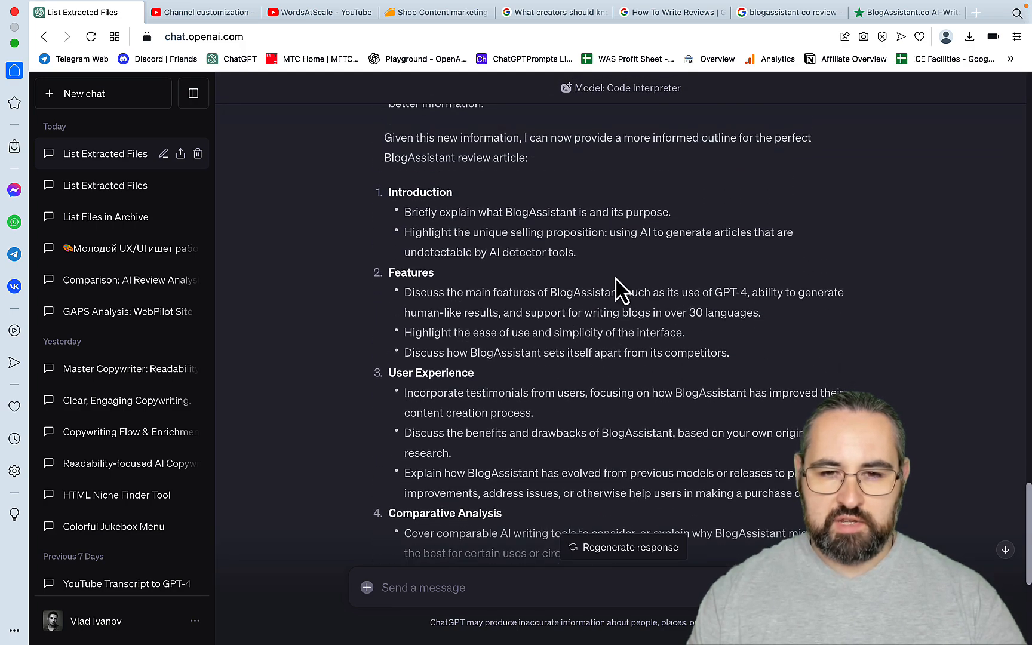
pyautogui.moveTo(678, 237)
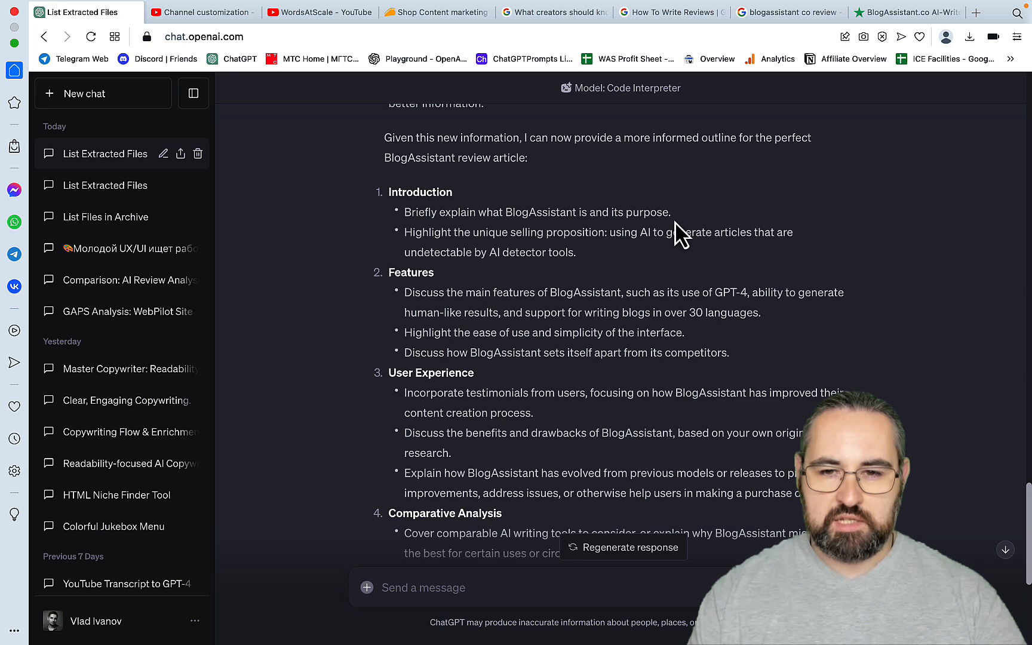
pyautogui.moveTo(622, 263)
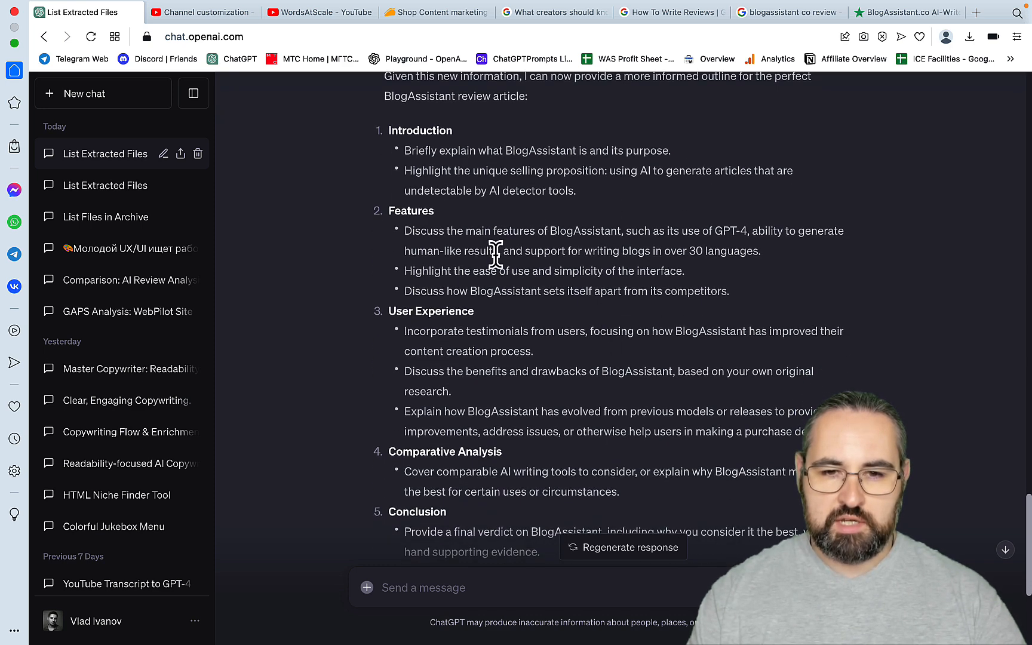
pyautogui.moveTo(662, 273)
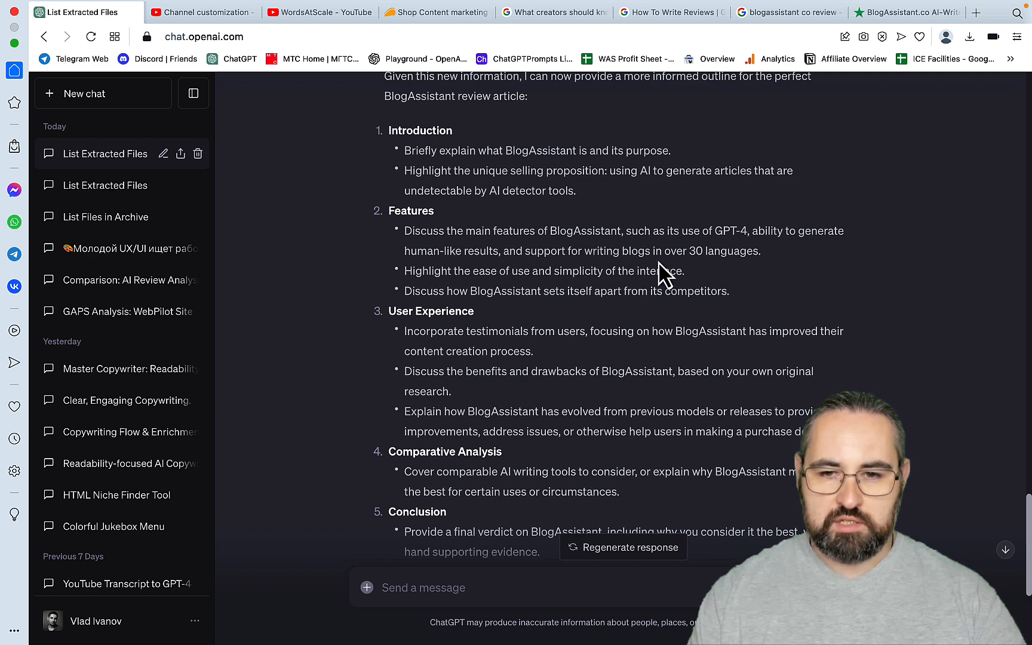
pyautogui.moveTo(665, 257)
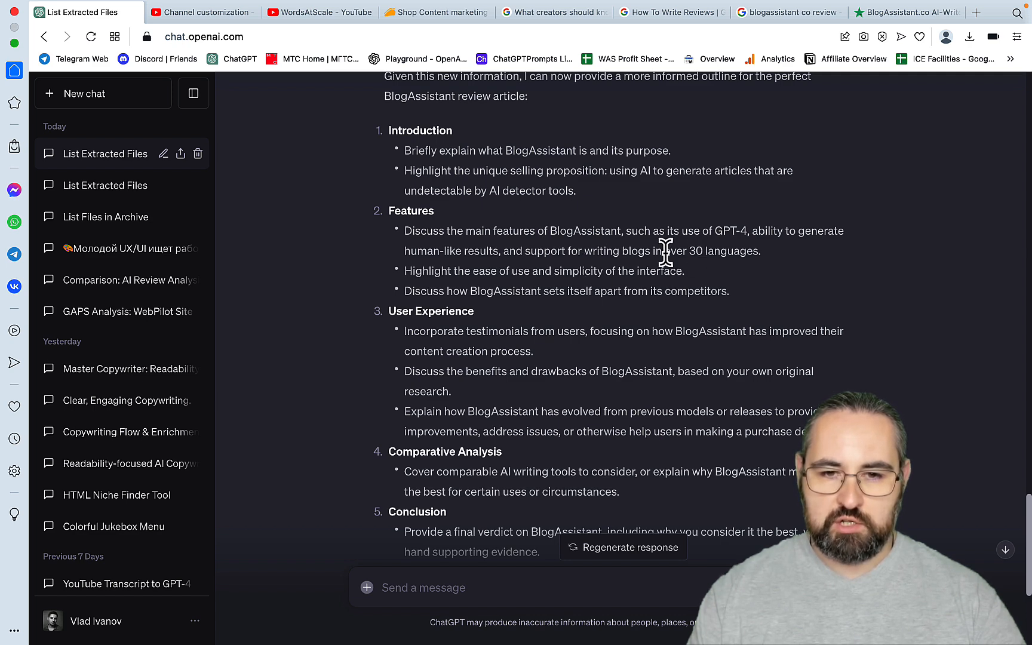
pyautogui.moveTo(484, 283)
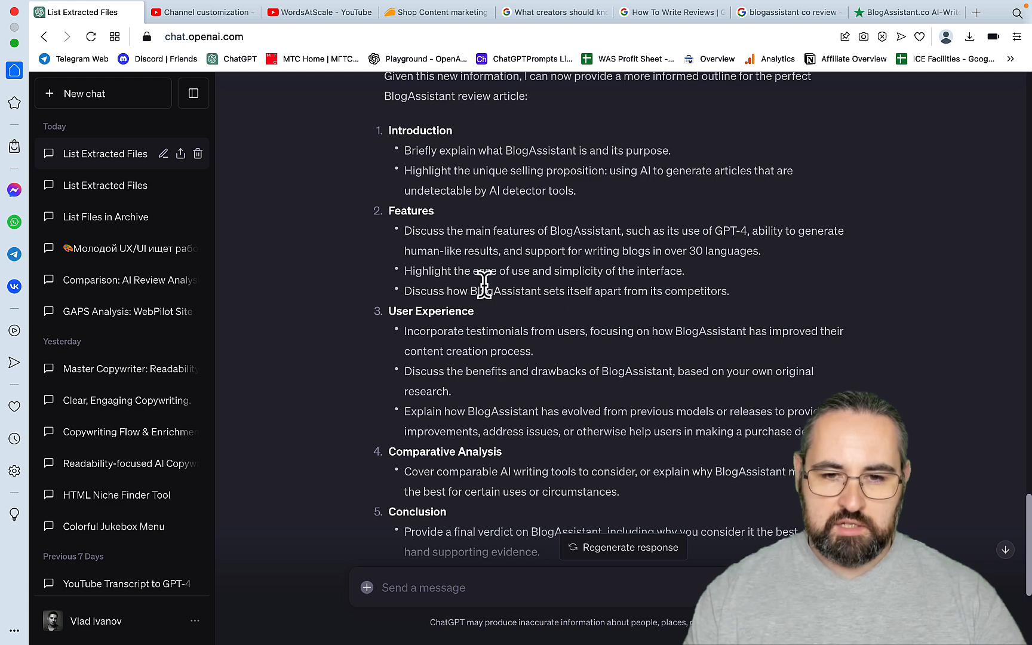
pyautogui.moveTo(685, 316)
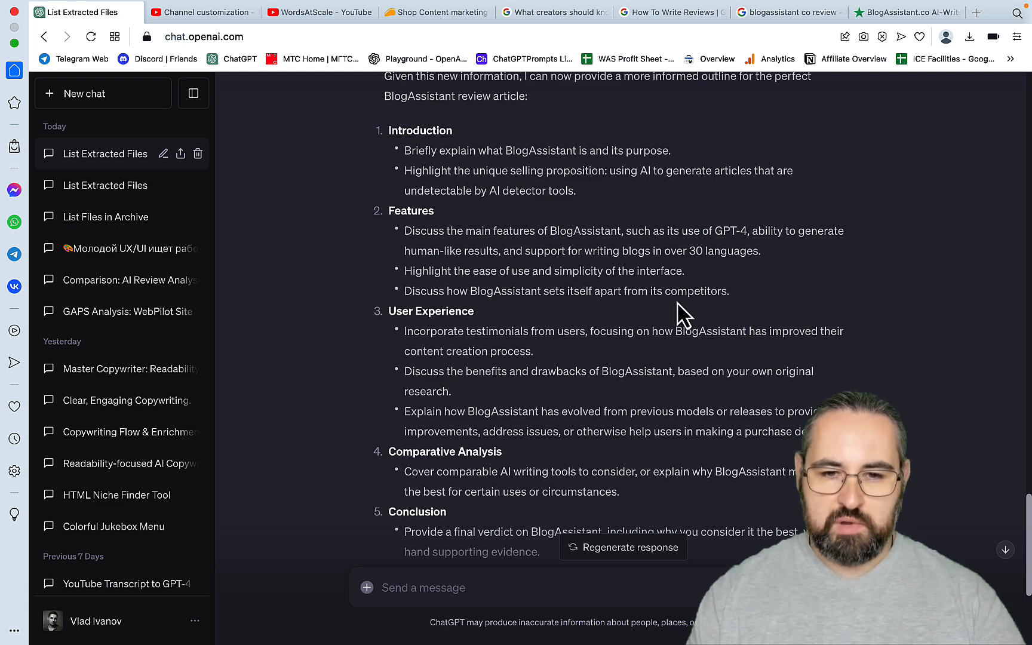
pyautogui.scroll(-3)
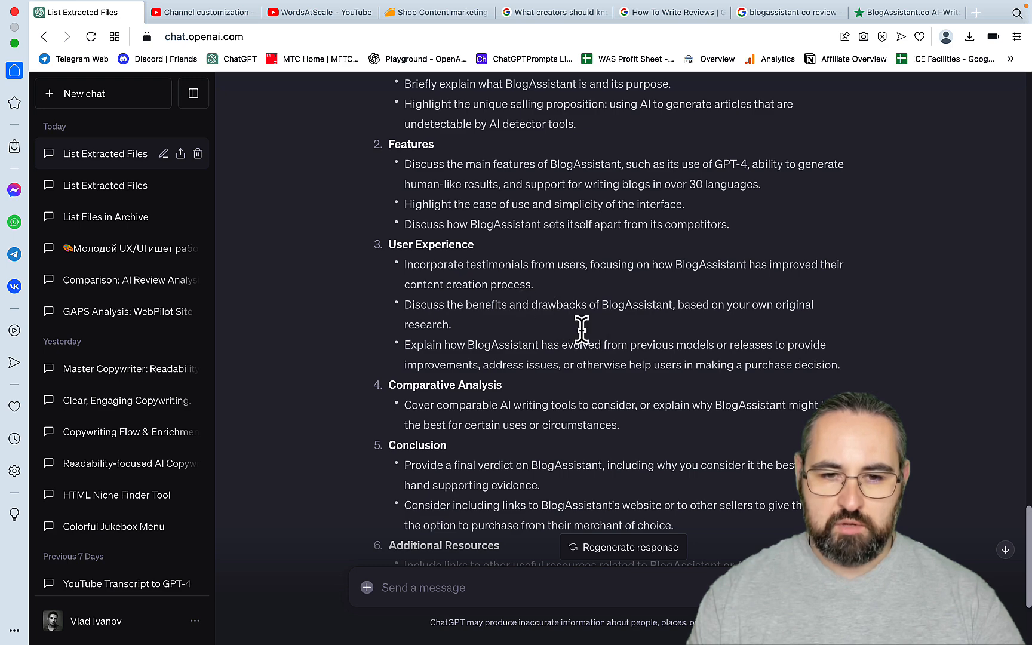
pyautogui.scroll(-3)
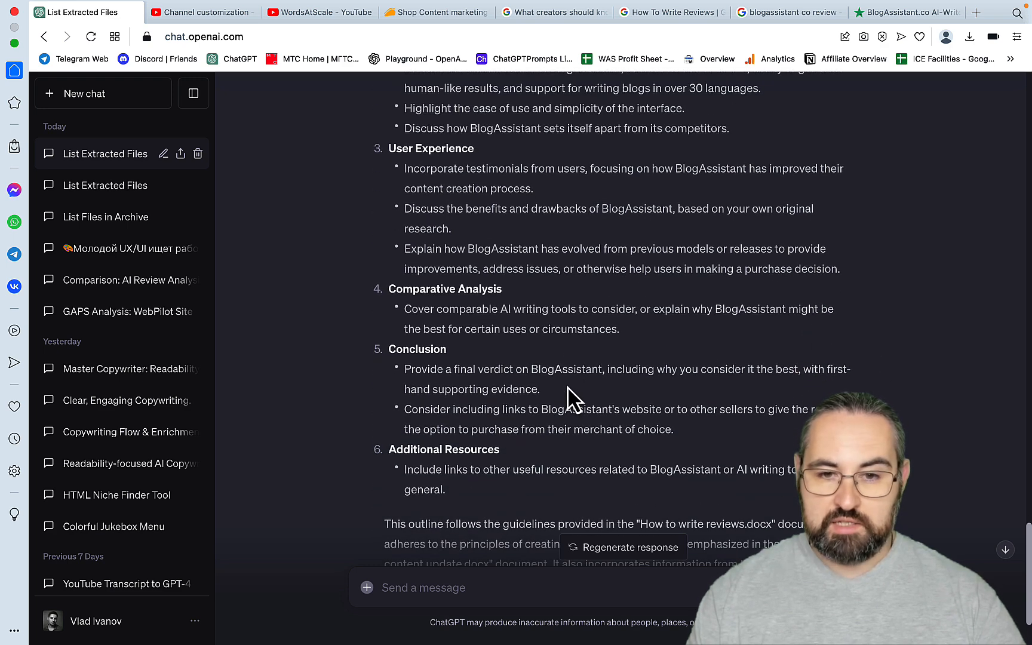
pyautogui.moveTo(556, 352)
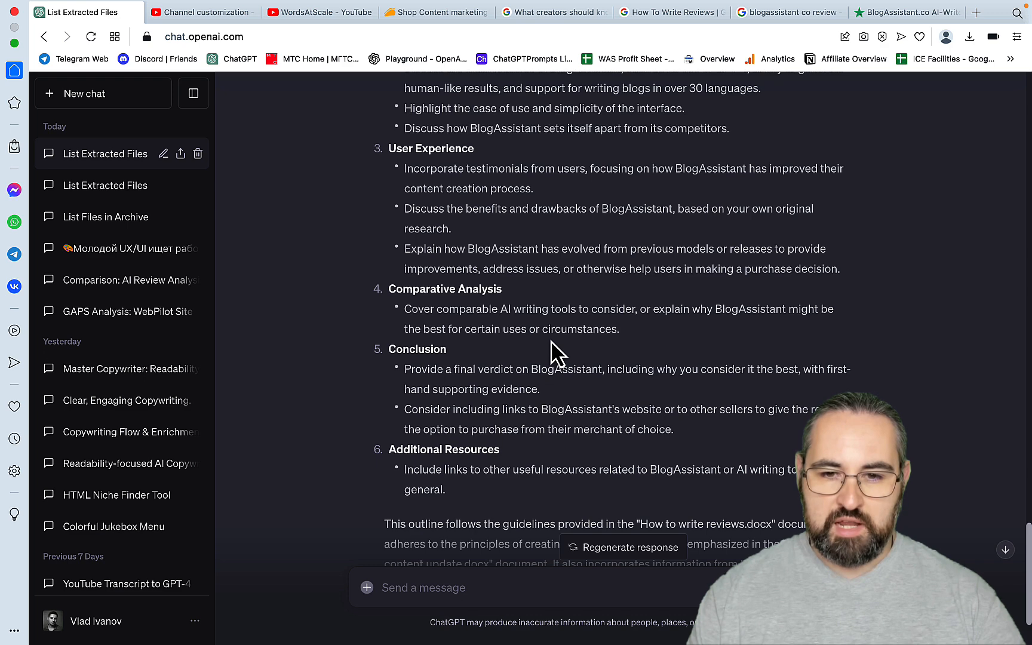
pyautogui.scroll(-3)
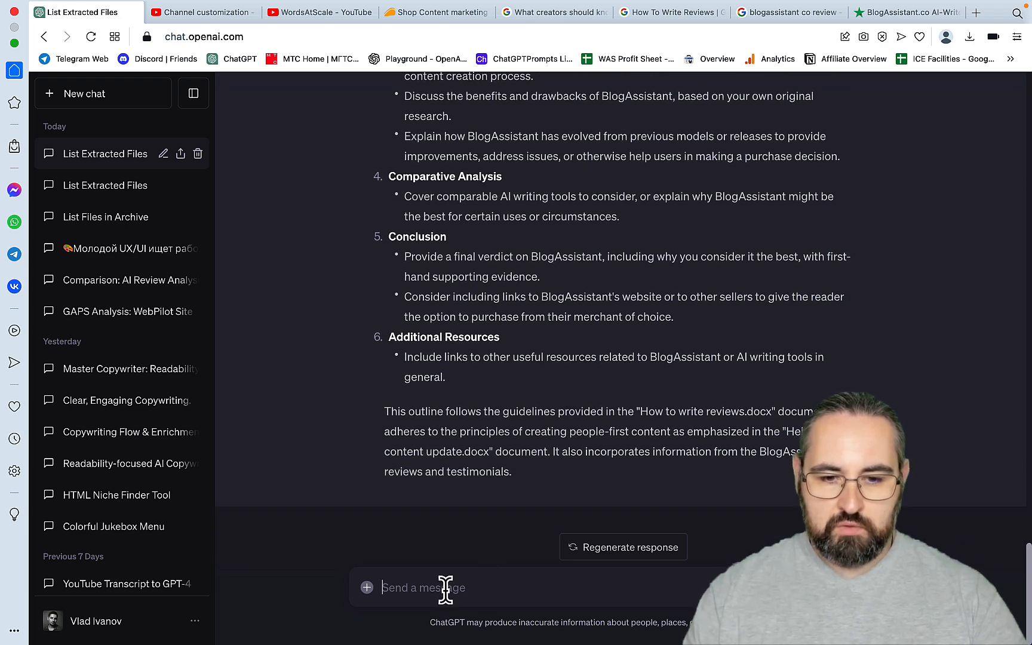
# - Draft 'ok, use markdown formatting and bolded words, lists and tables' paragraph request about Section 1, and copy it
pyautogui.write('ok, us')
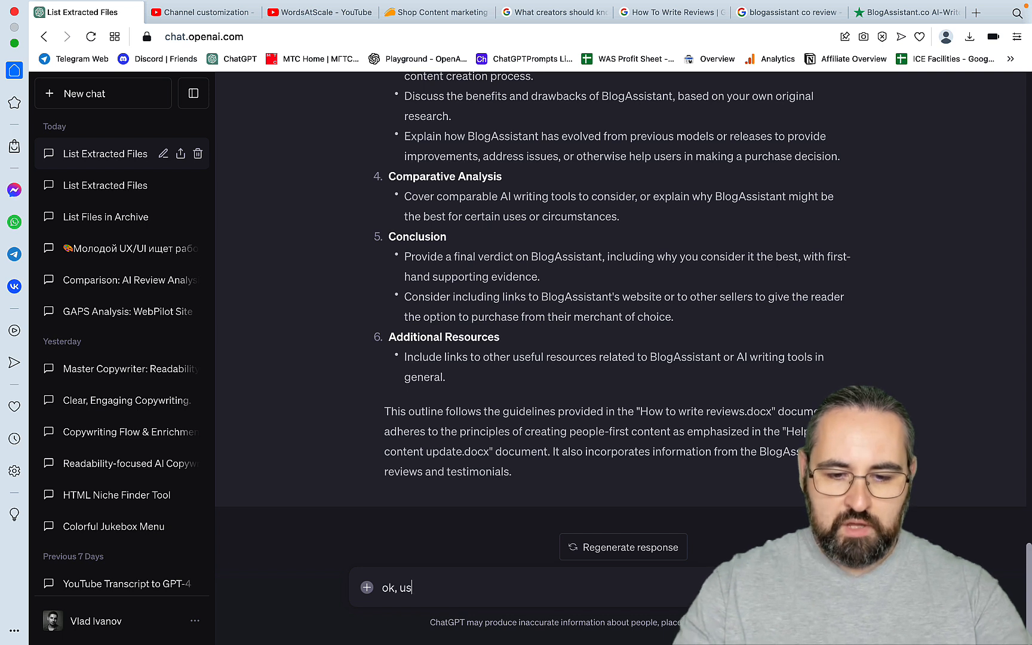
pyautogui.write('e markdo')
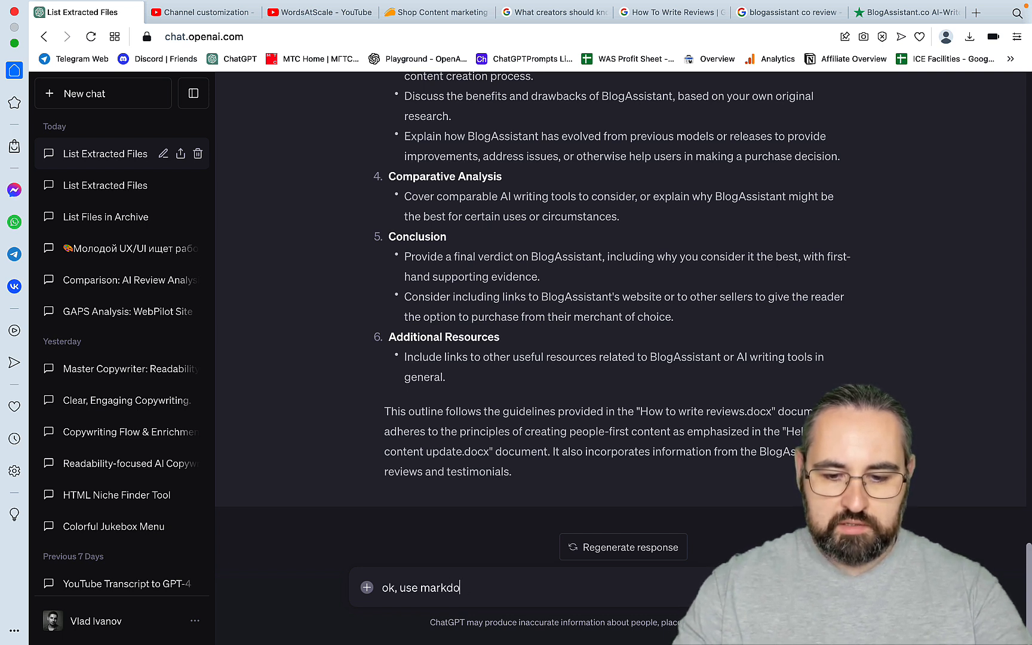
pyautogui.write('wn formatti')
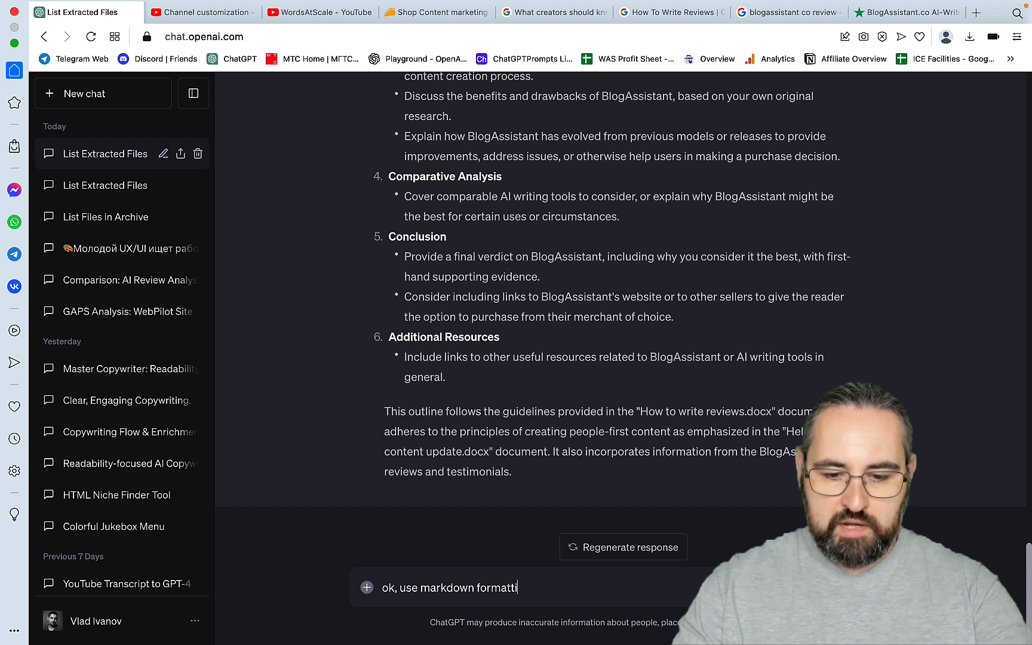
pyautogui.write('ng and b')
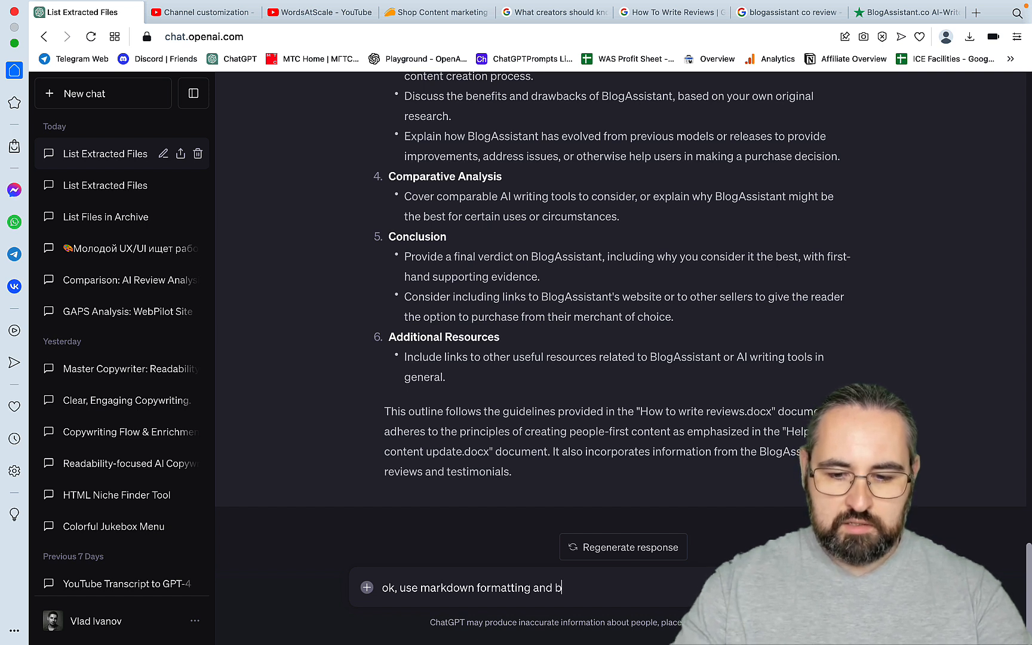
pyautogui.write('olded')
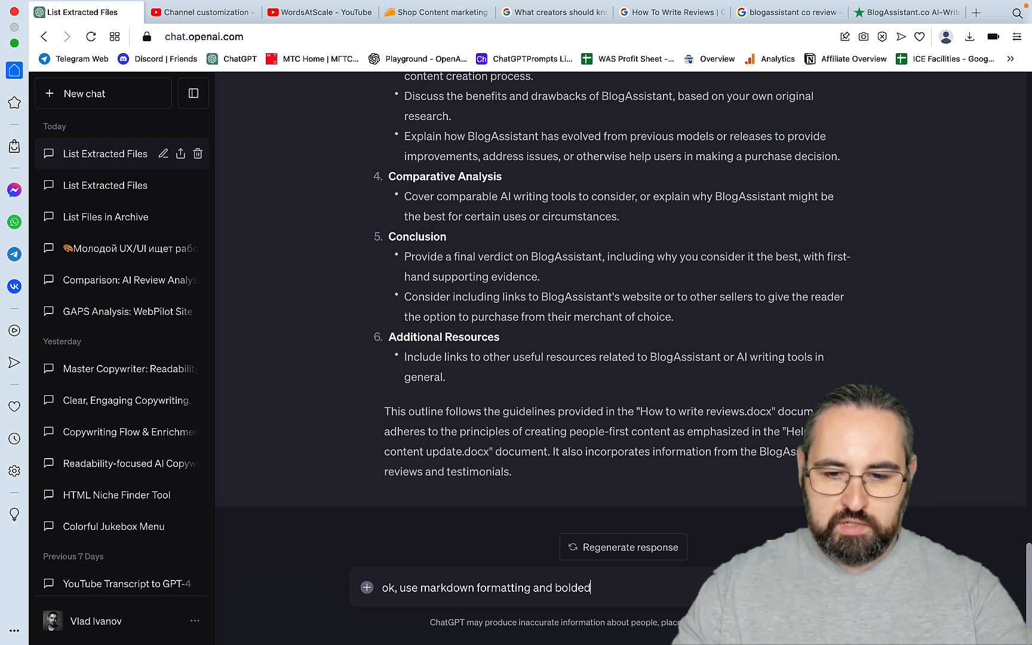
pyautogui.write('words')
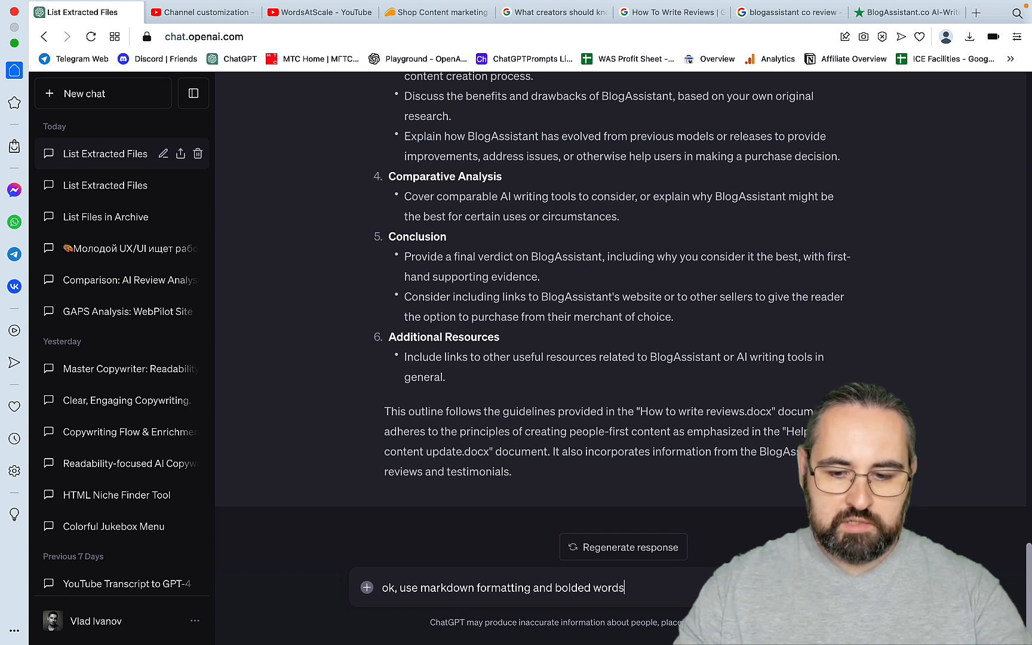
pyautogui.write(', kists and')
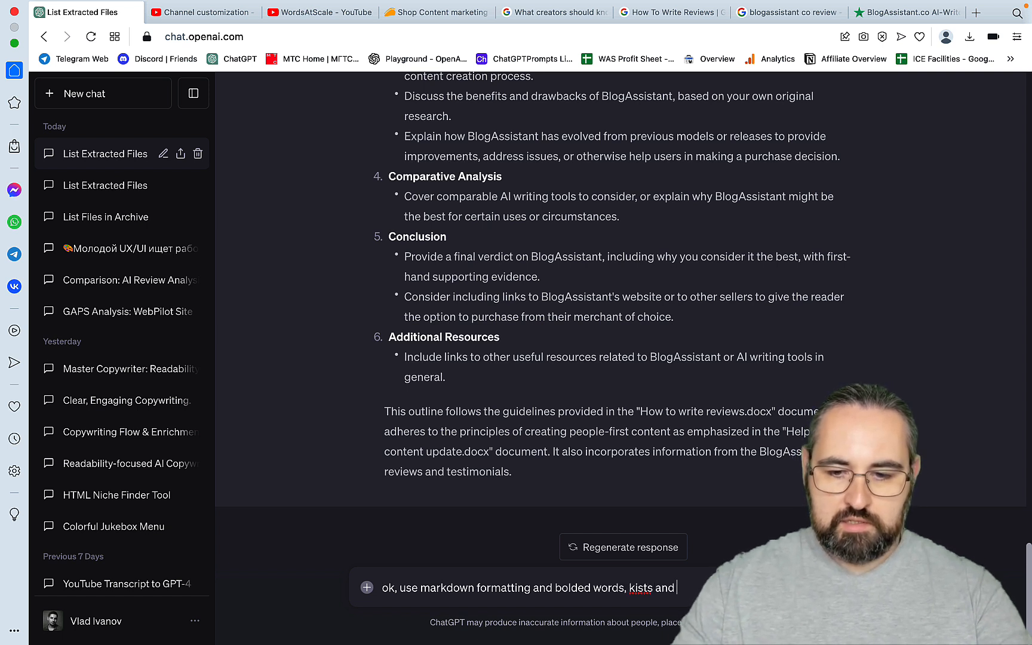
pyautogui.write("tables'")
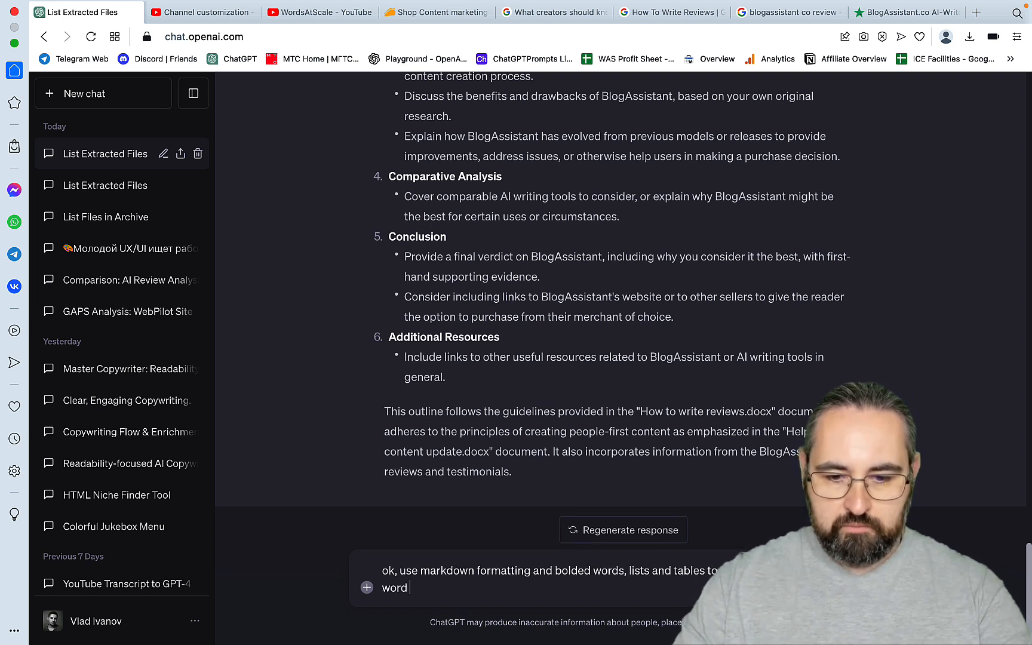
pyautogui.write('pargarph a')
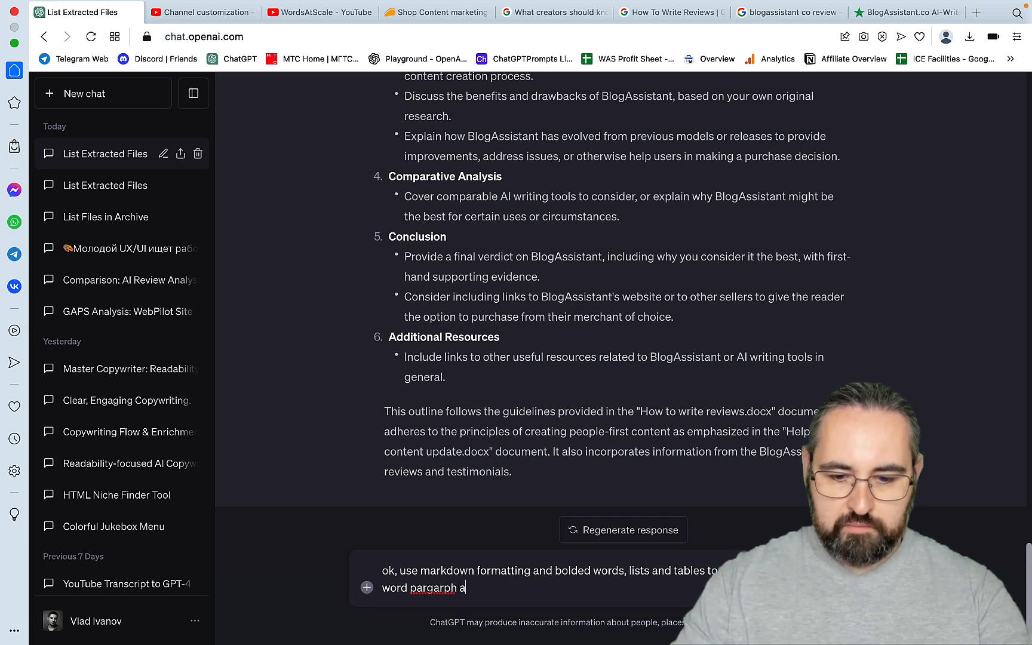
pyautogui.write('bout Section 1')
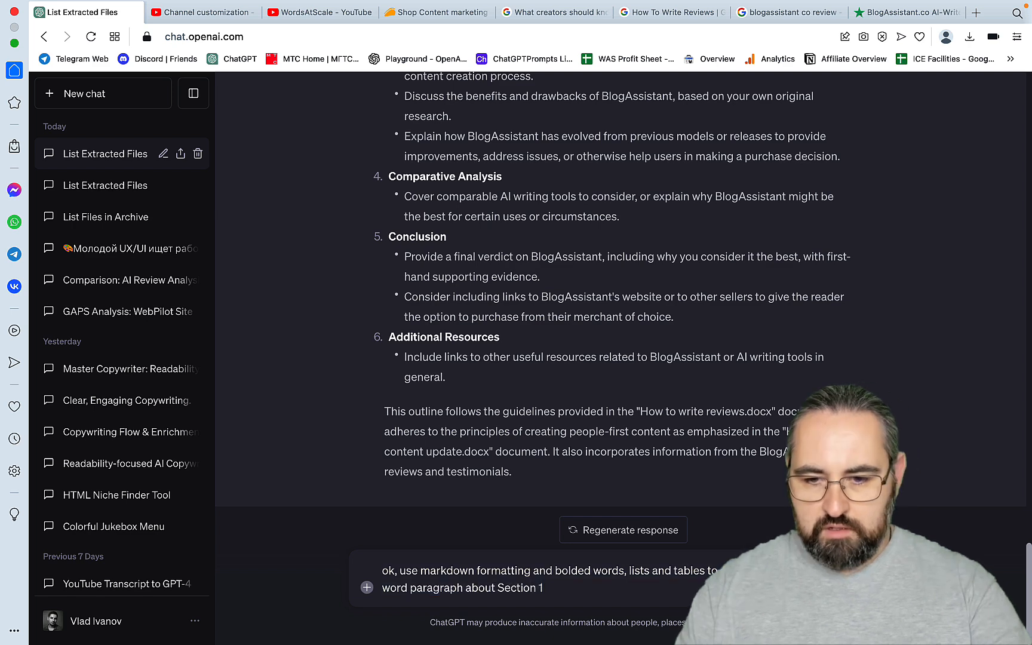
pyautogui.press('Backspace')
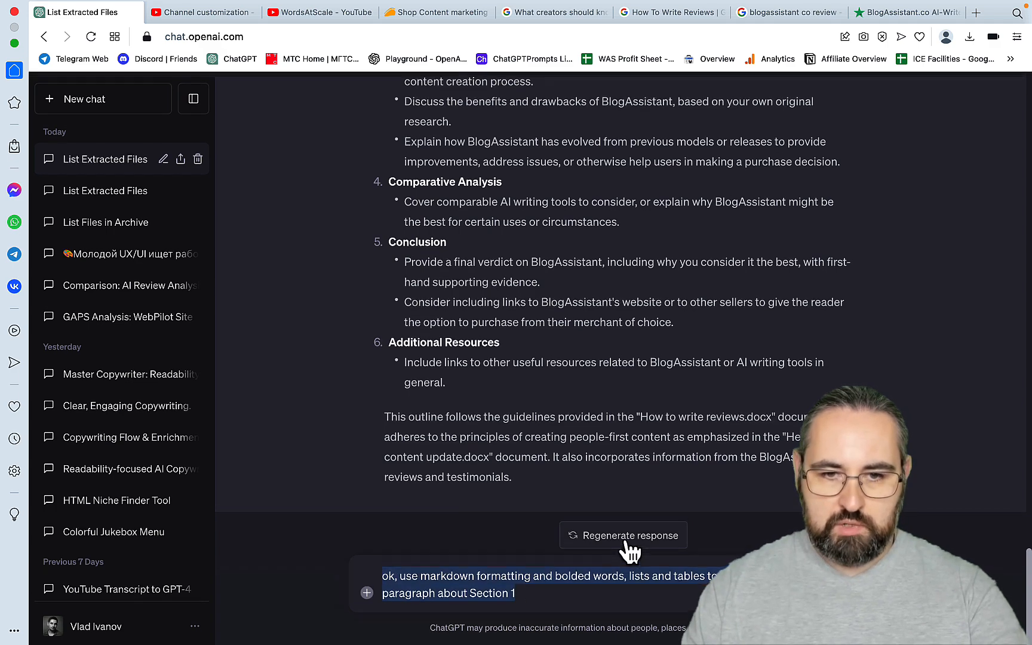
pyautogui.scroll(3)
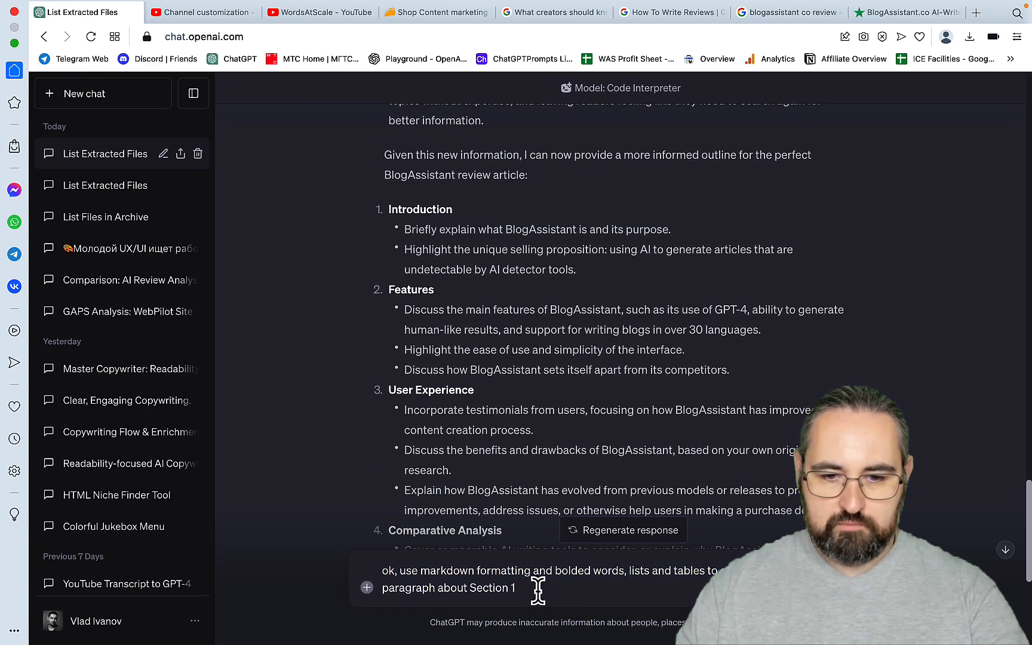
# - Send the Section 1 request and follow ChatGPT's Markdown Introduction paragraph as it generates
pyautogui.press('Return')
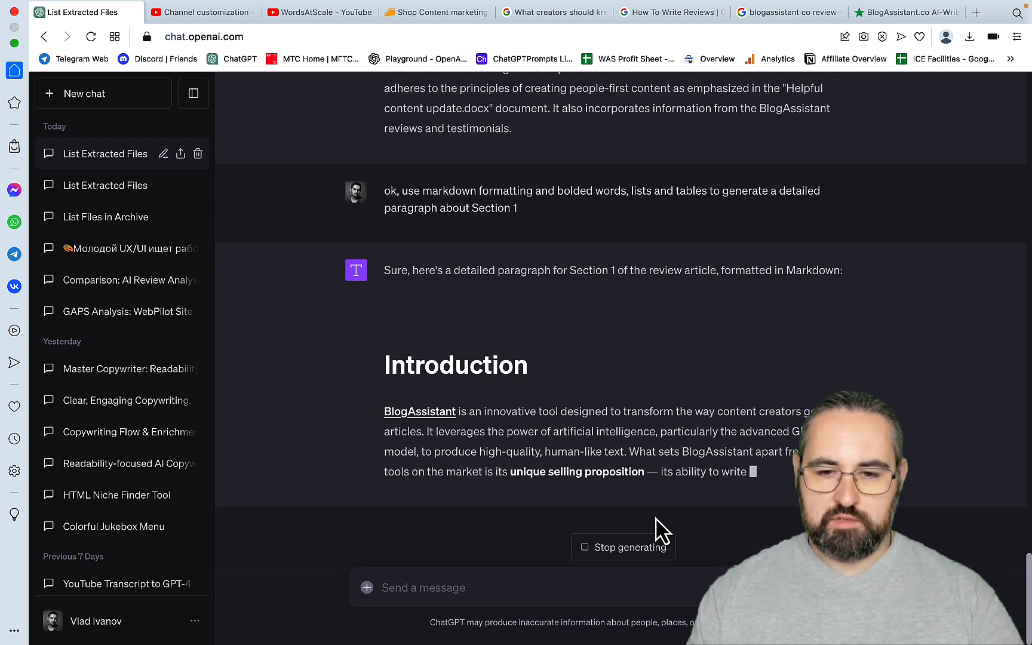
pyautogui.scroll(-3)
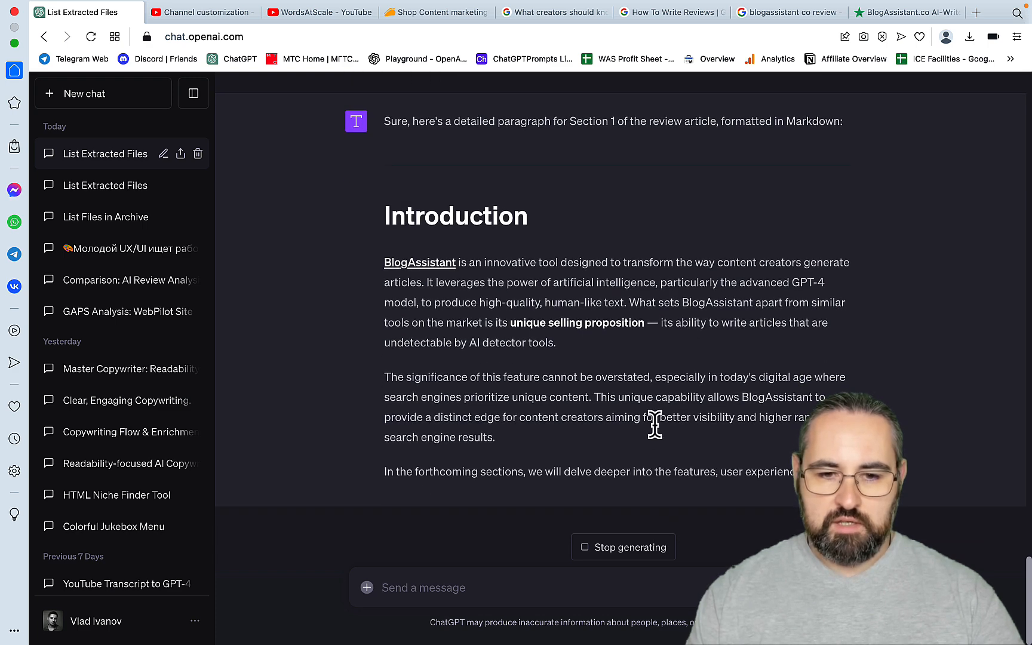
pyautogui.scroll(-3)
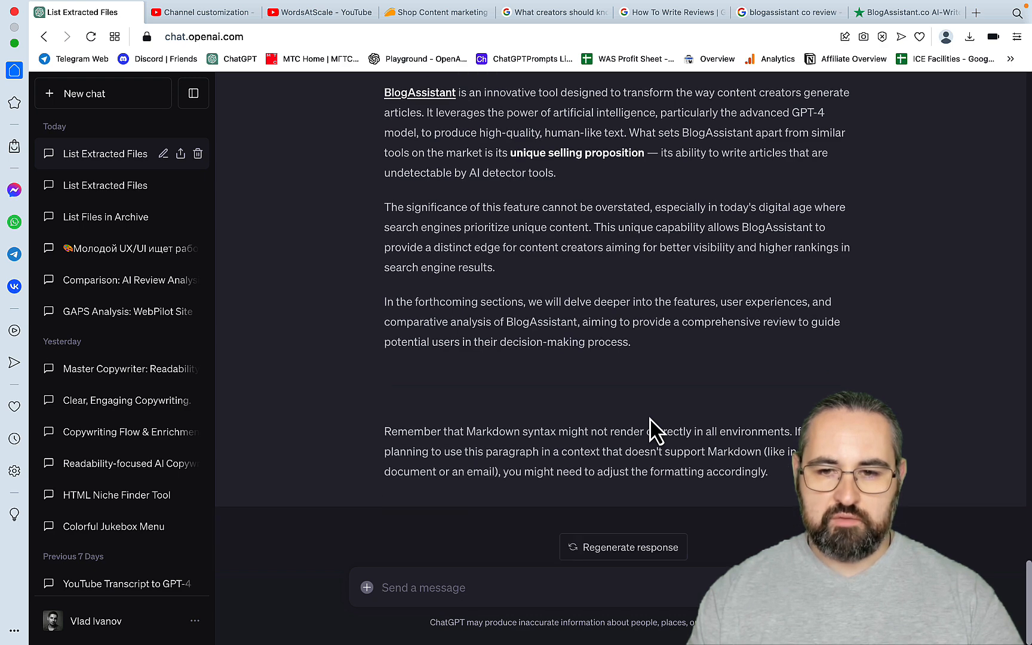
pyautogui.moveTo(582, 385)
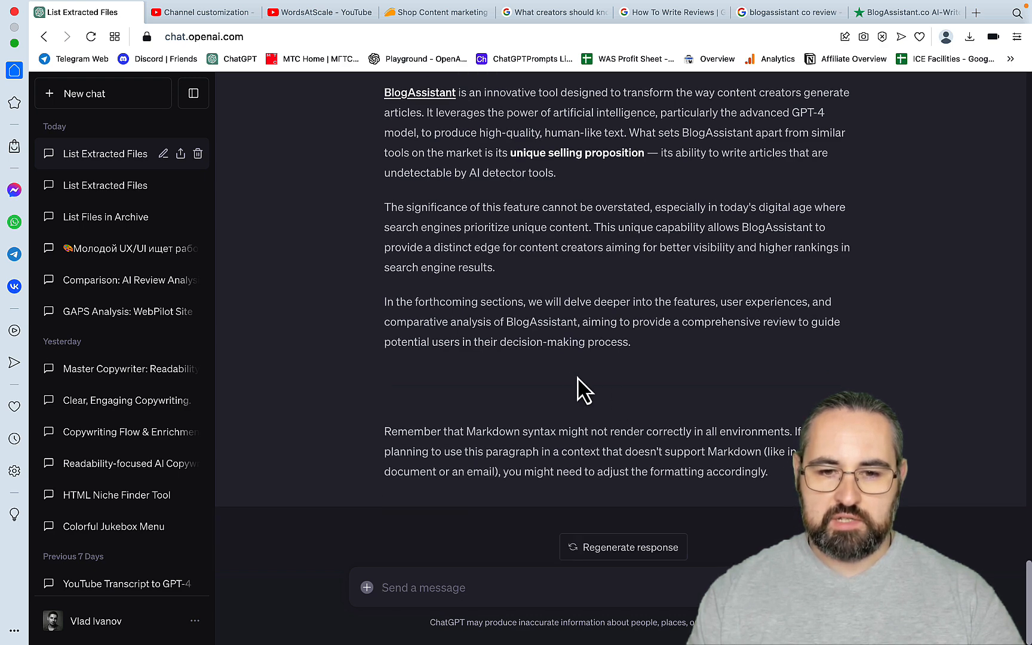
pyautogui.moveTo(544, 451)
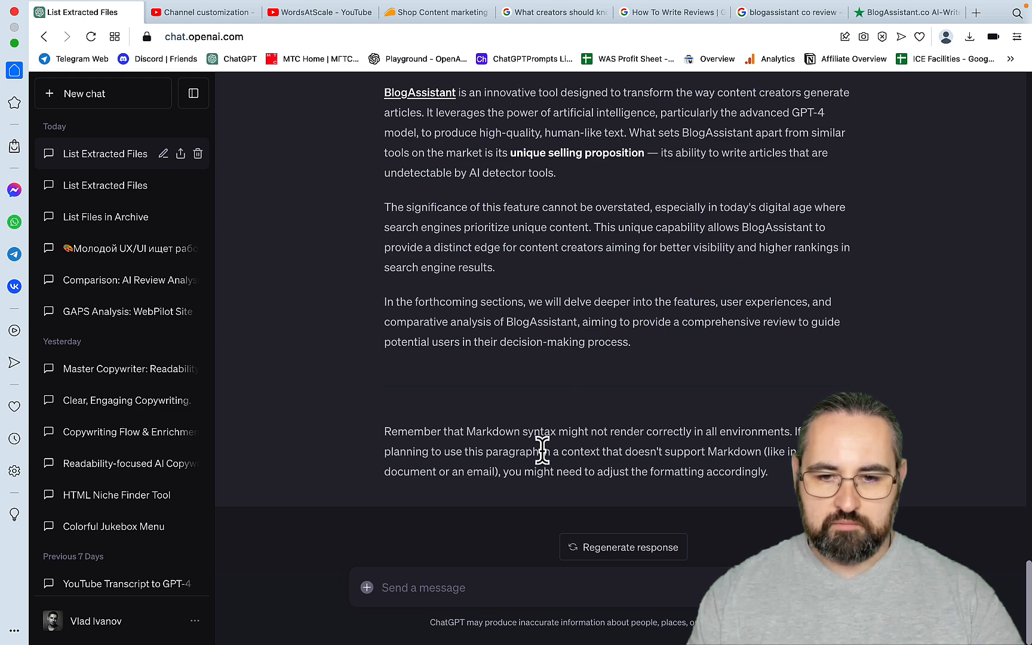
pyautogui.moveTo(504, 515)
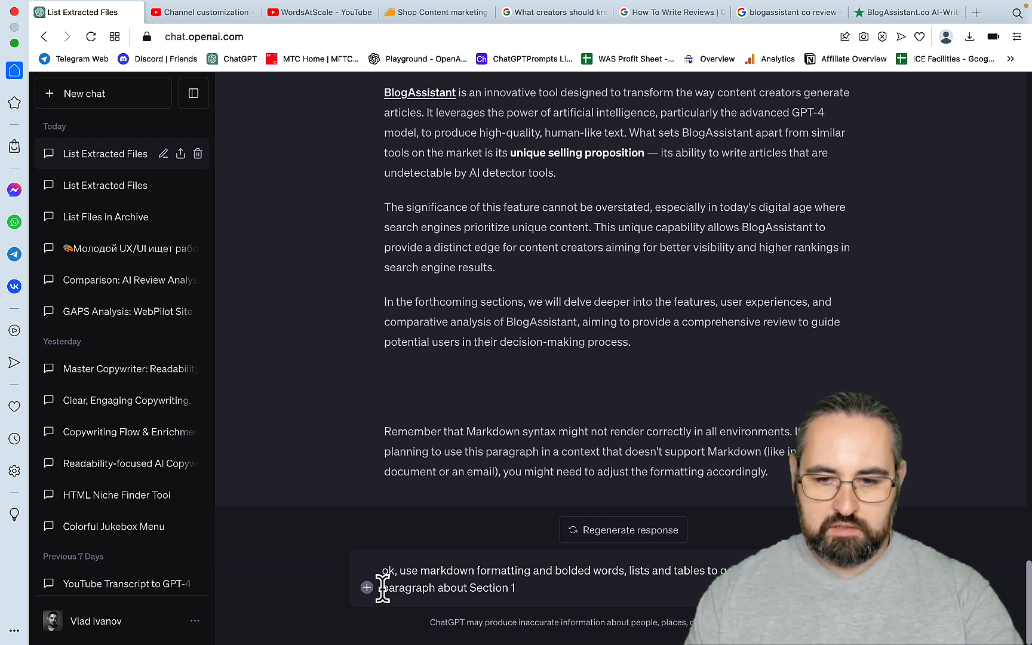
# - Request a 500-word Markdown Section 2 and read through the generated Features section with bold strengths
pyautogui.write('500')
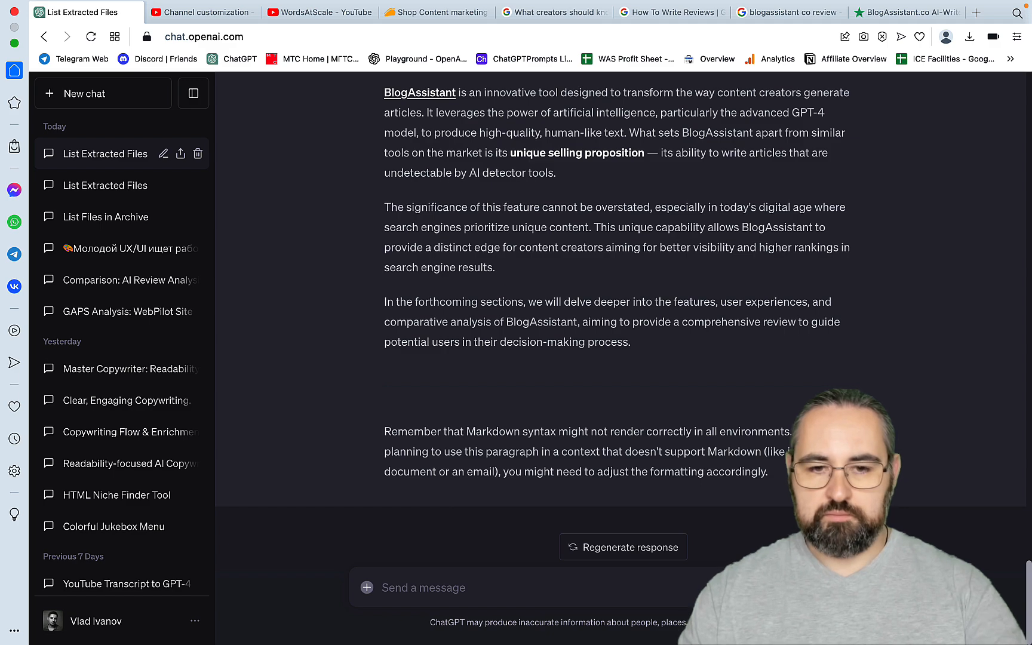
pyautogui.click(623, 547)
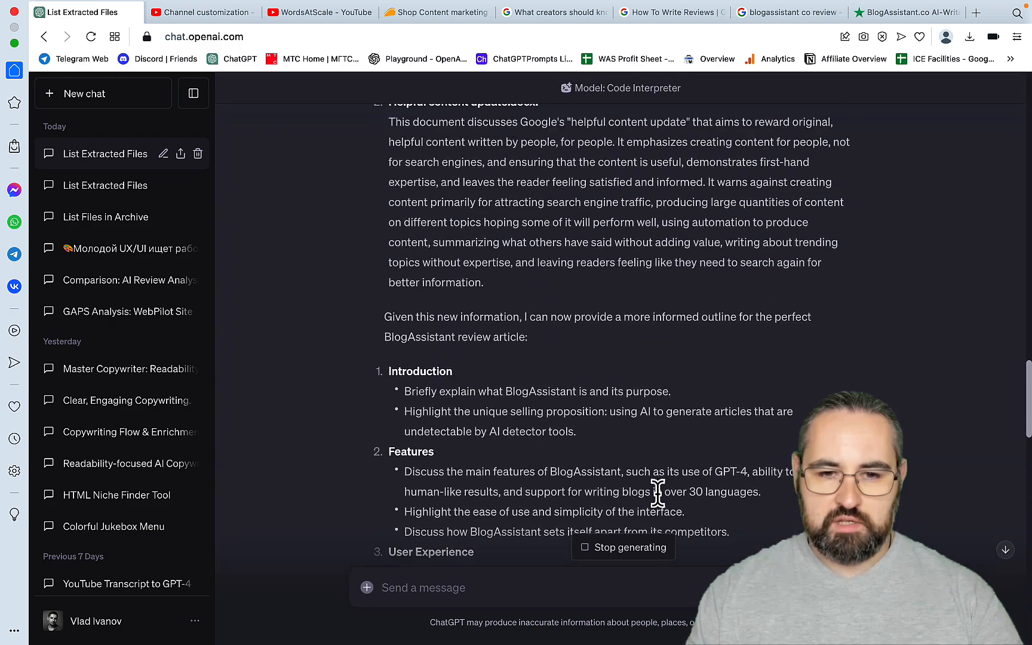
pyautogui.scroll(-3)
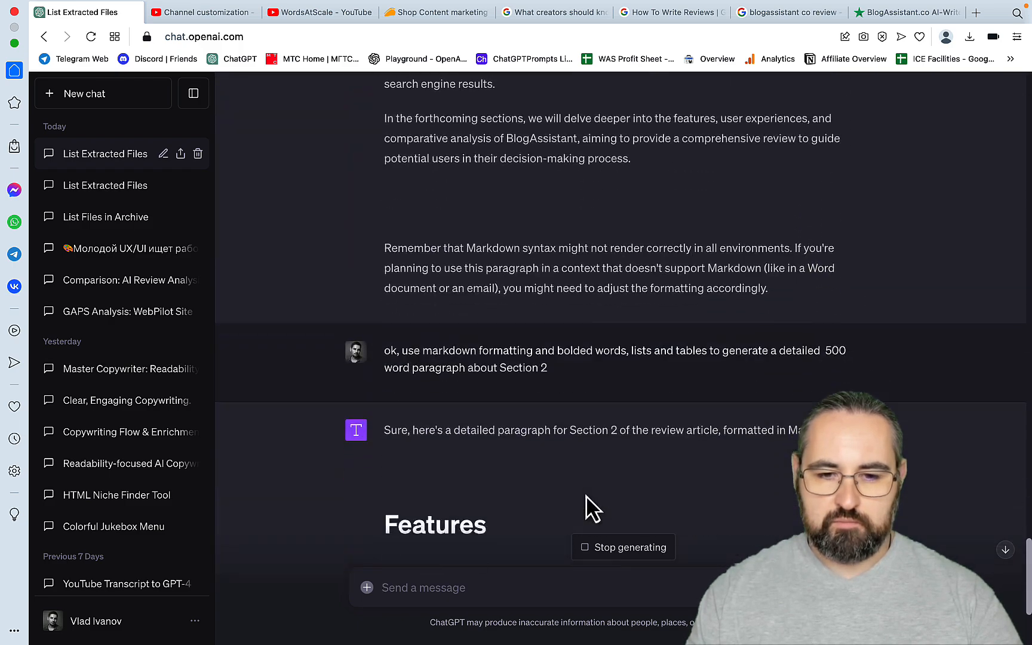
pyautogui.scroll(-3)
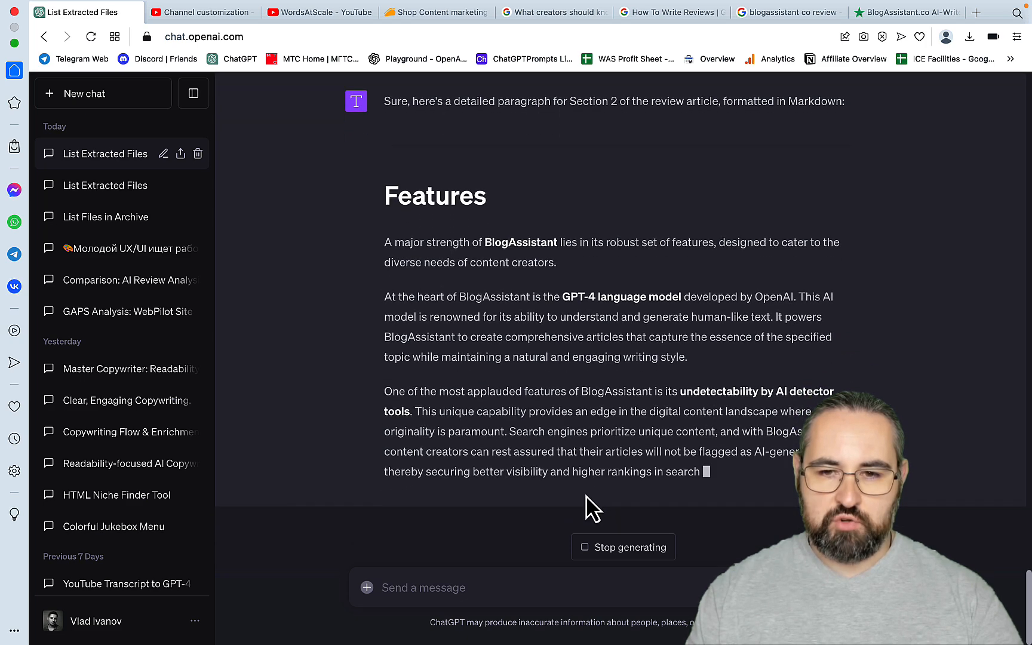
pyautogui.scroll(-3)
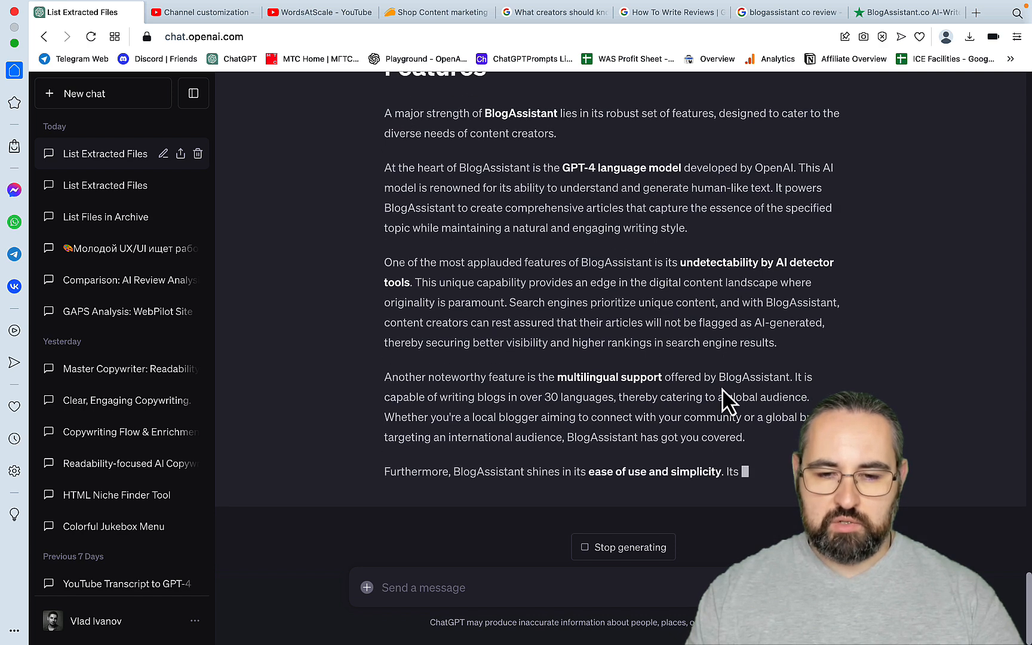
pyautogui.scroll(-3)
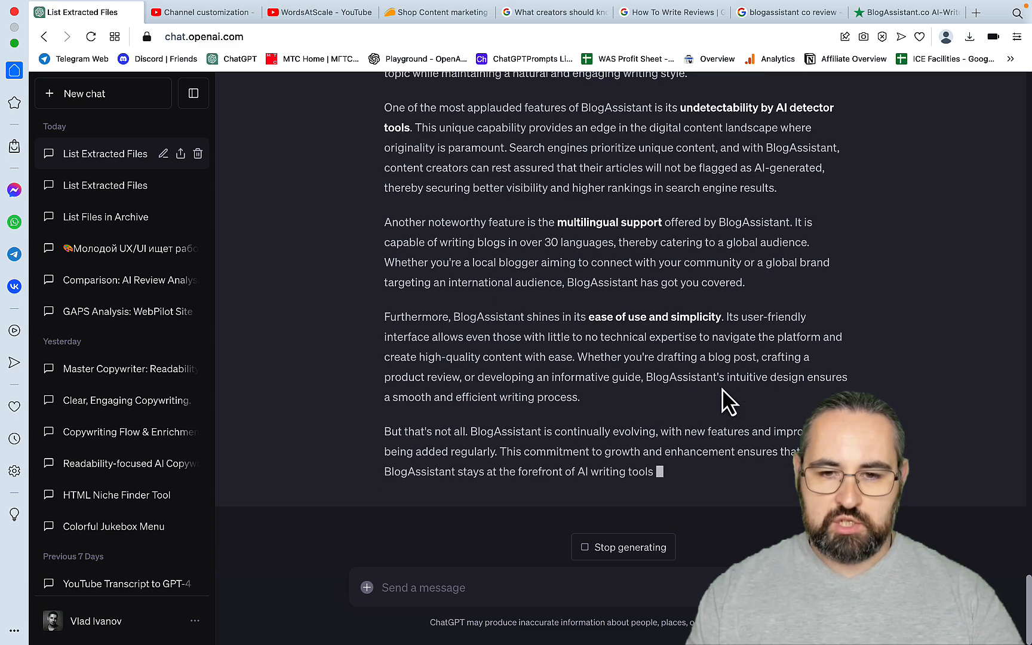
pyautogui.scroll(-3)
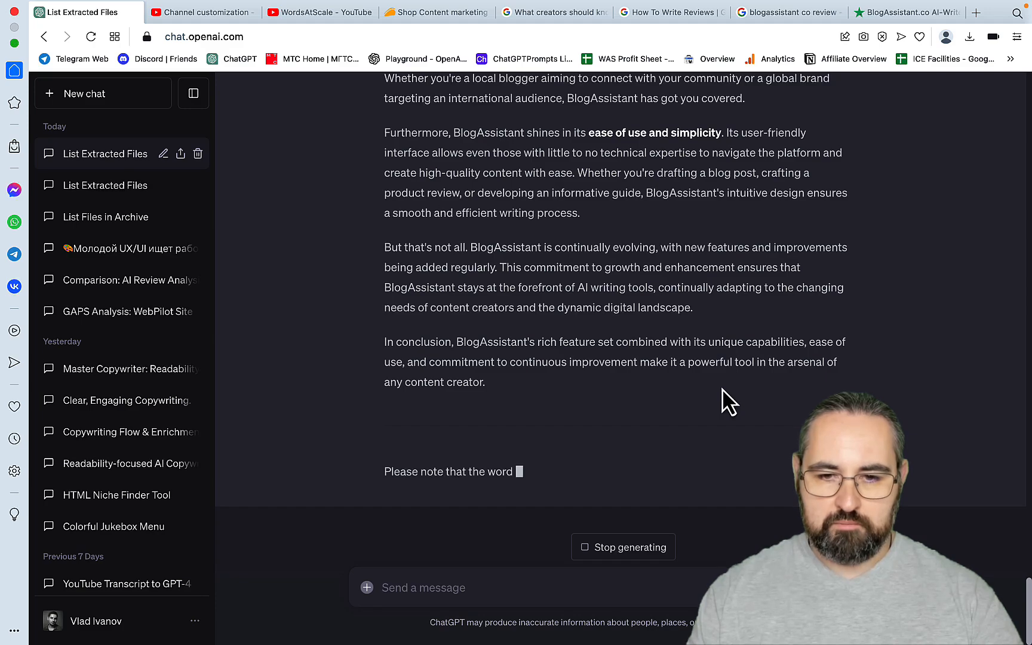
pyautogui.scroll(3)
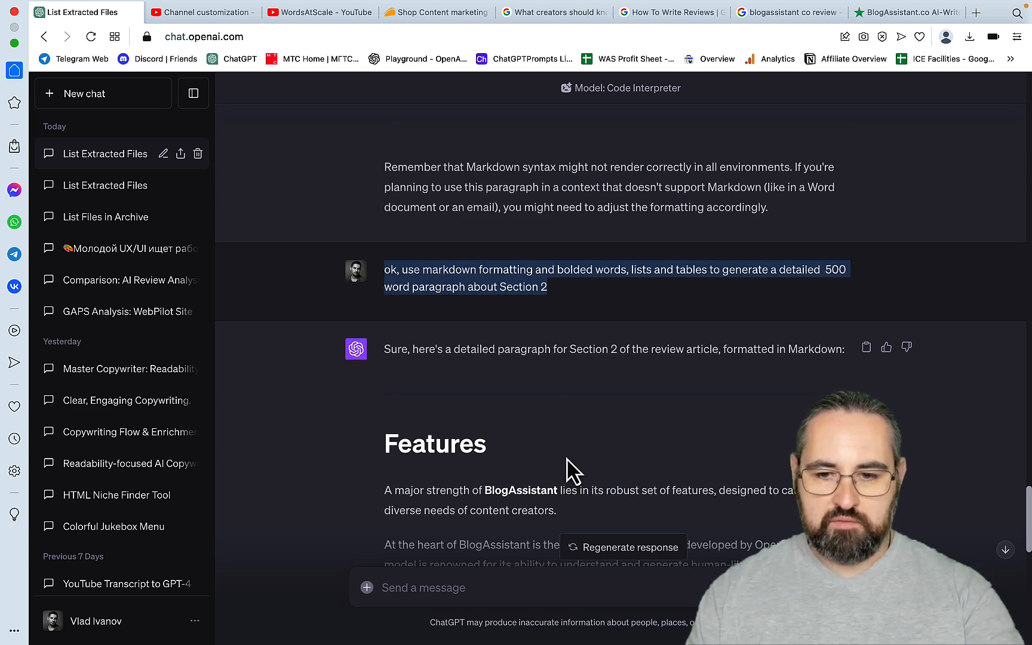
# - Follow ChatGPT's Section 3 User Experience response as it generates
pyautogui.scroll(-3)
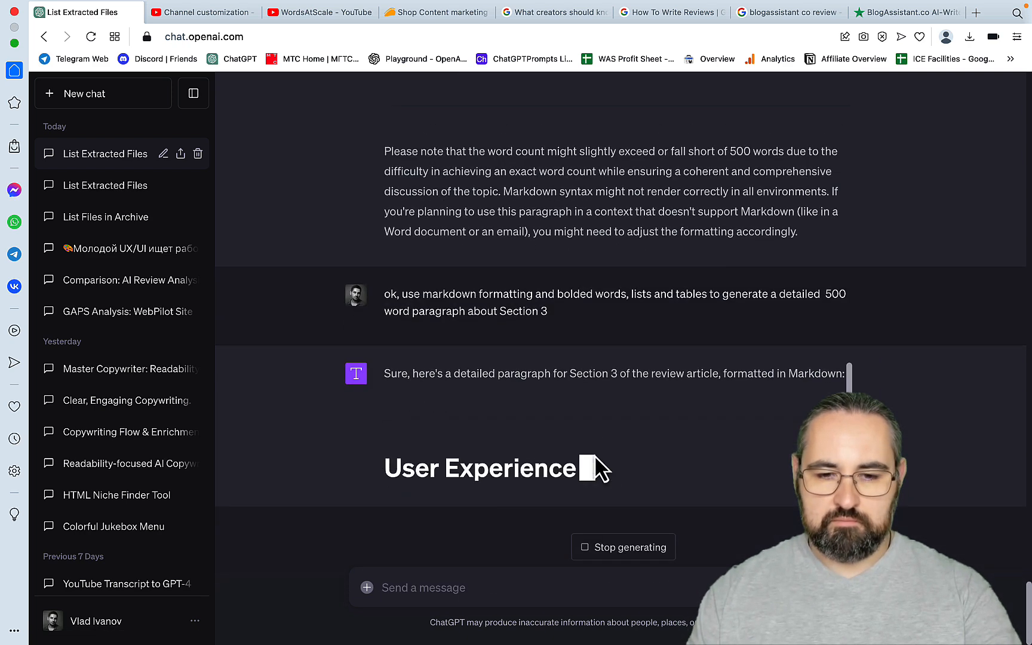
pyautogui.scroll(3)
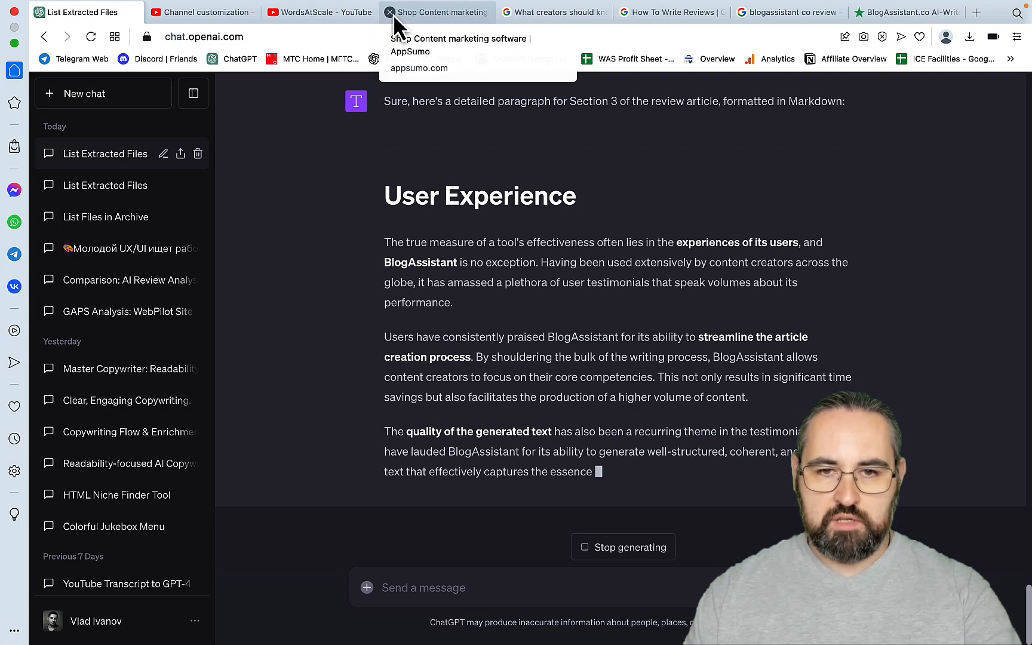
# - Close leftover research tabs and load markdowntohtml.com's Markdown to HTML converter
pyautogui.click(391, 12)
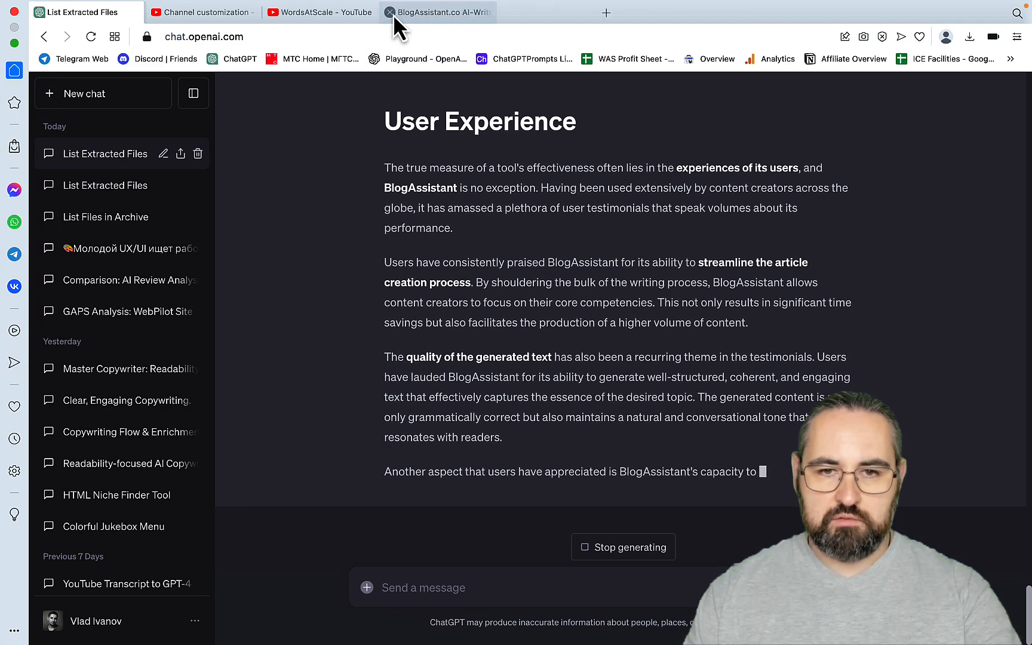
pyautogui.click(438, 12)
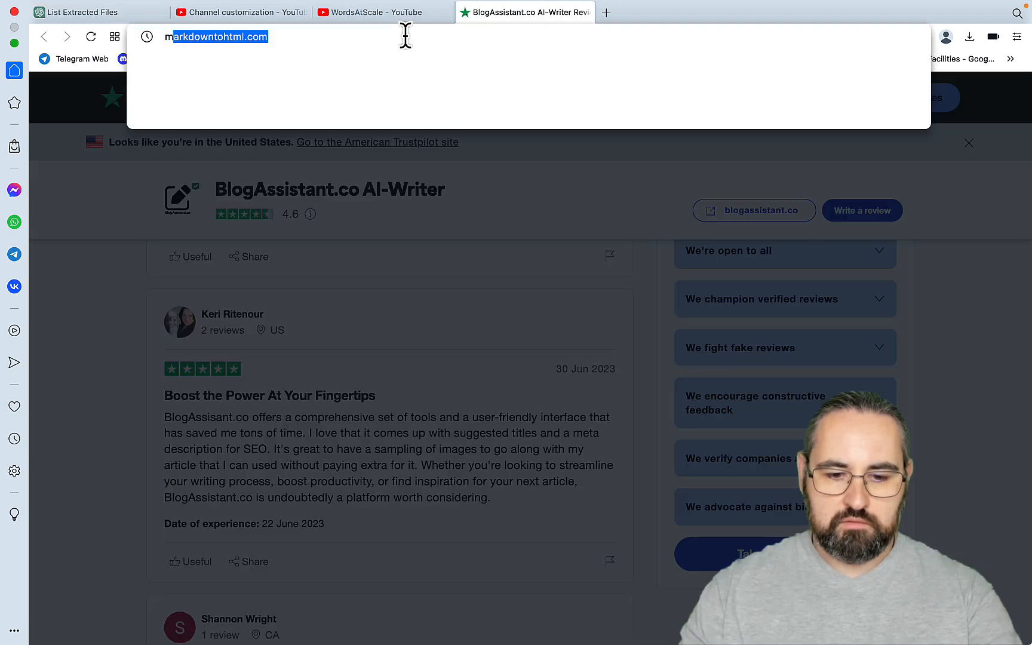
pyautogui.press('Return')
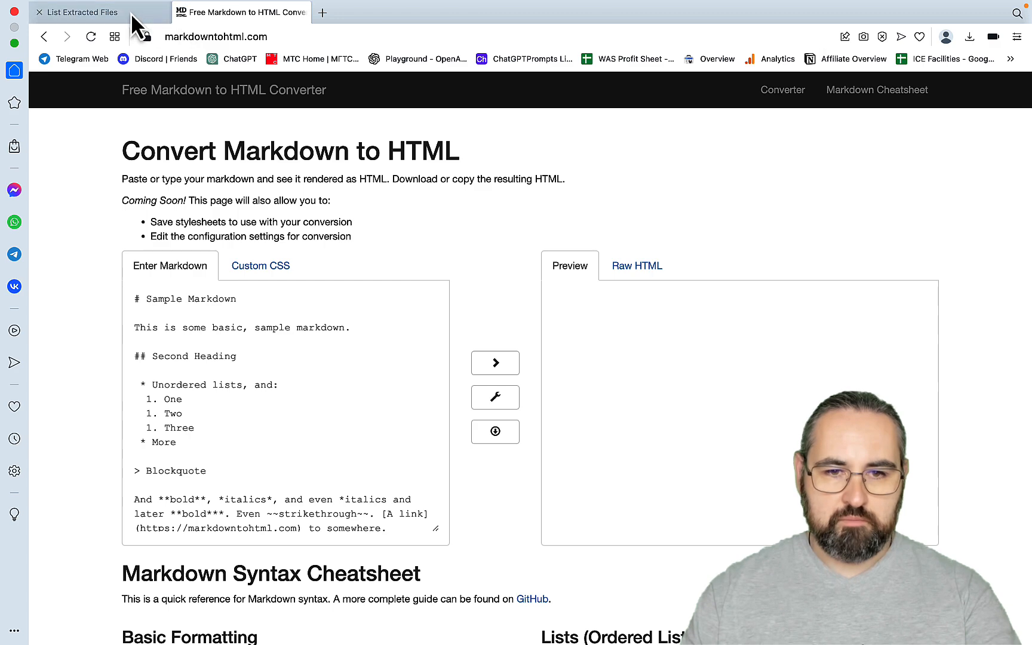
# - Return to ChatGPT and follow the Section 4 Comparative Analysis response
pyautogui.click(85, 12)
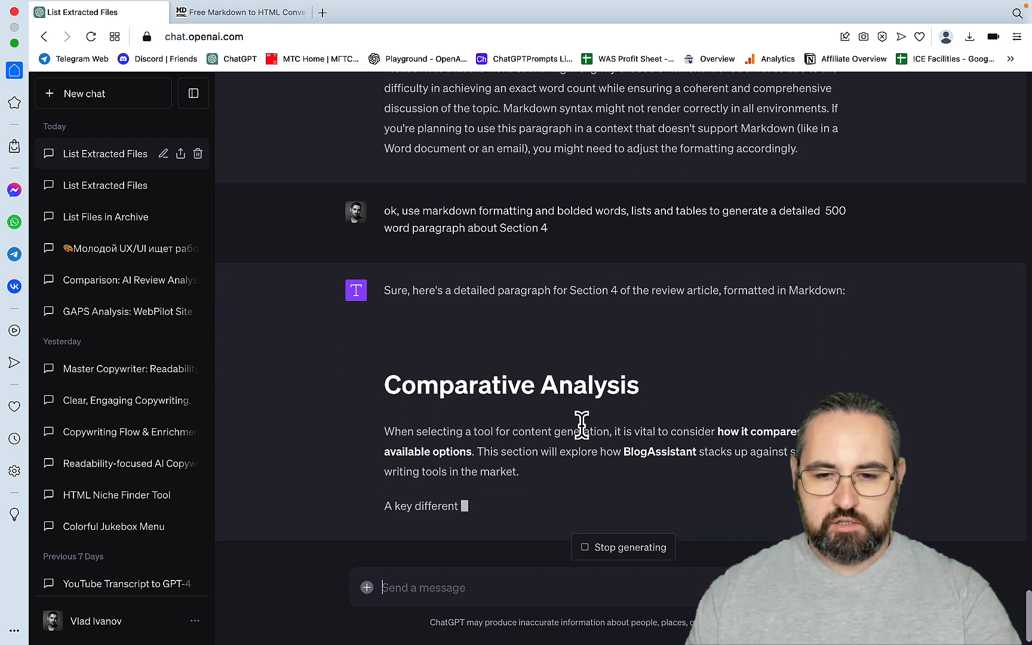
pyautogui.scroll(-3)
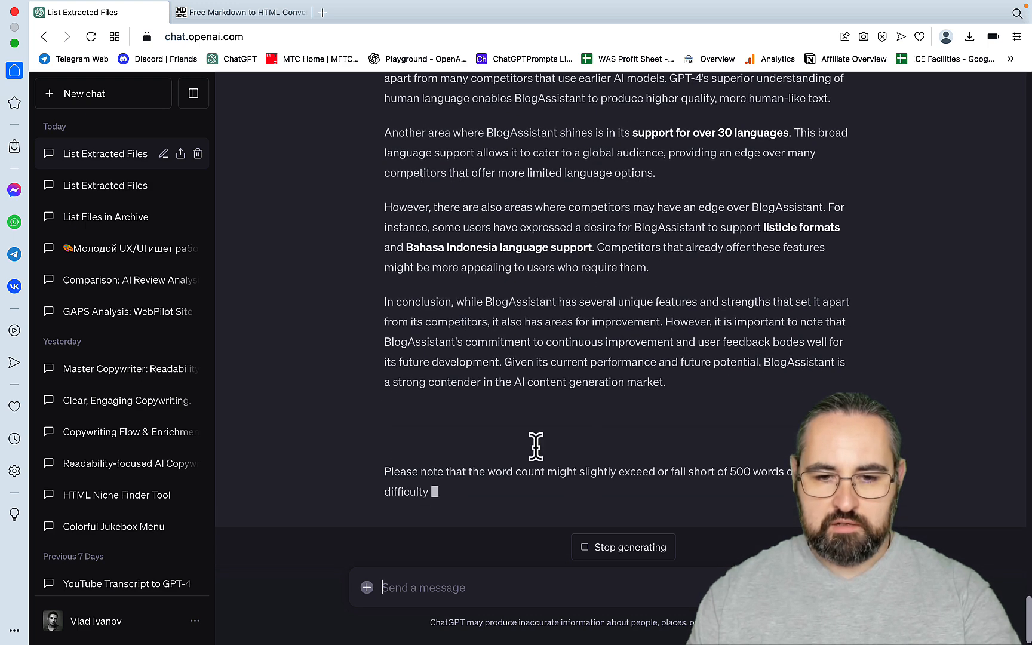
# - Ask ChatGPT to 're-write the above using lists and tables' and read the regenerated Section 4
pyautogui.write('re-wr')
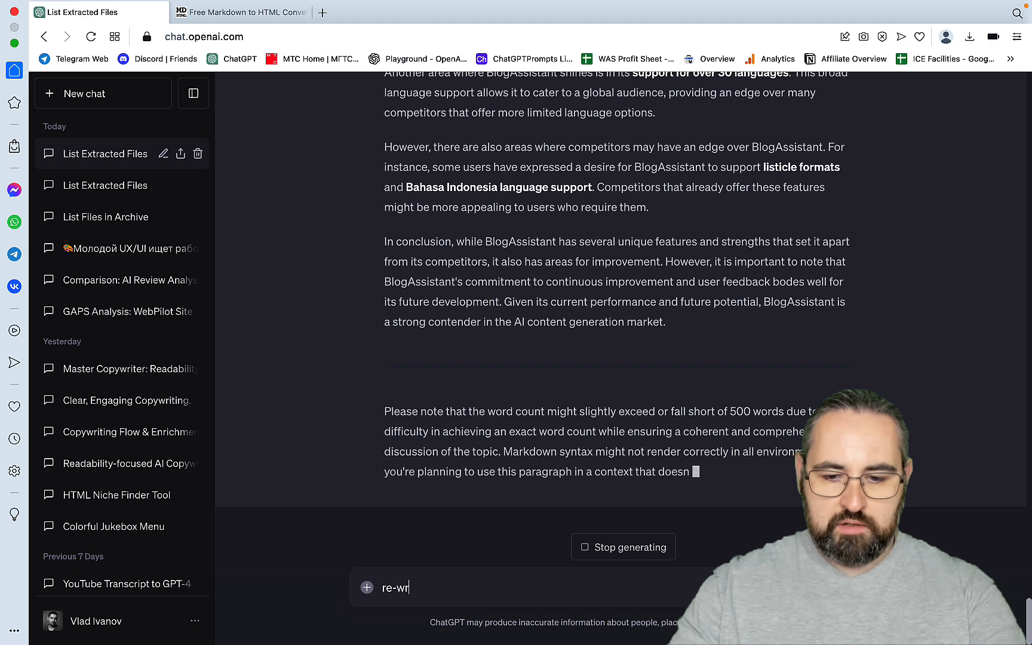
pyautogui.write('ite the above using')
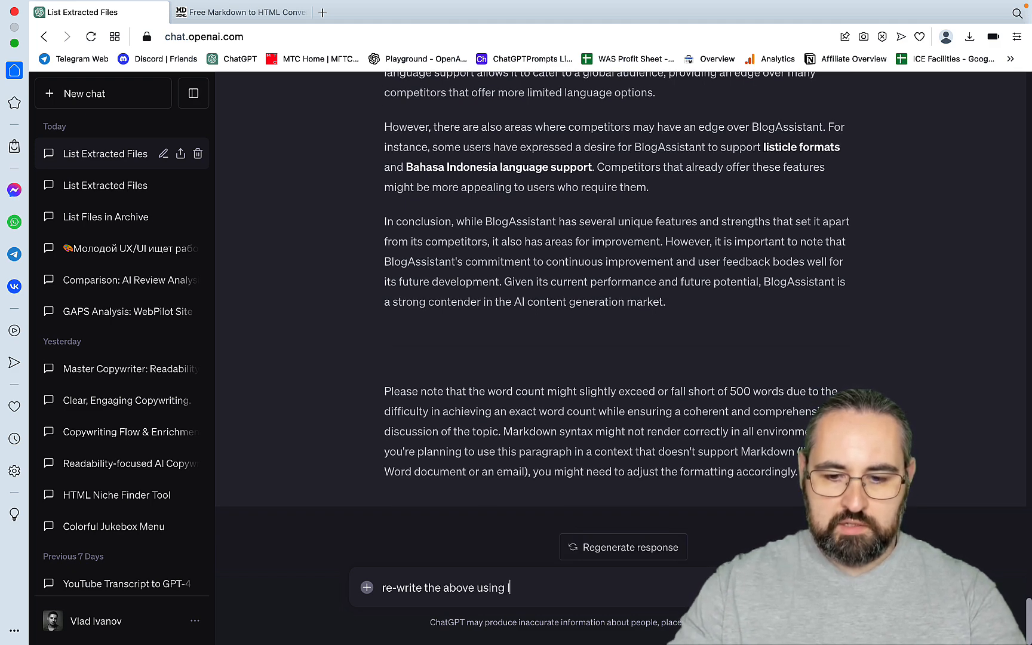
pyautogui.write('lists and t')
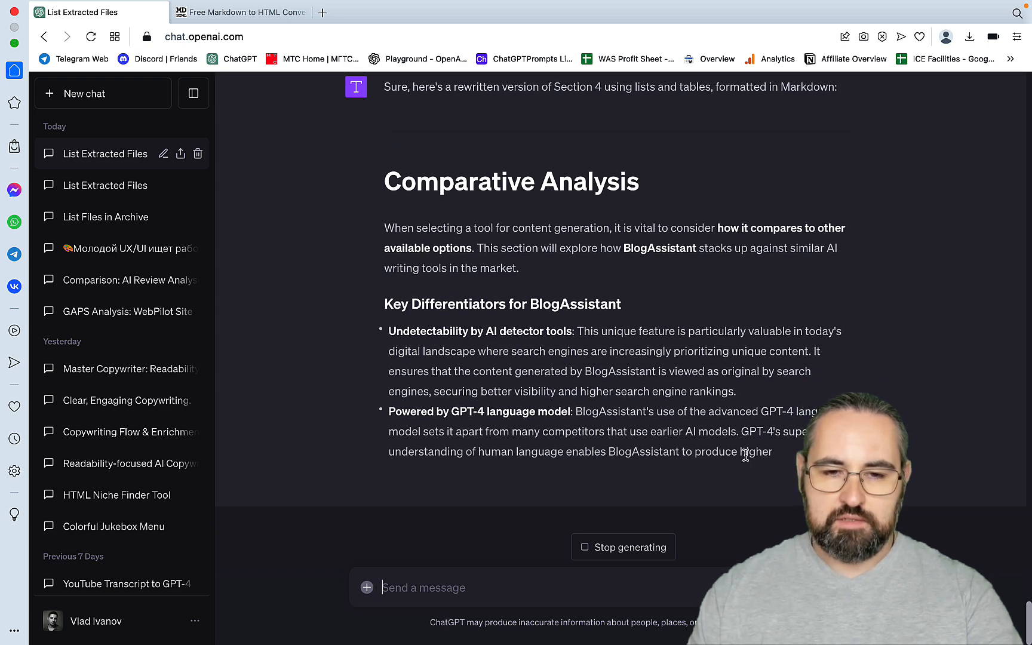
pyautogui.scroll(-3)
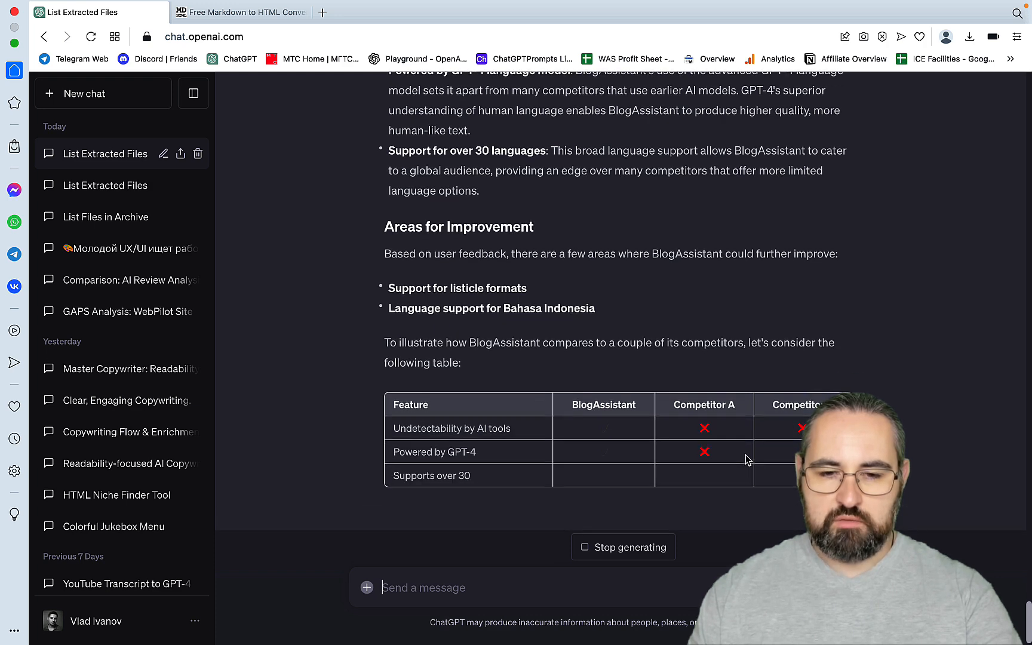
pyautogui.scroll(-3)
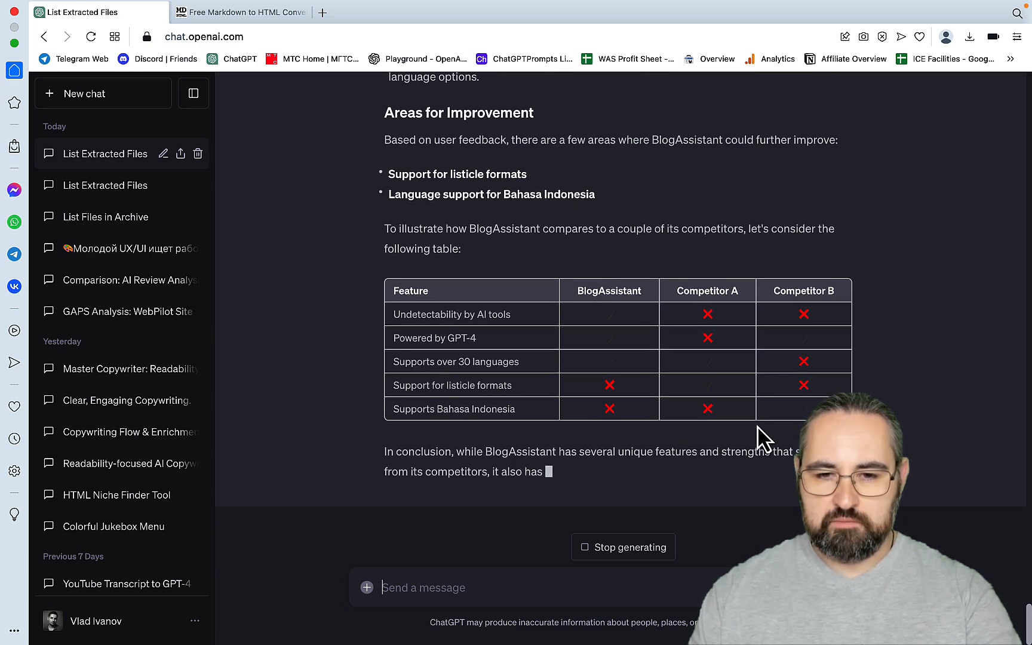
pyautogui.scroll(-3)
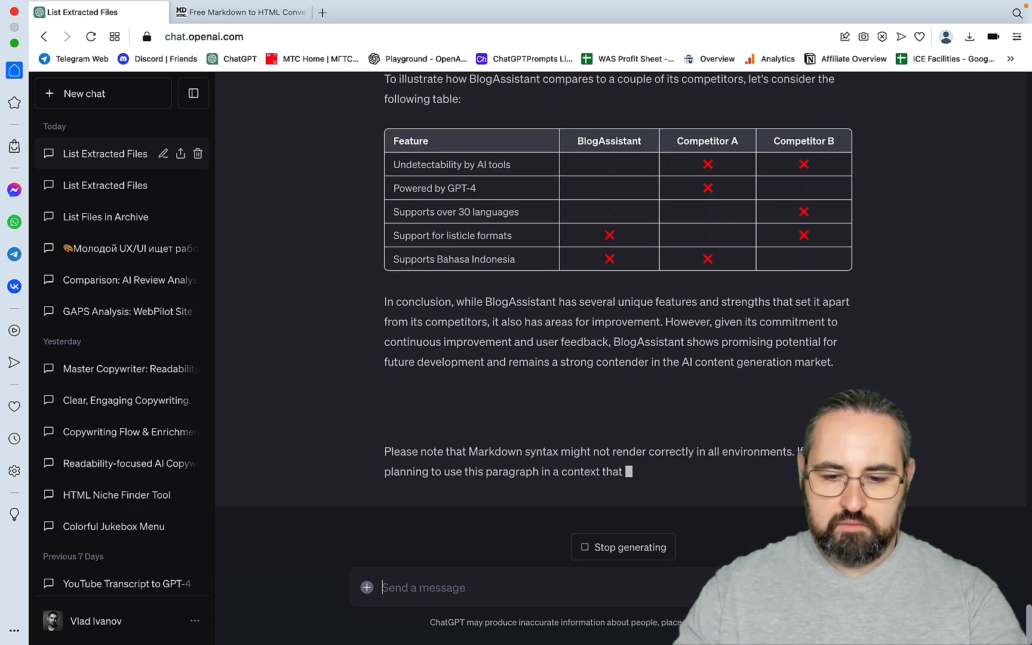
# - Send 'go on with section 5' and read the generated Markdown Conclusion section
pyautogui.write('go on with')
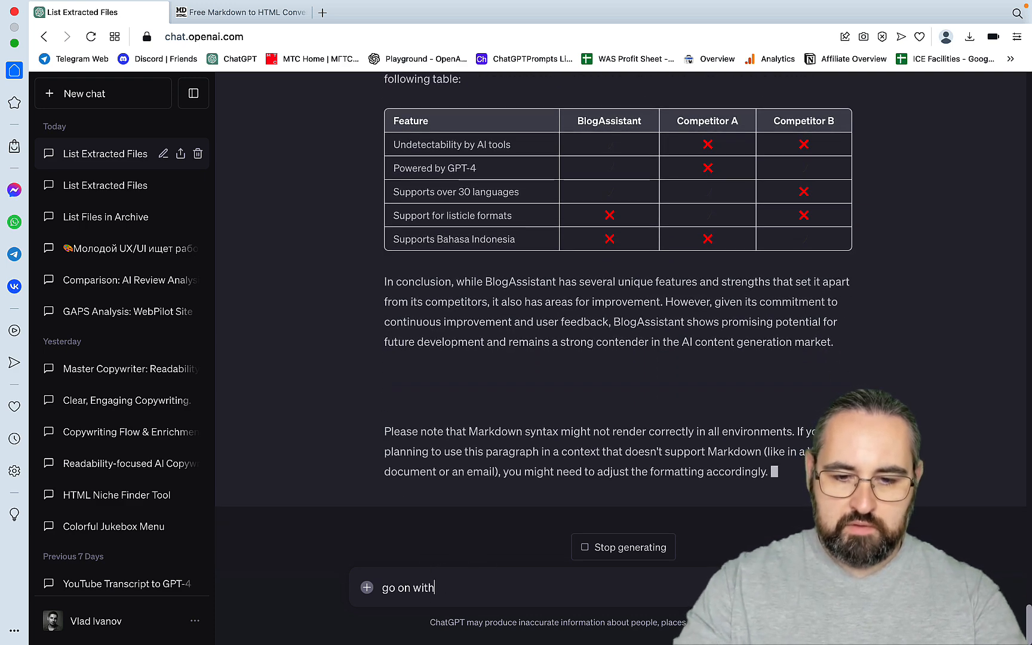
pyautogui.write('section 5')
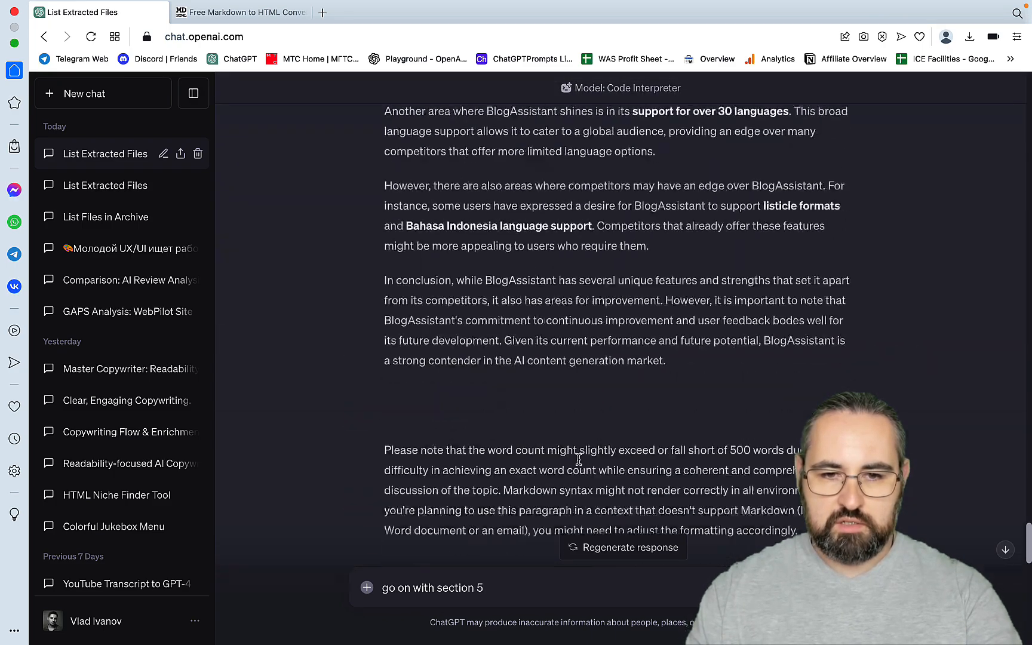
pyautogui.scroll(3)
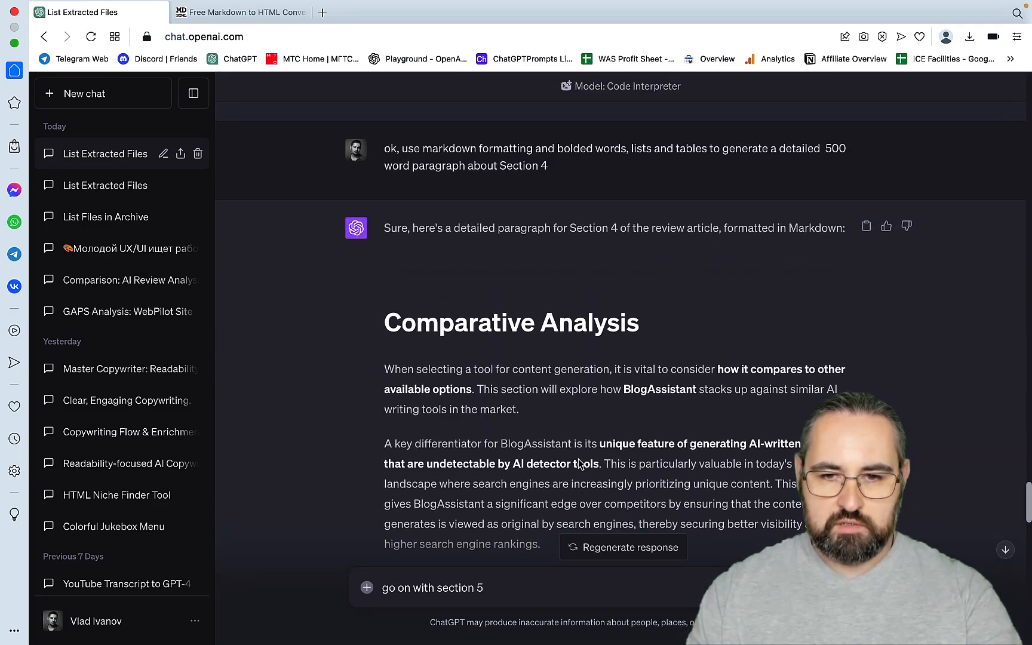
pyautogui.scroll(-3)
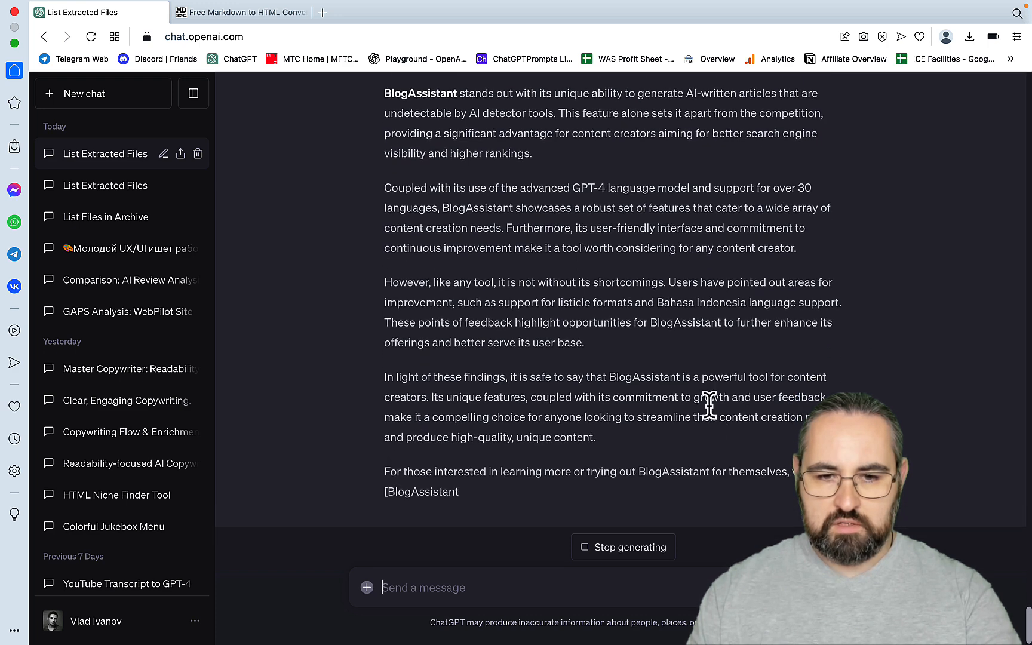
pyautogui.scroll(-3)
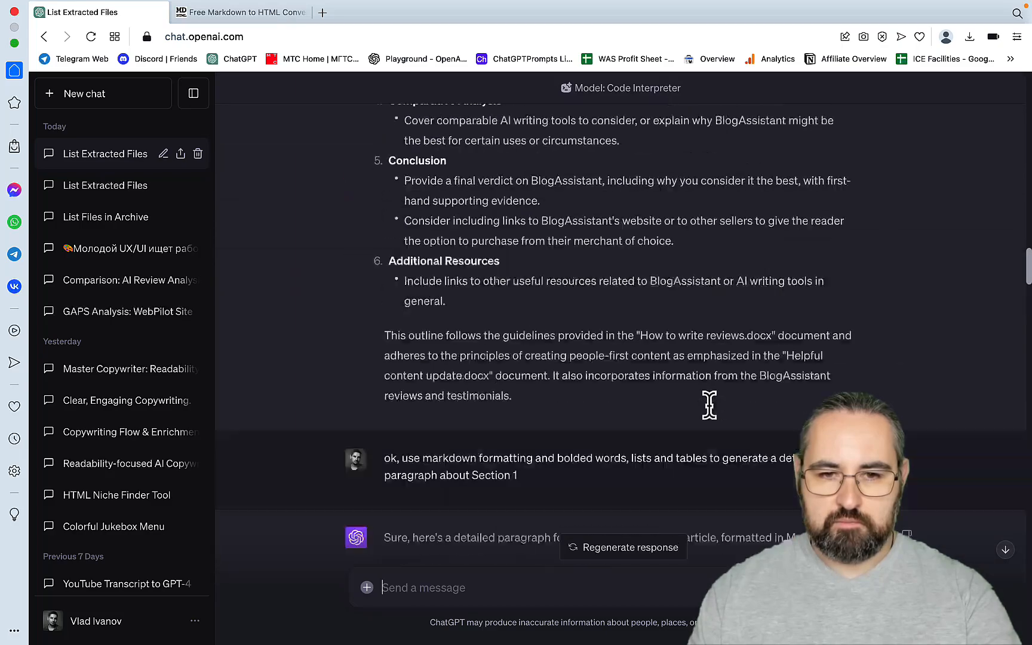
pyautogui.scroll(3)
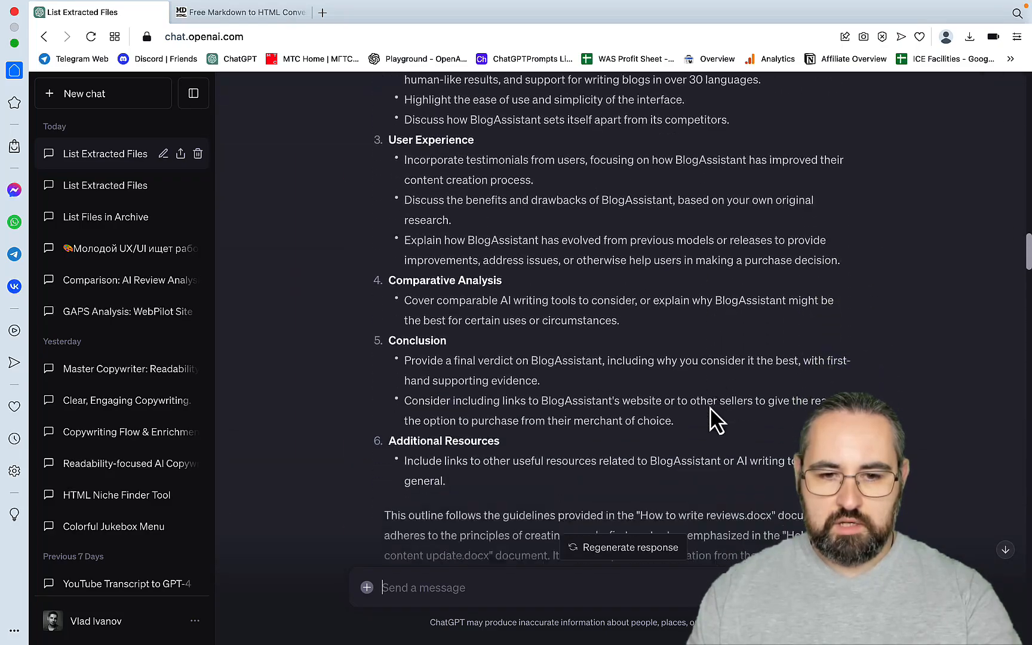
pyautogui.scroll(-3)
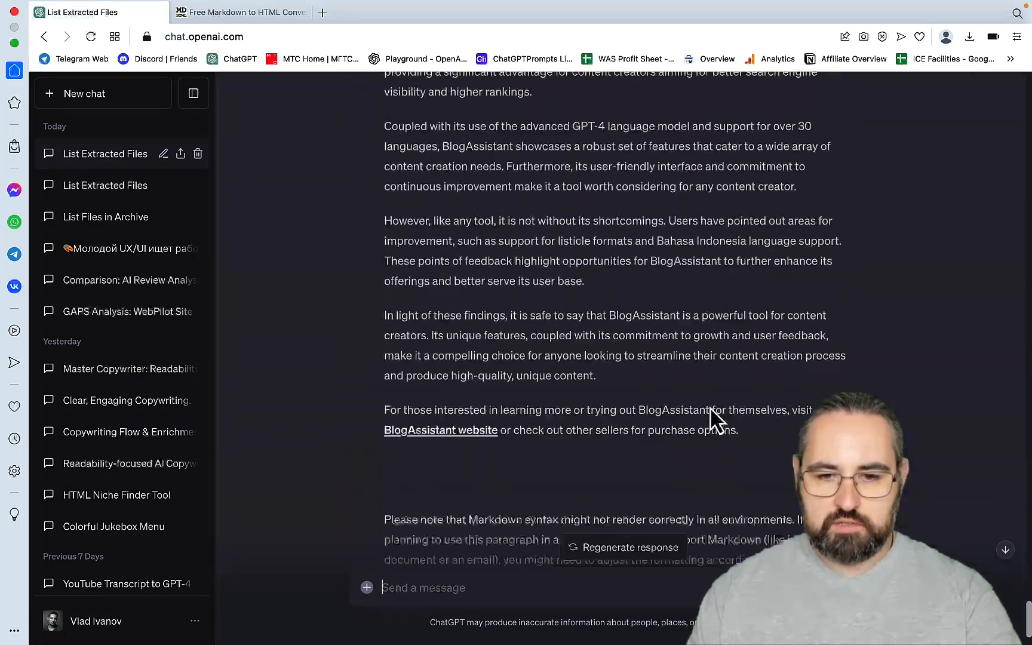
# - Send a request to go on with section 6 and also include testimonials
pyautogui.write('g')
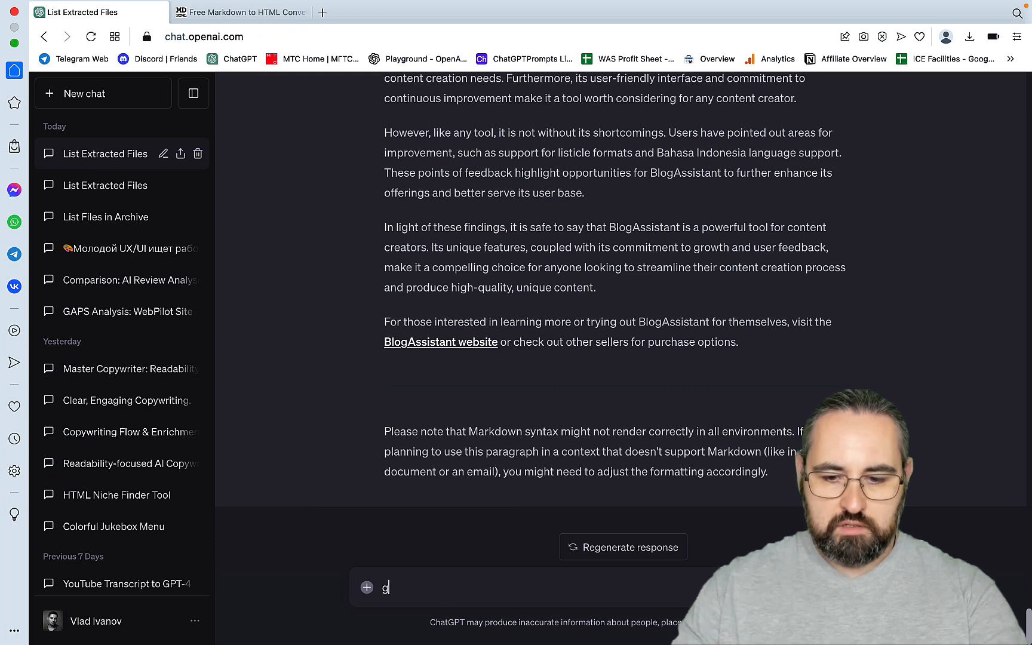
pyautogui.write('o on with s')
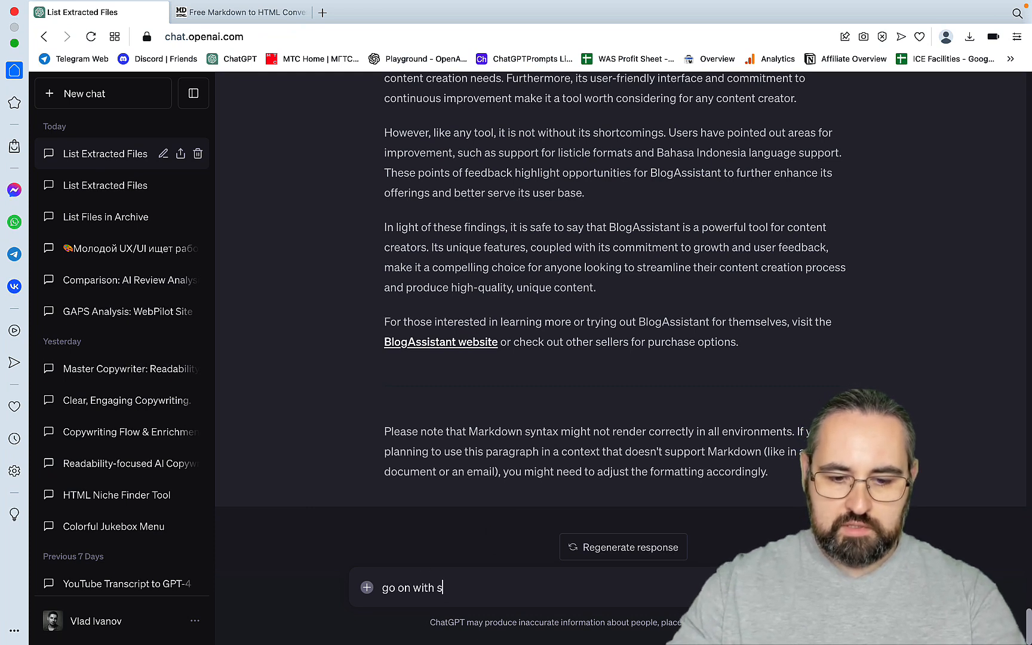
pyautogui.write('ection 6')
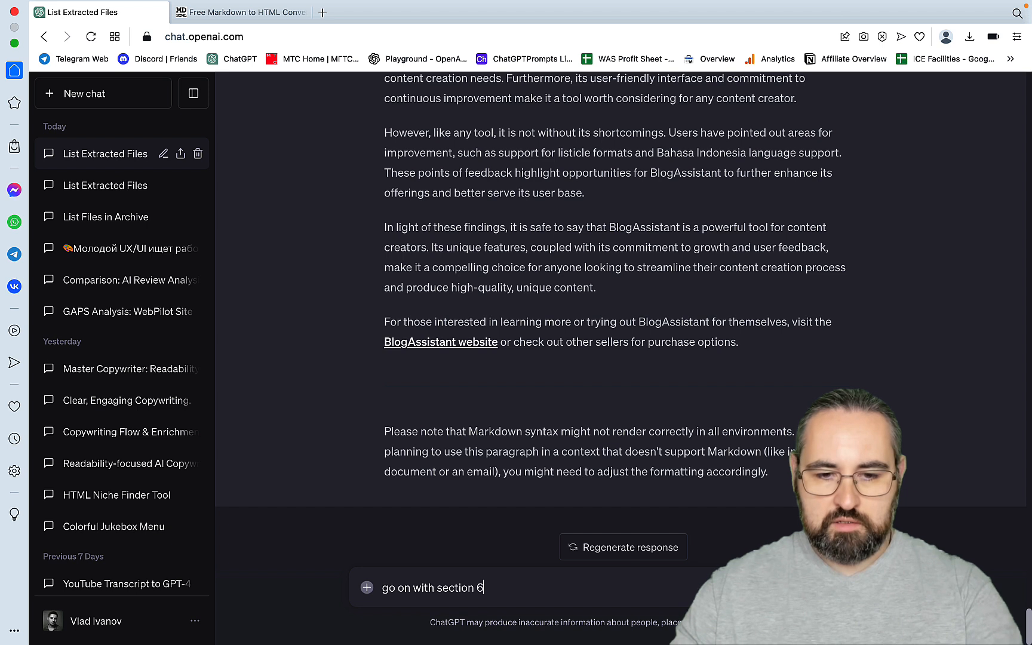
pyautogui.write('an')
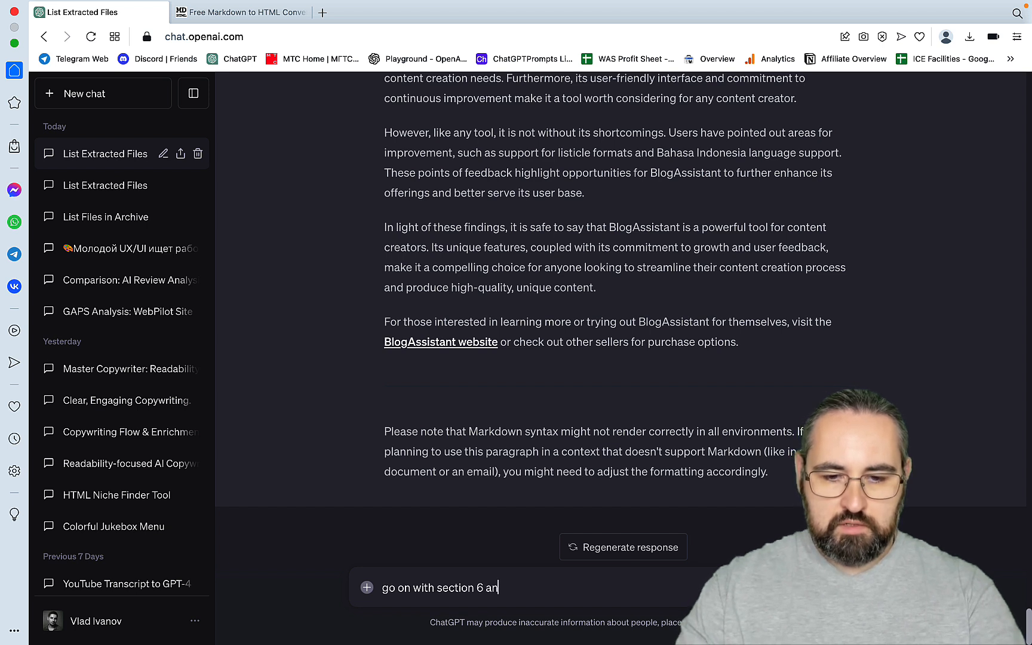
pyautogui.write('d also include testim')
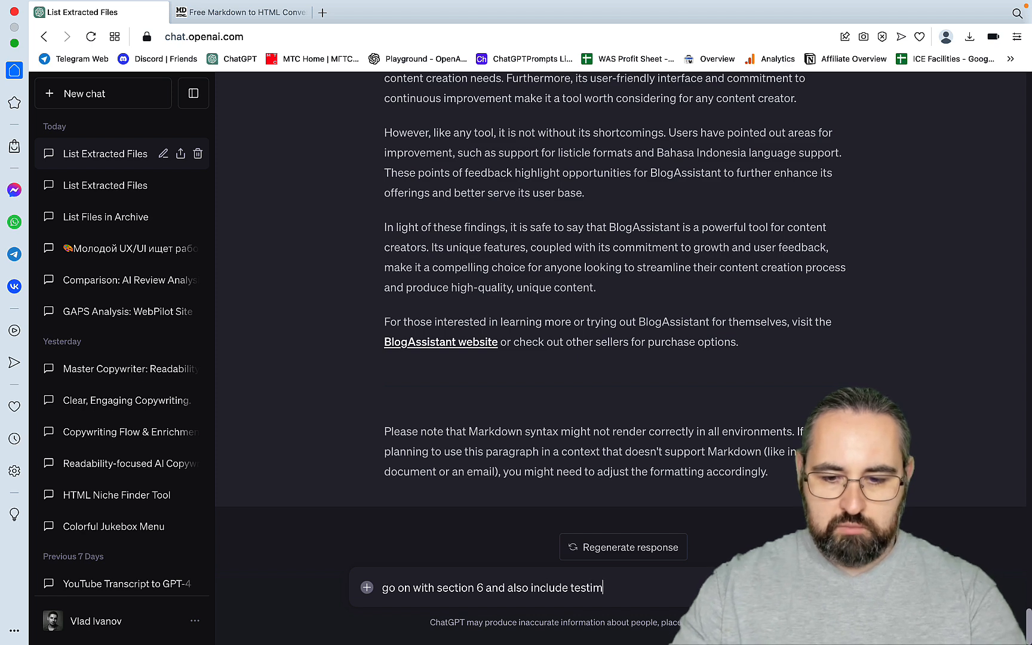
pyautogui.press('Return')
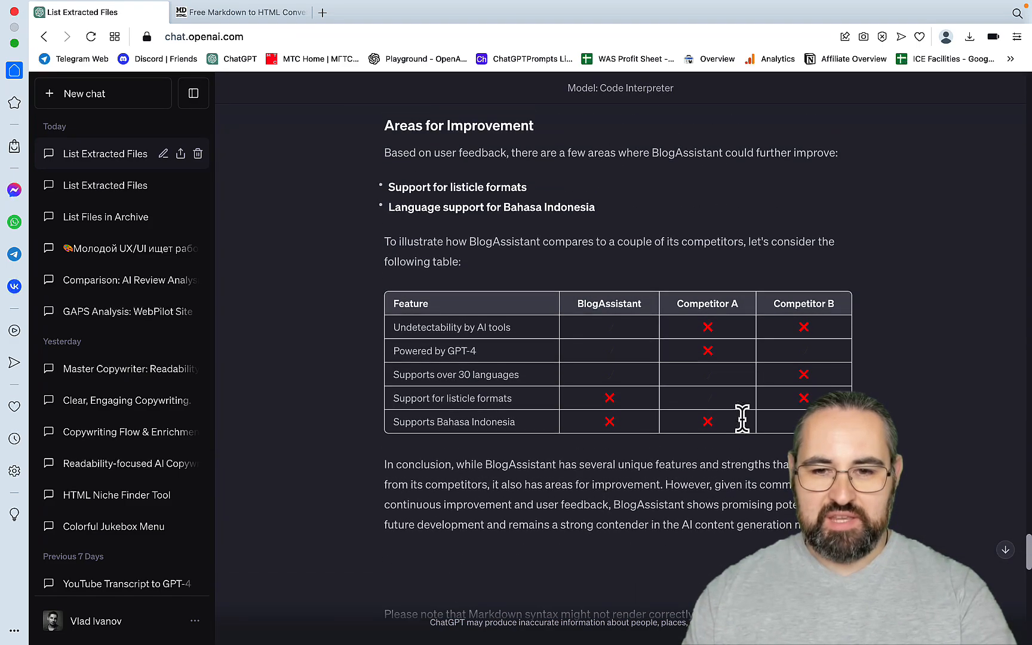
# - Scroll back up the chat to the Section 1 Introduction reply
pyautogui.scroll(3)
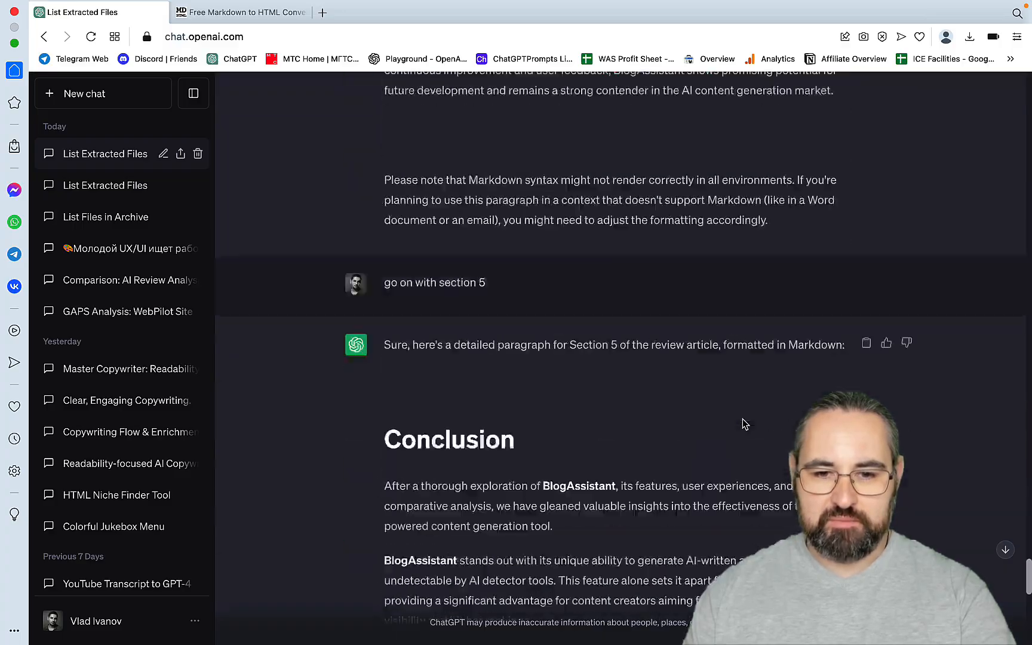
pyautogui.scroll(3)
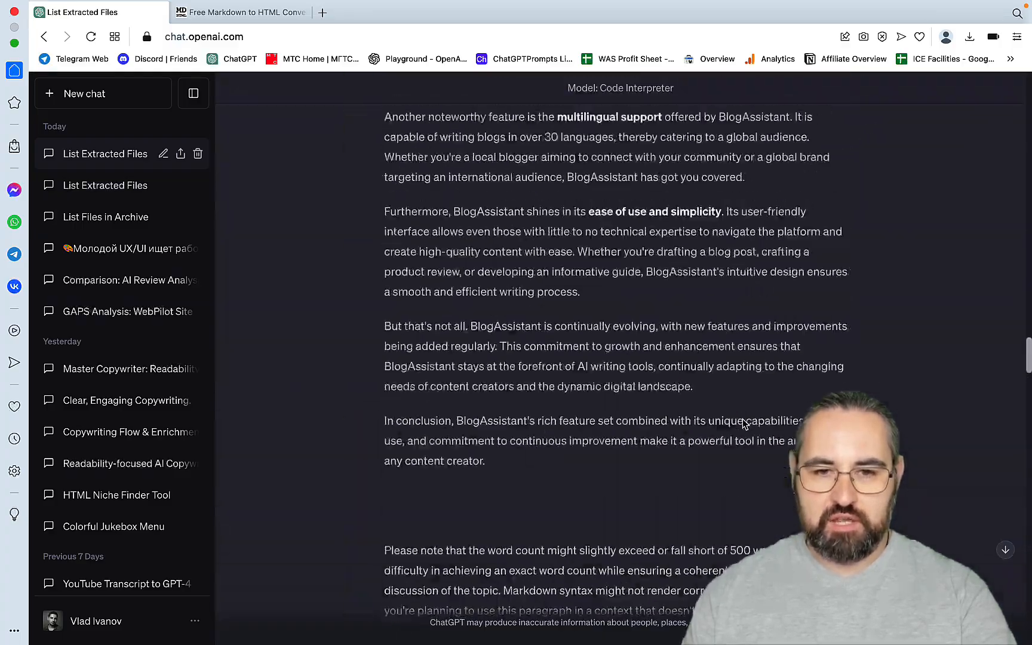
pyautogui.scroll(3)
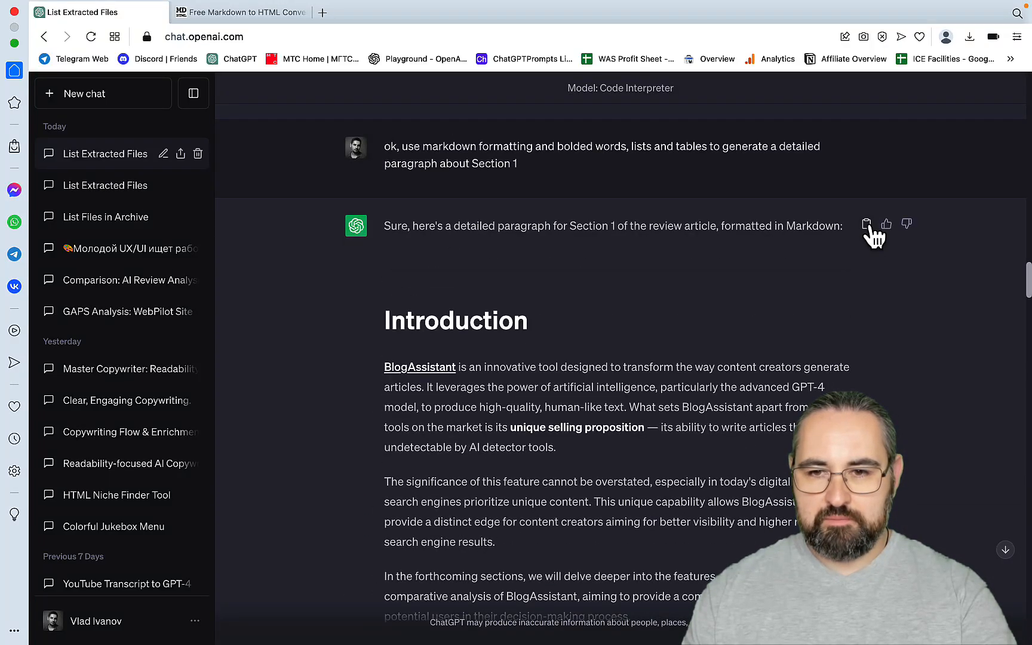
# - Render the copied Section 1 Introduction Markdown as HTML in the converter
pyautogui.click(240, 12)
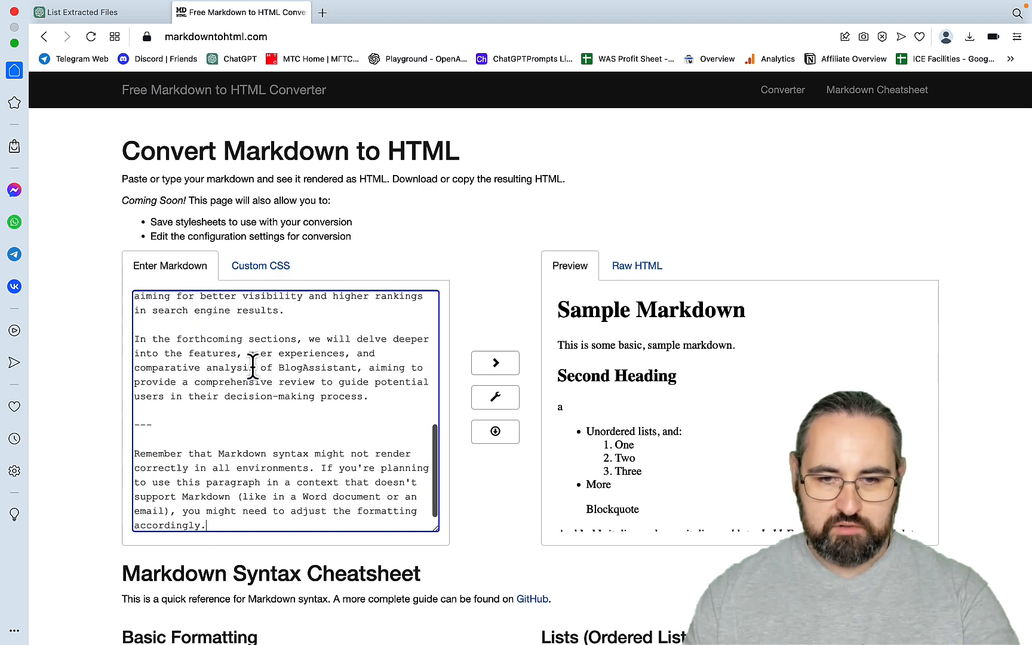
pyautogui.click(494, 362)
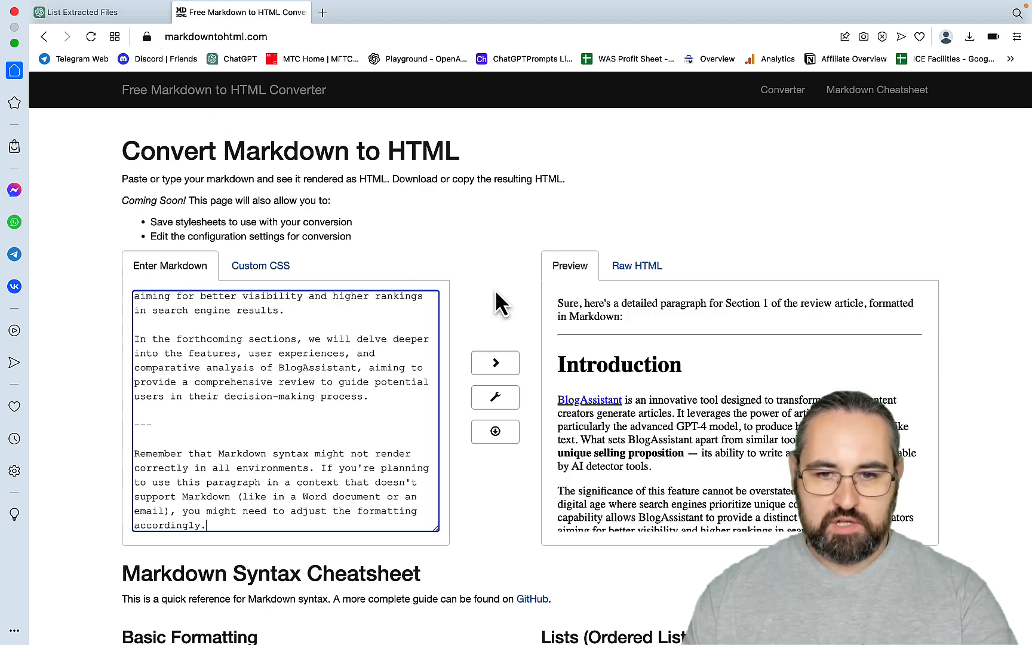
pyautogui.scroll(3)
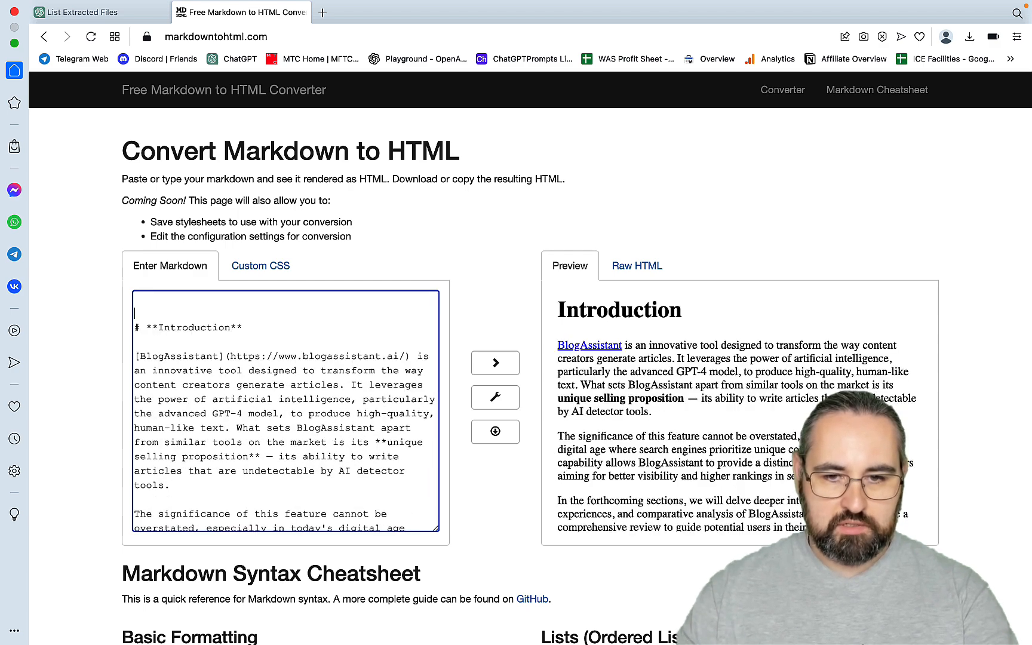
pyautogui.scroll(-3)
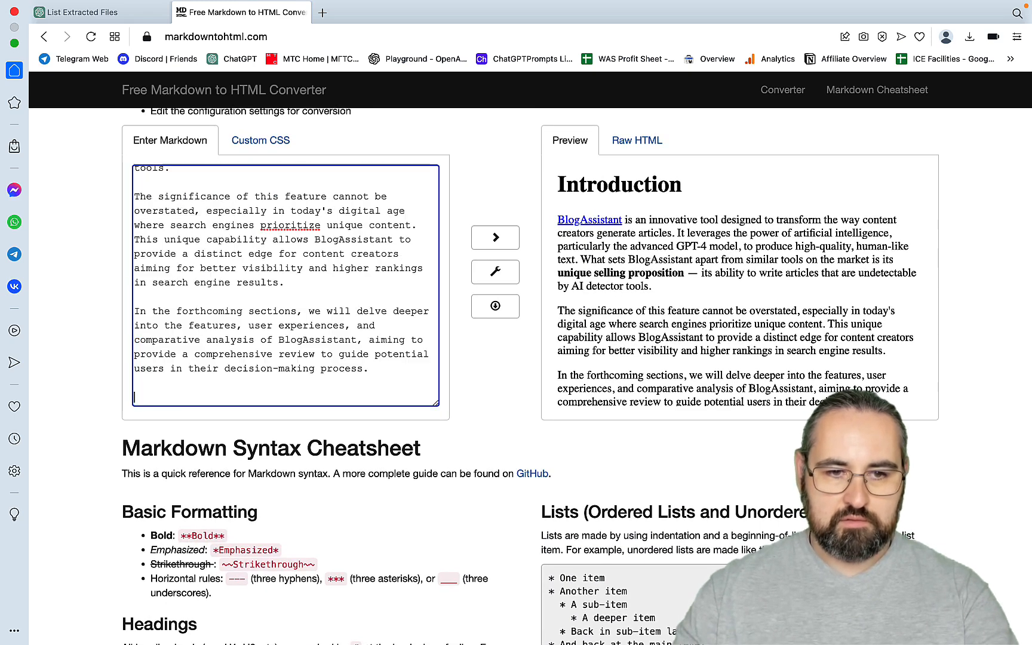
# - Back in ChatGPT, copy the Section 2 Features response for conversion
pyautogui.click(79, 12)
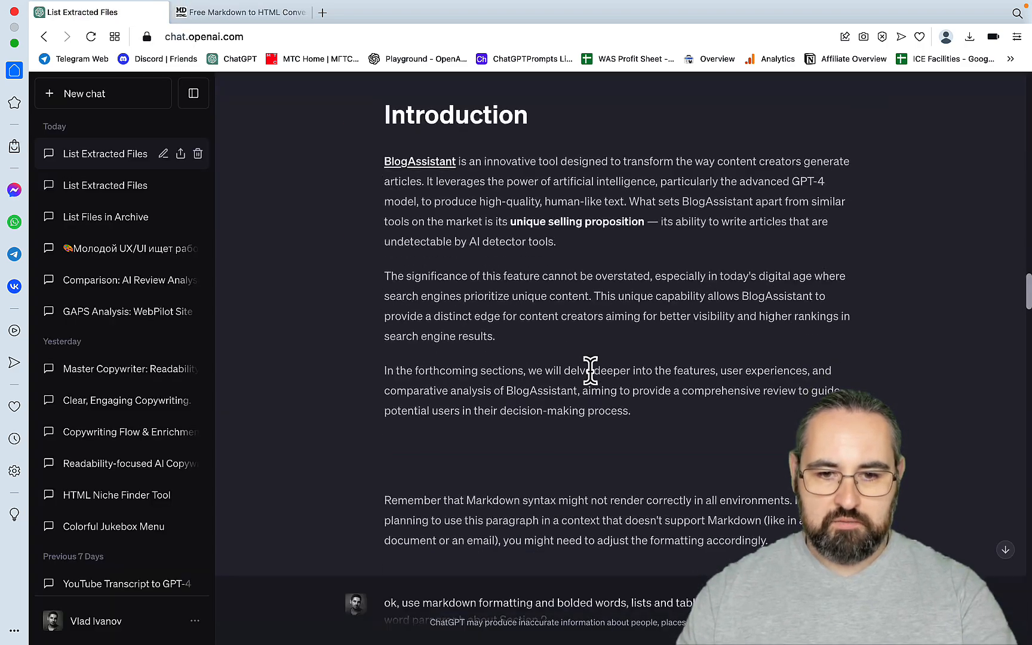
pyautogui.scroll(-3)
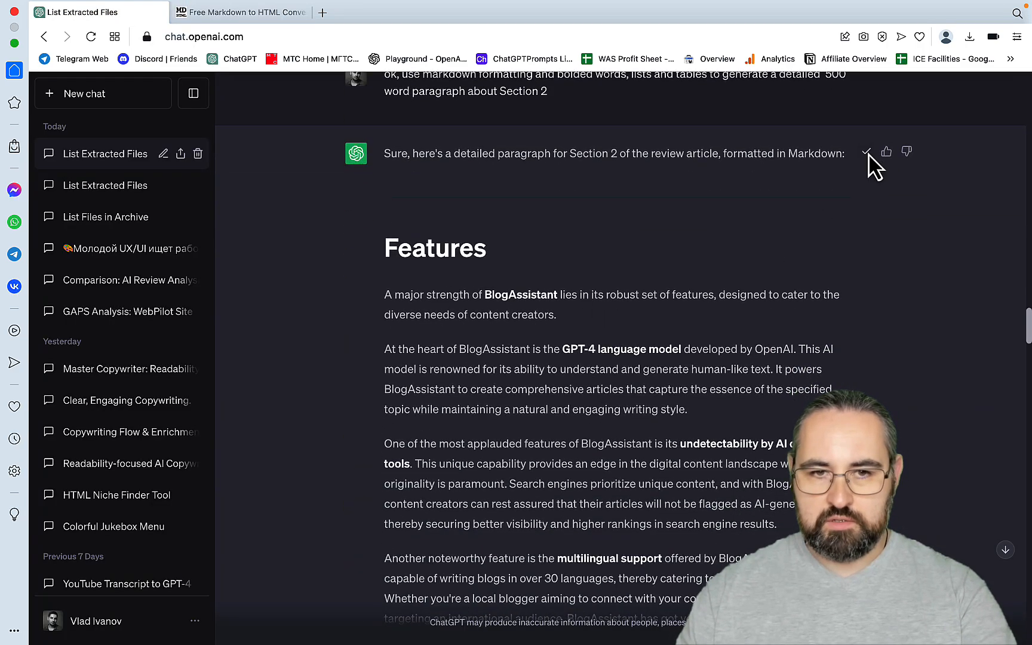
pyautogui.click(241, 12)
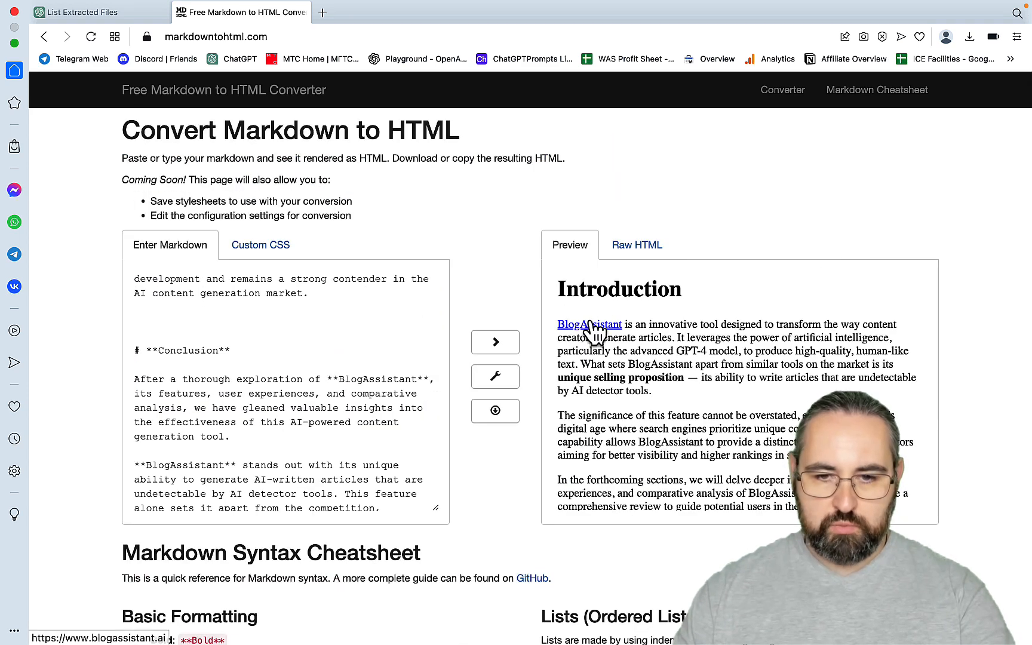
pyautogui.click(589, 324)
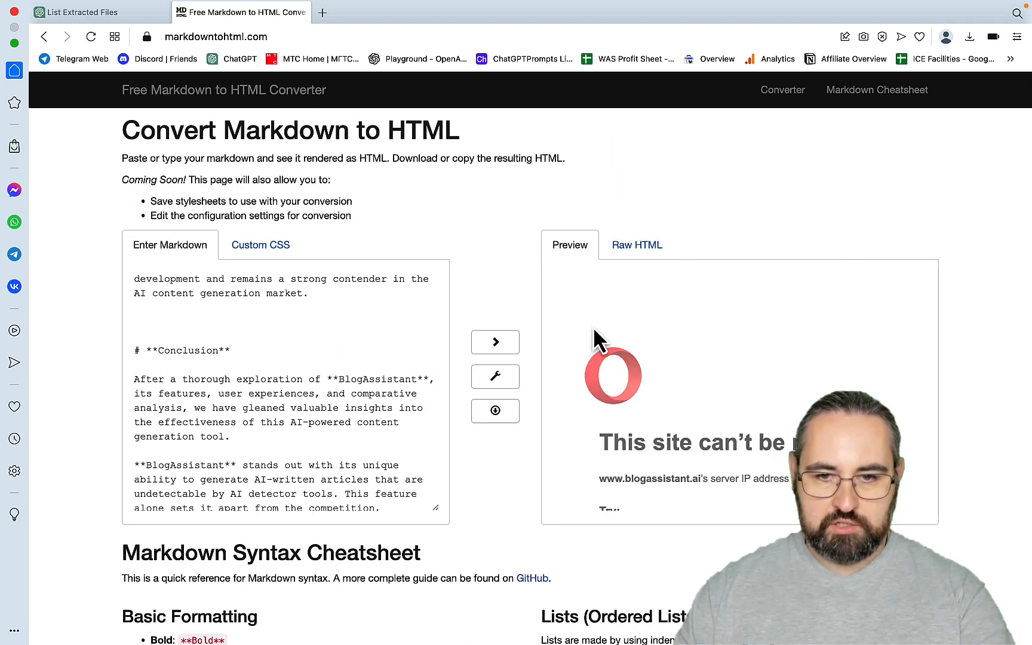
pyautogui.rightClick(585, 323)
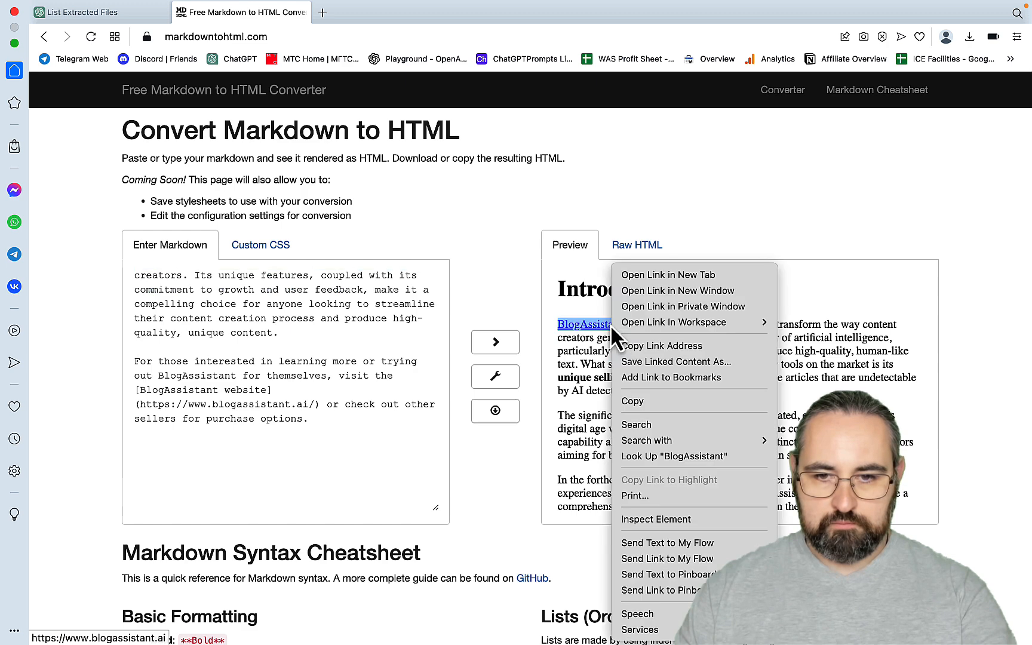
pyautogui.click(667, 275)
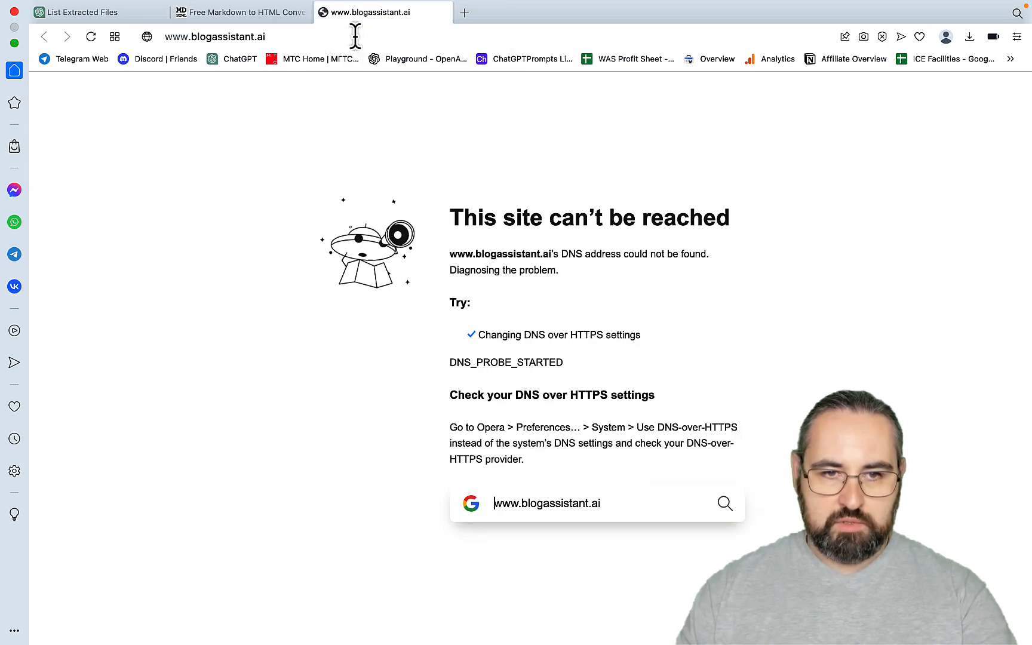
pyautogui.click(240, 12)
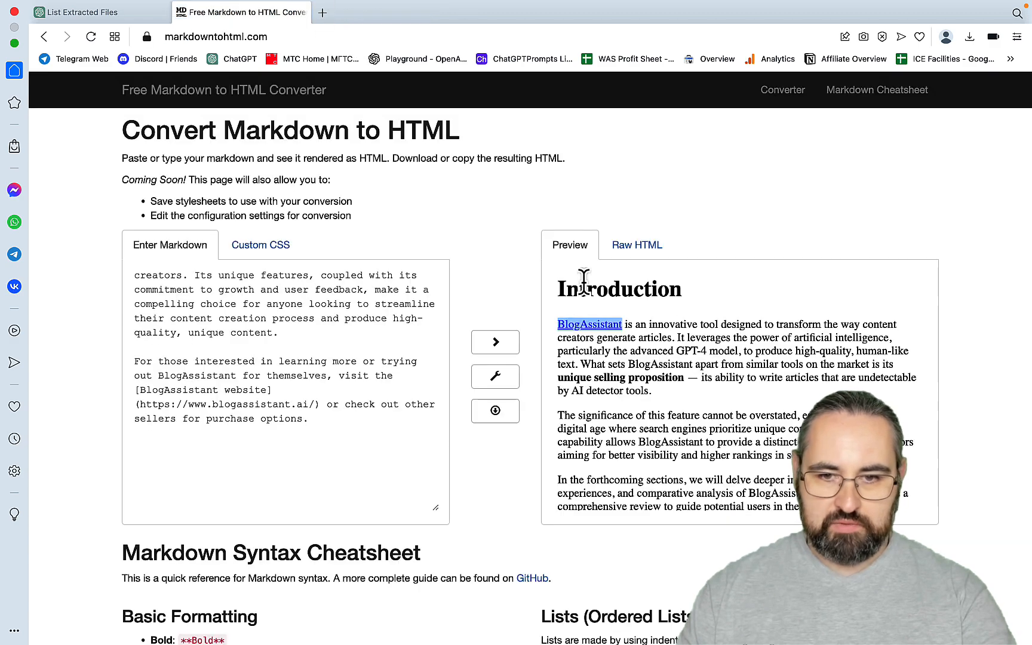
pyautogui.scroll(-3)
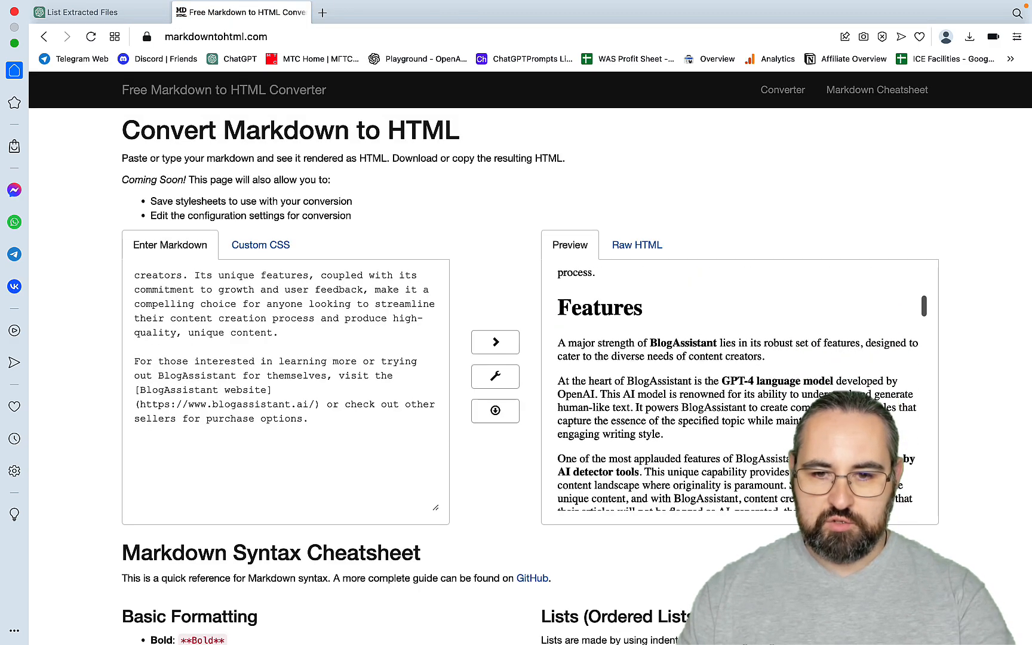
pyautogui.scroll(-3)
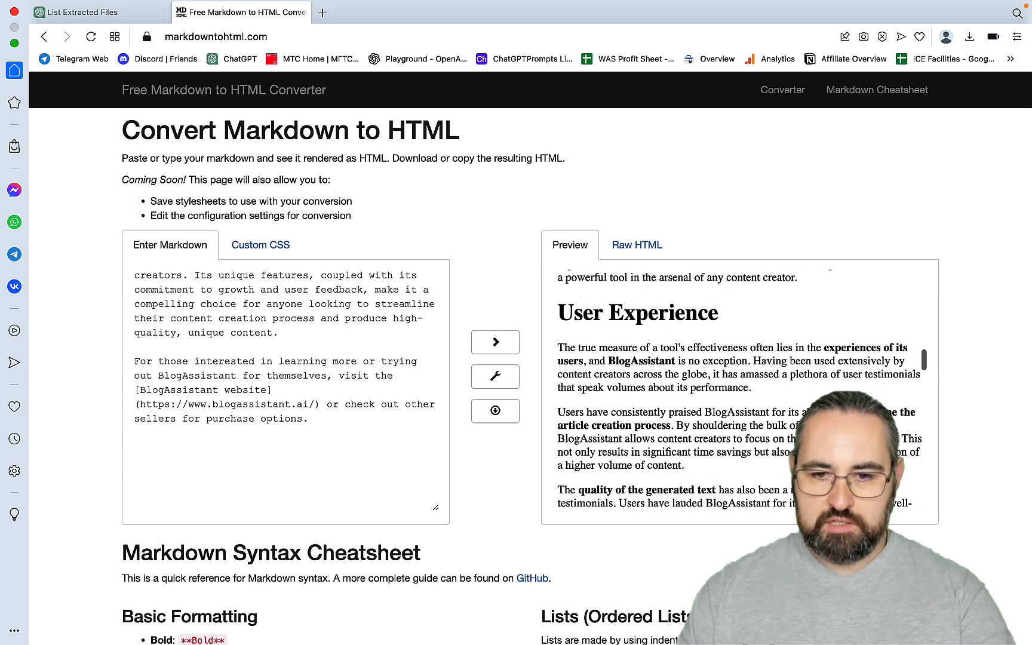
pyautogui.scroll(-3)
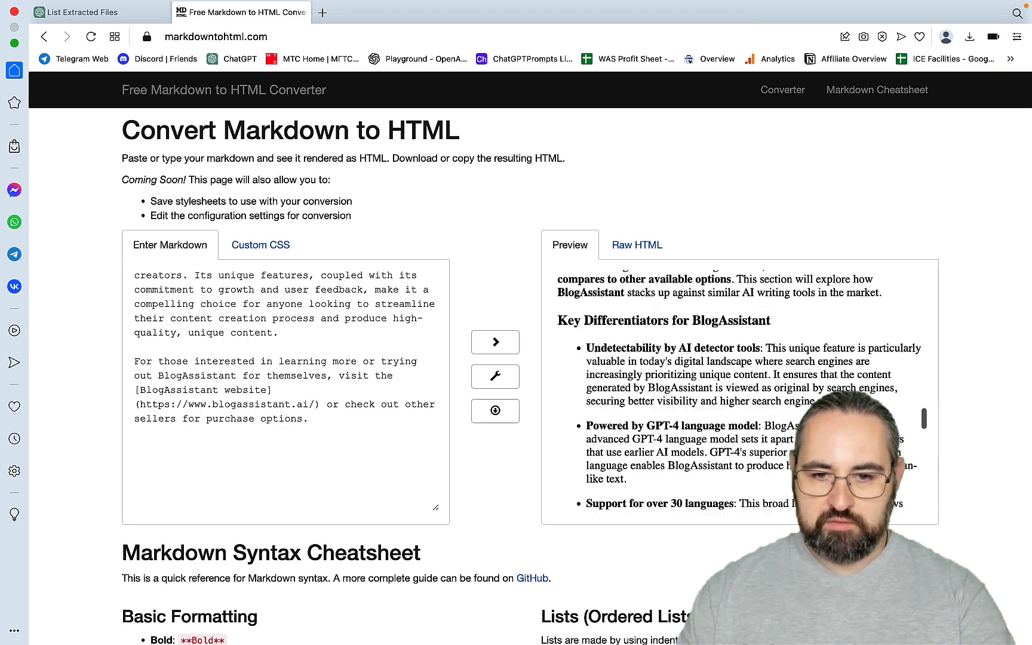
pyautogui.scroll(-3)
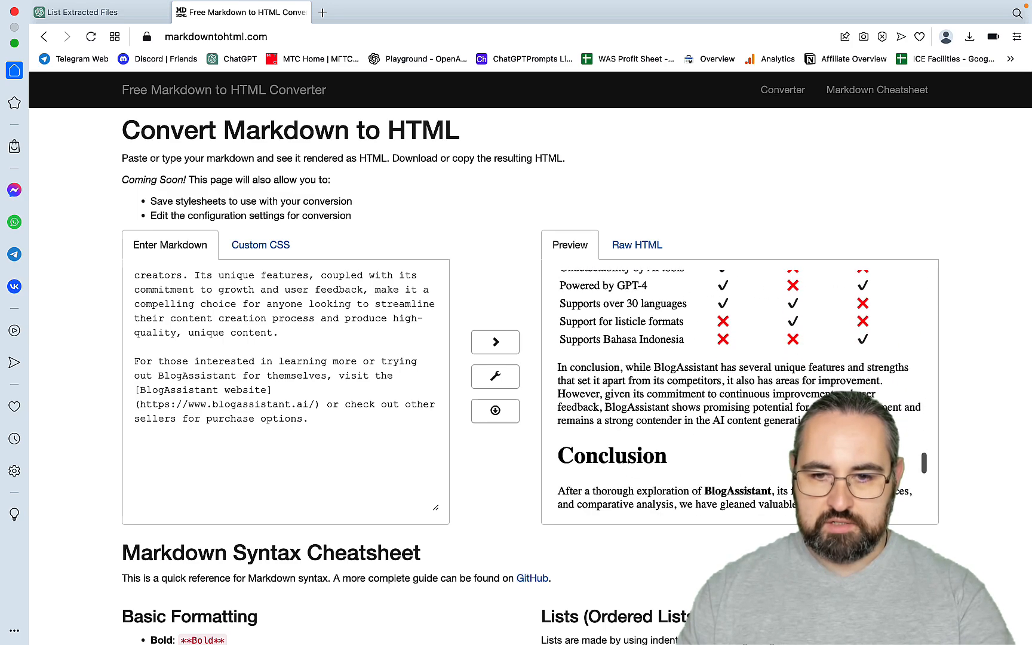
pyautogui.scroll(-3)
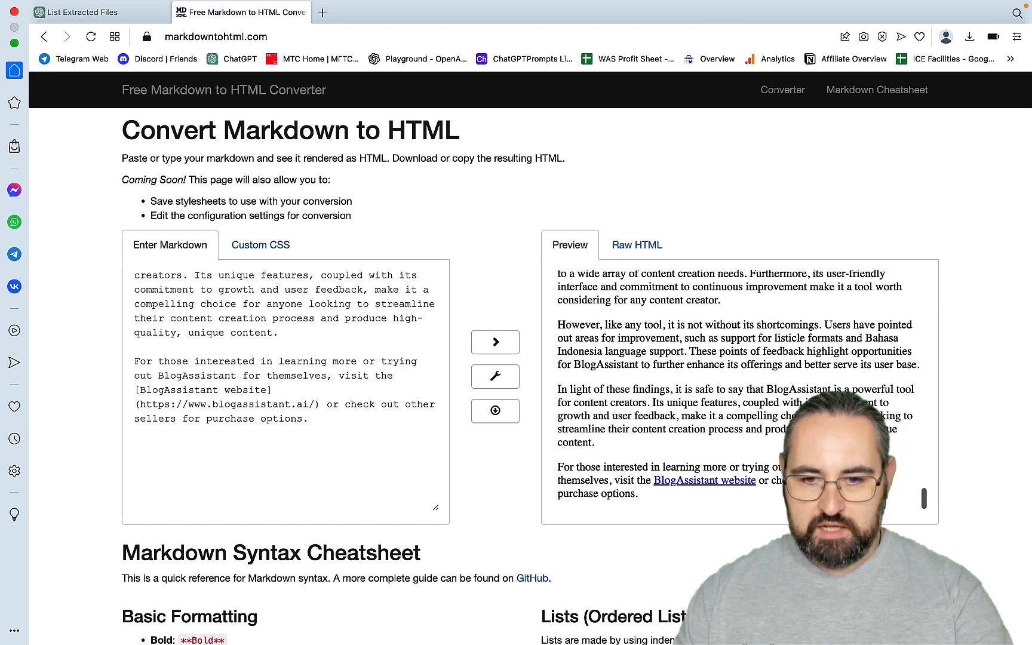
pyautogui.rightClick(684, 480)
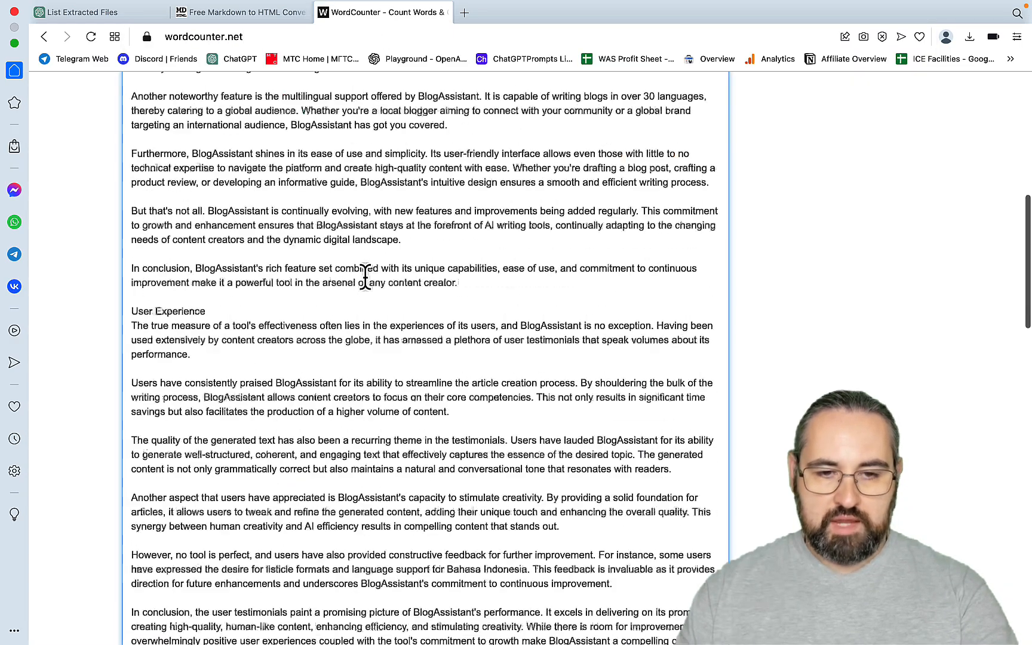
# - Read WordCounter's 1,300-word total, then move on to the Originality.ai scanner tab
pyautogui.scroll(3)
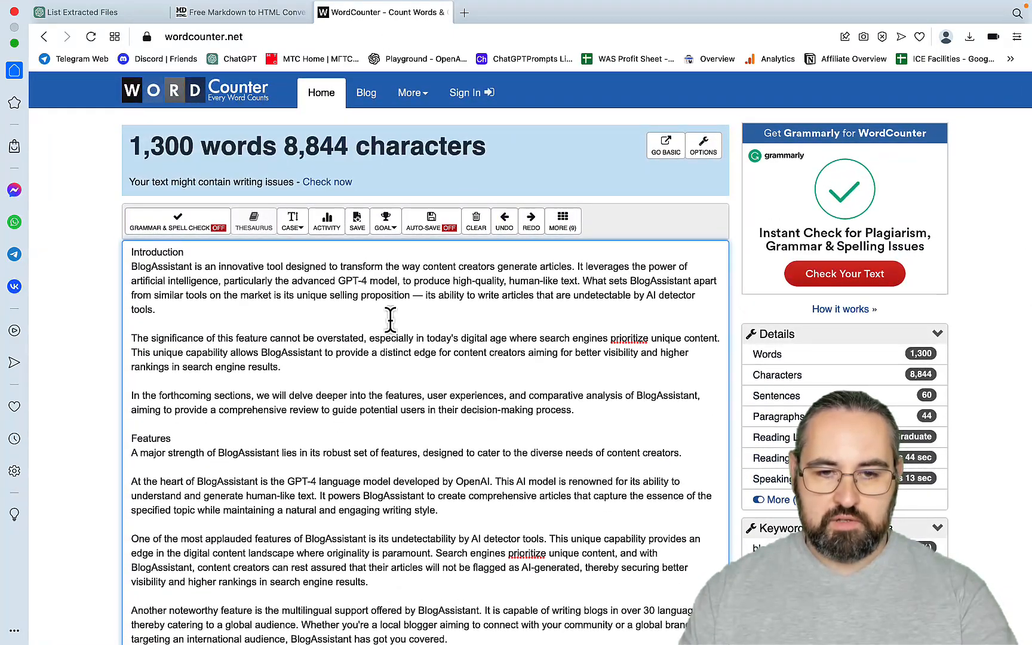
pyautogui.moveTo(405, 346)
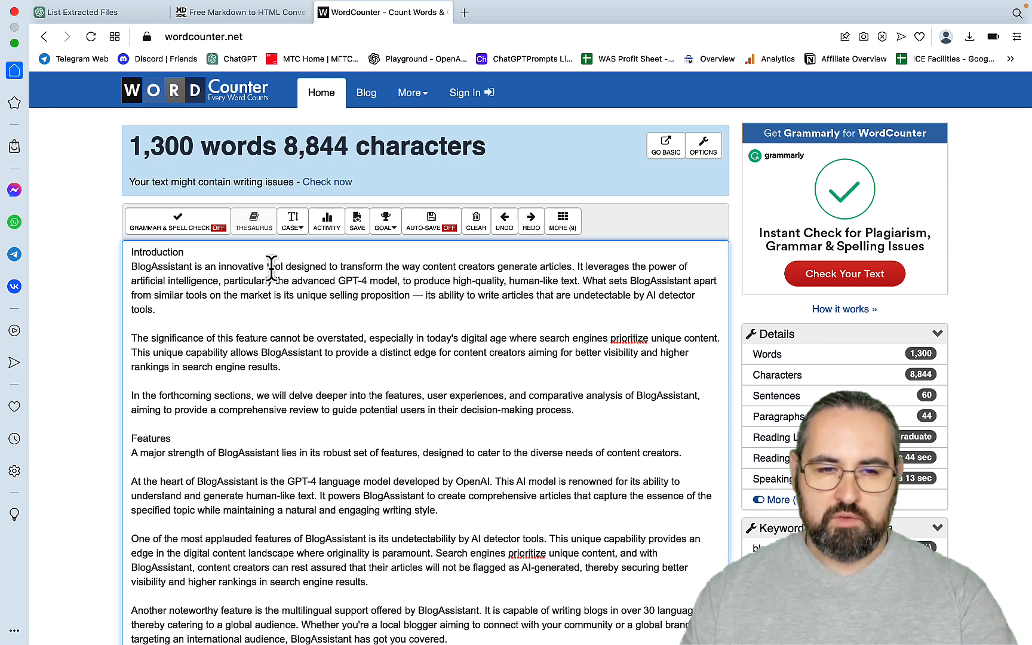
pyautogui.moveTo(208, 206)
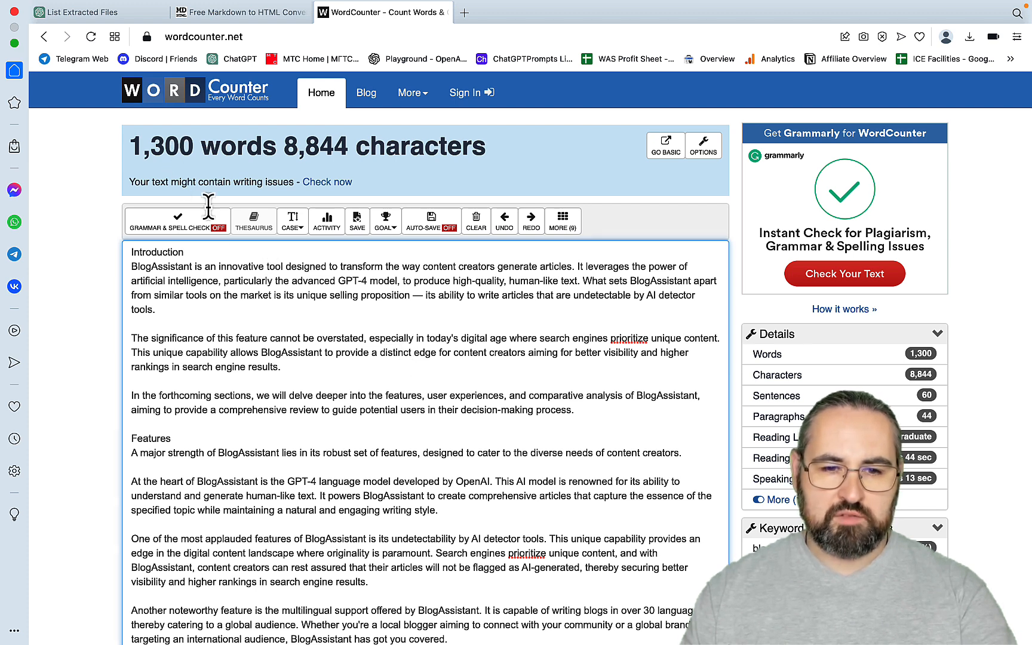
pyautogui.moveTo(497, 30)
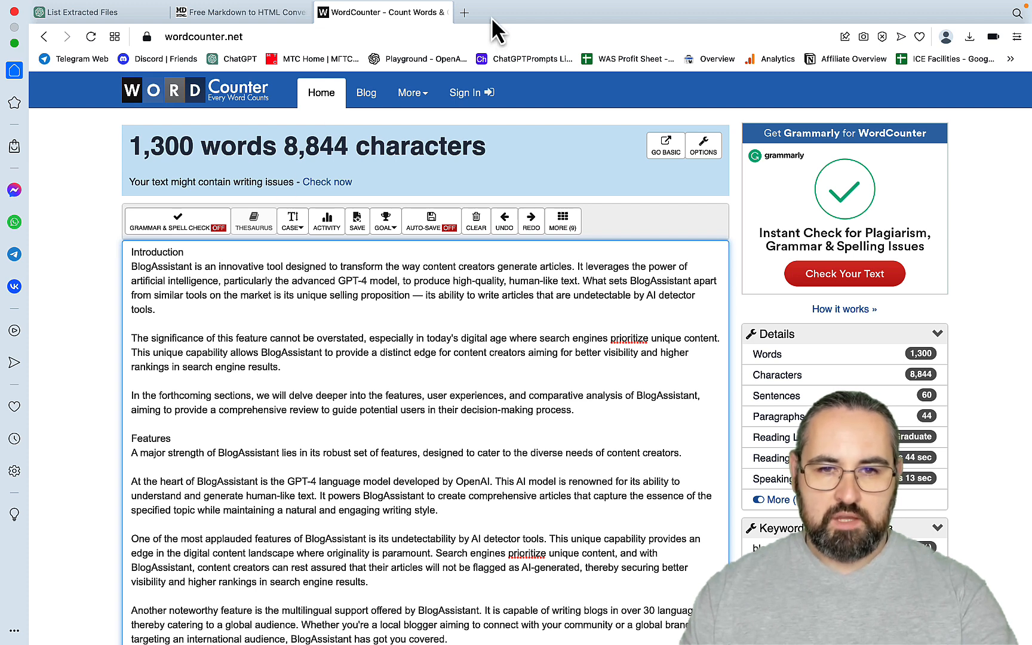
pyautogui.click(464, 12)
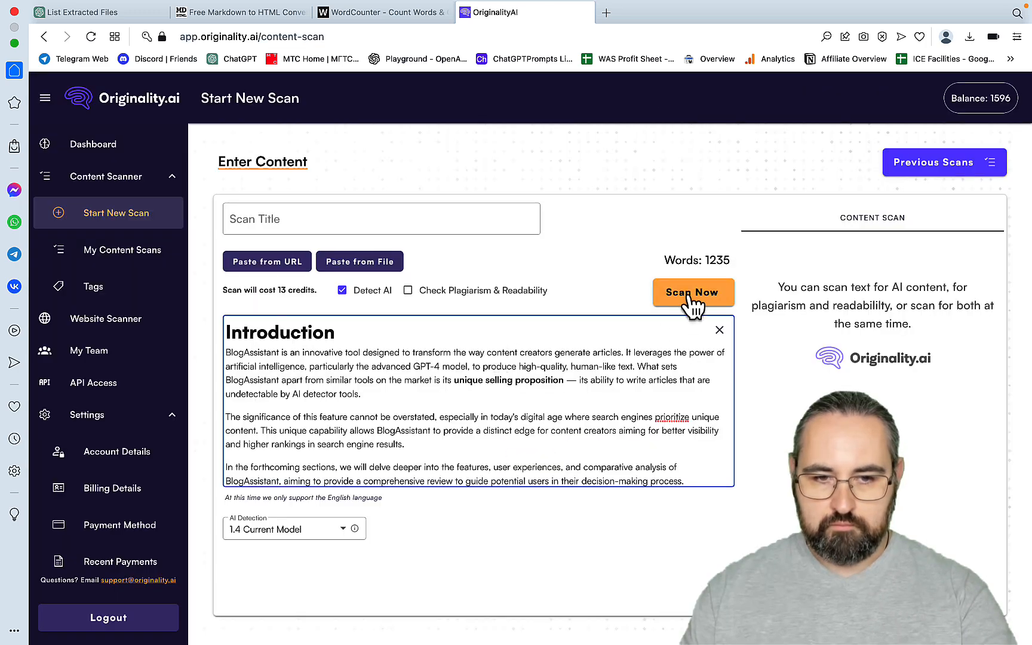
# - Run the Originality.ai scan on the pasted review, scoring it 100% AI and 0% original
pyautogui.click(693, 292)
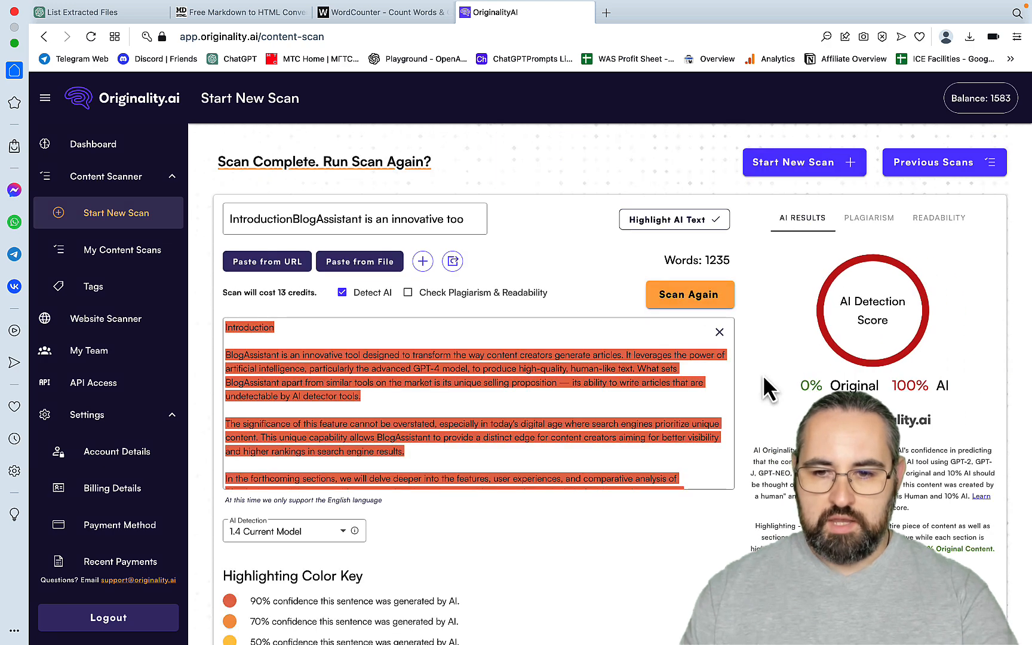
pyautogui.click(83, 12)
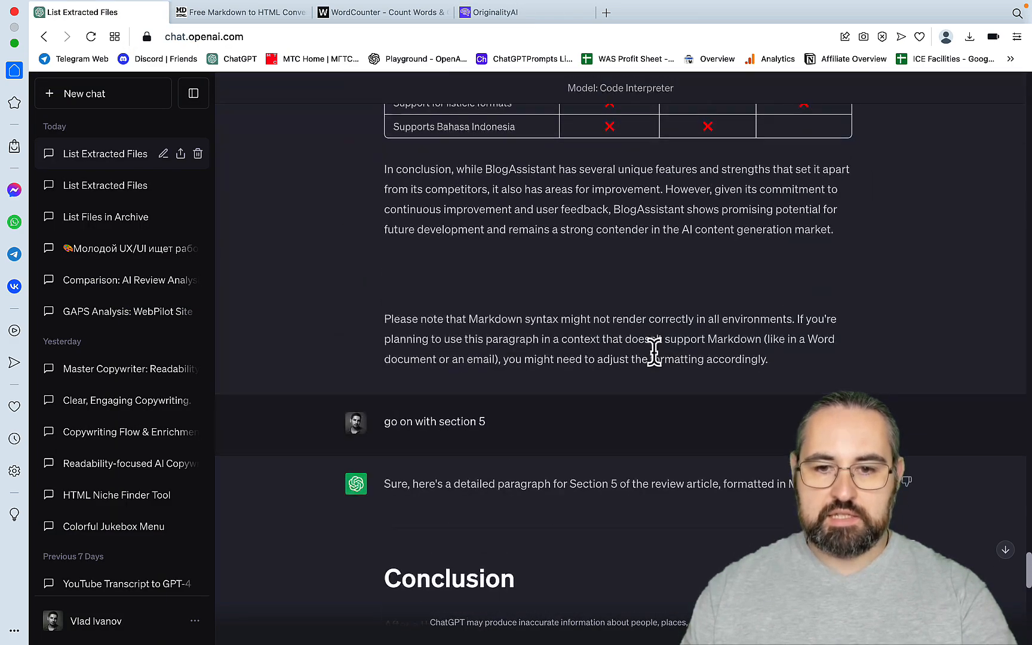
pyautogui.scroll(3)
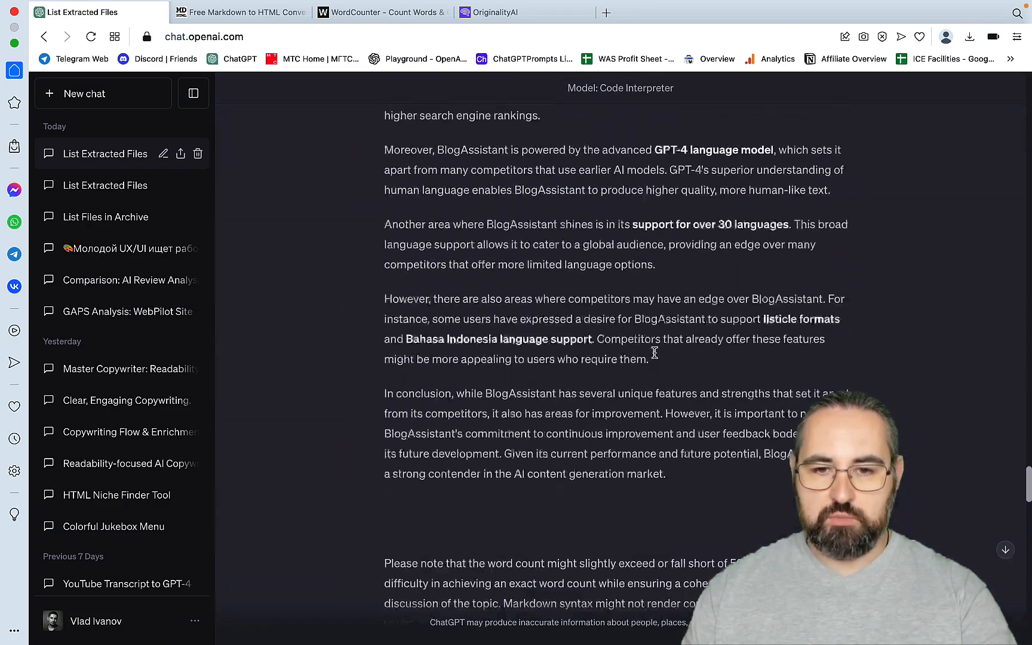
pyautogui.scroll(3)
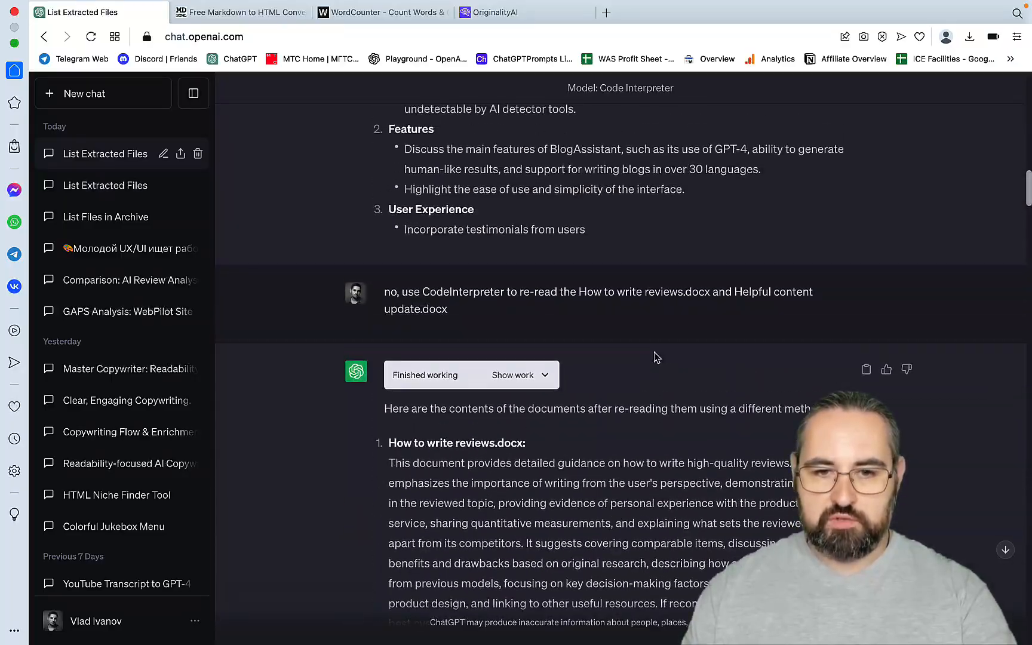
pyautogui.scroll(3)
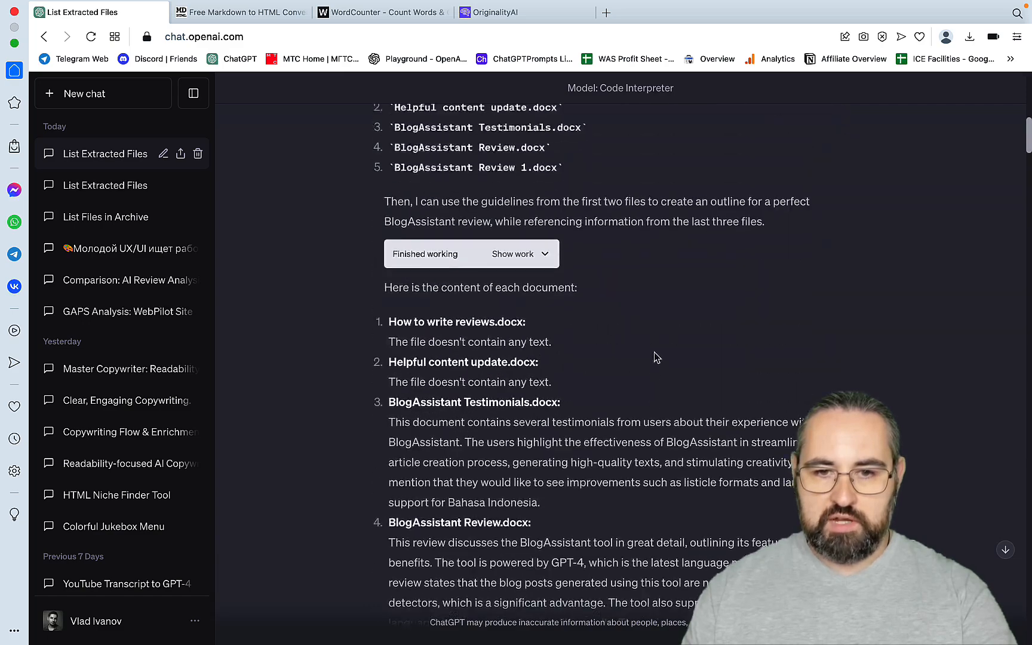
pyautogui.scroll(3)
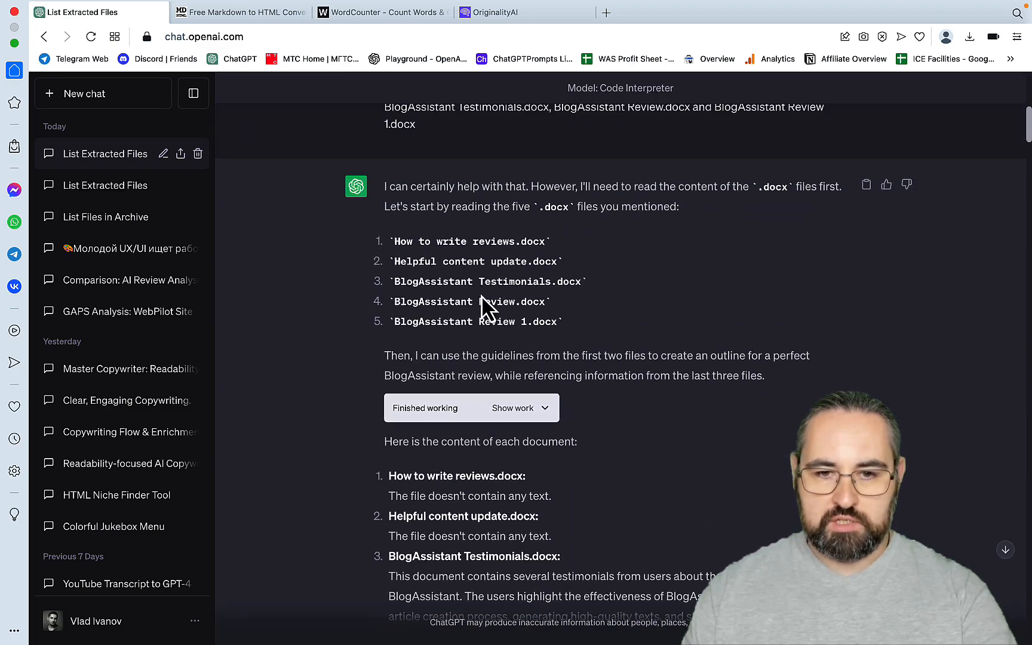
pyautogui.moveTo(560, 289)
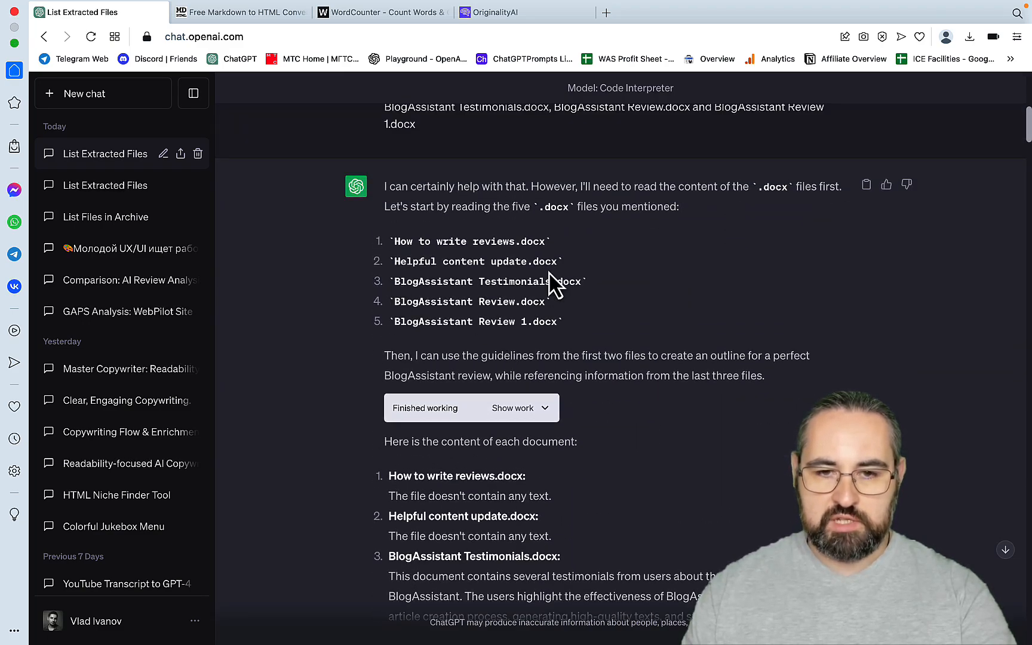
pyautogui.moveTo(490, 272)
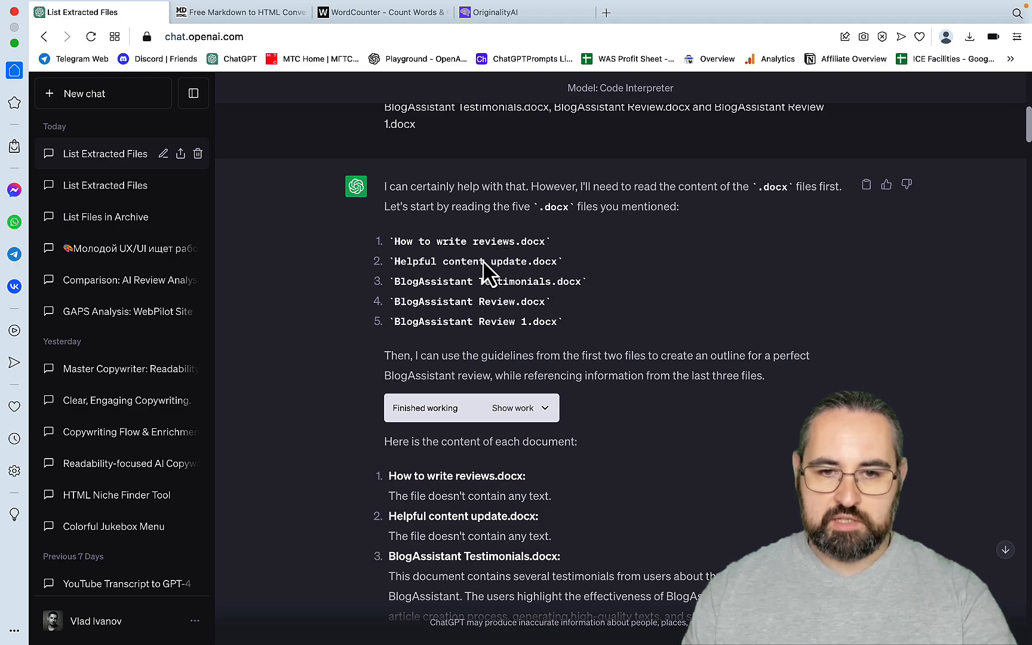
pyautogui.scroll(-3)
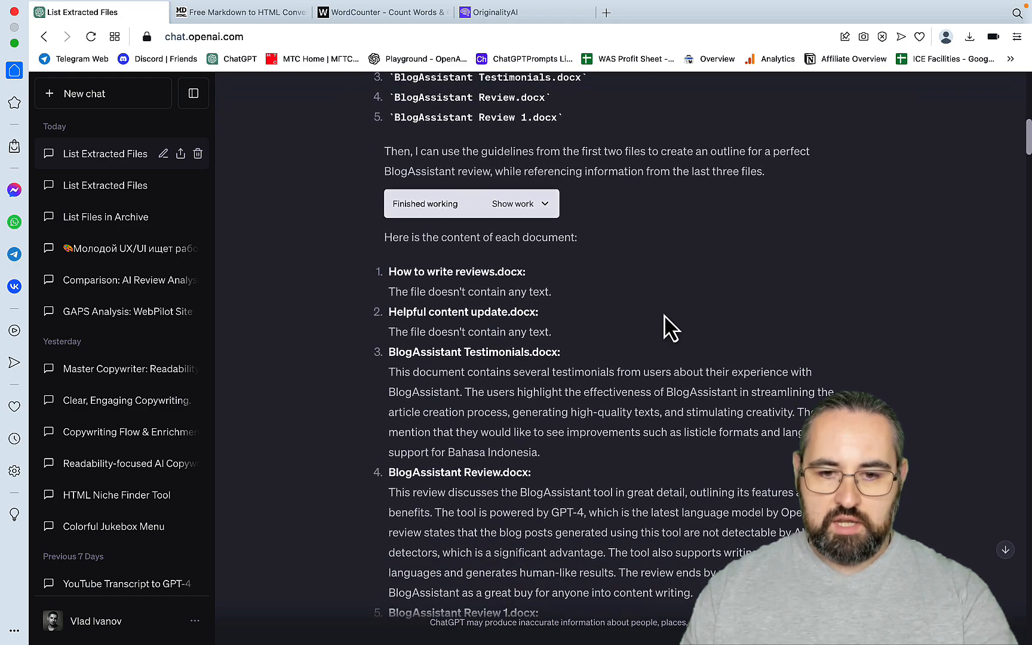
pyautogui.scroll(-3)
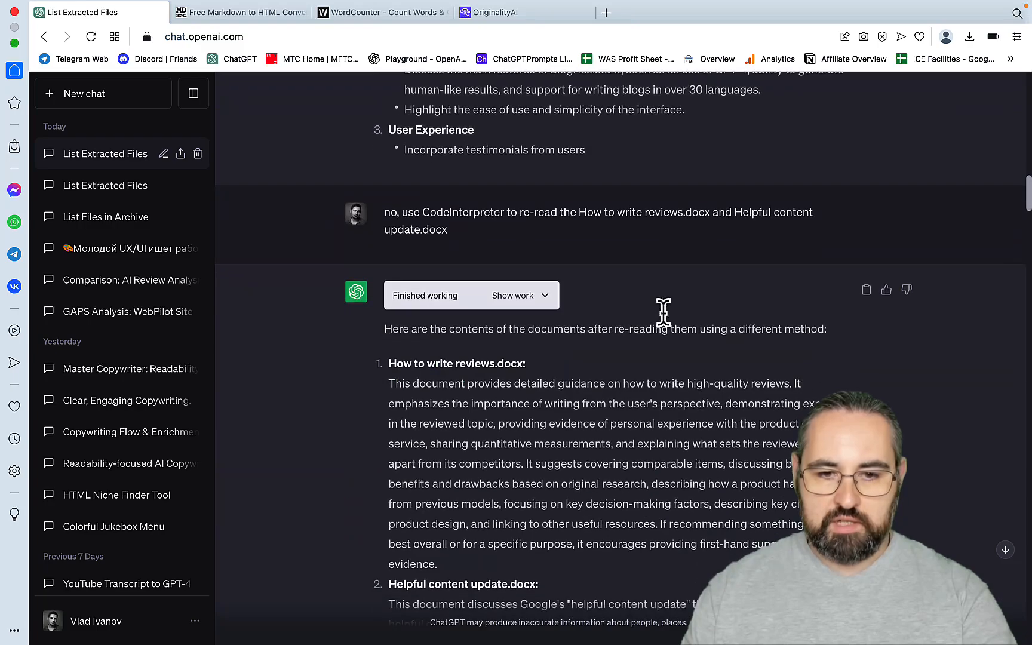
pyautogui.scroll(3)
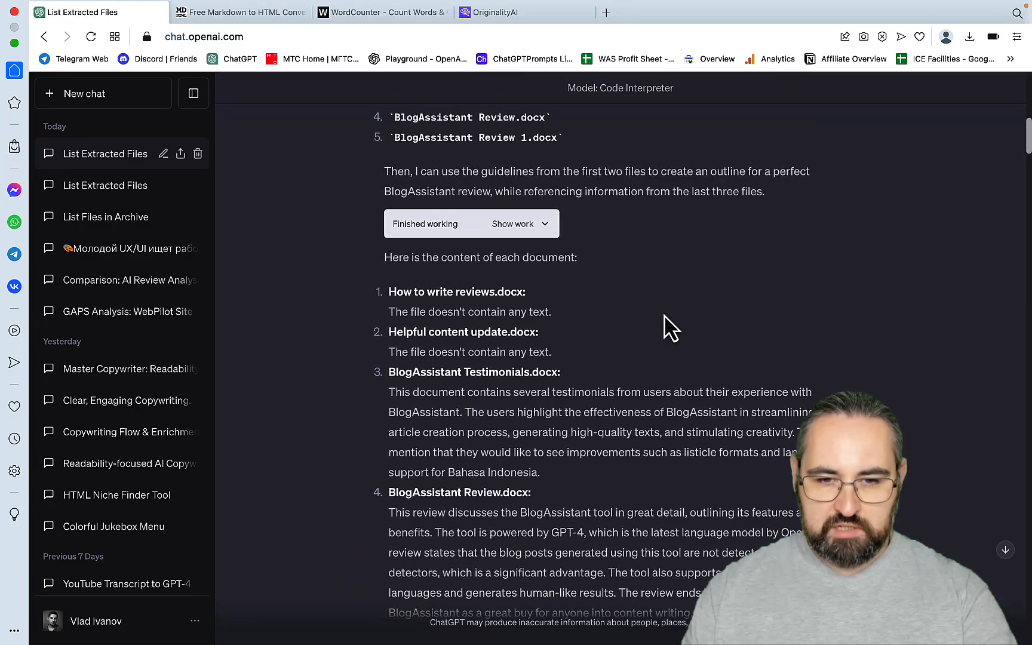
pyautogui.scroll(-3)
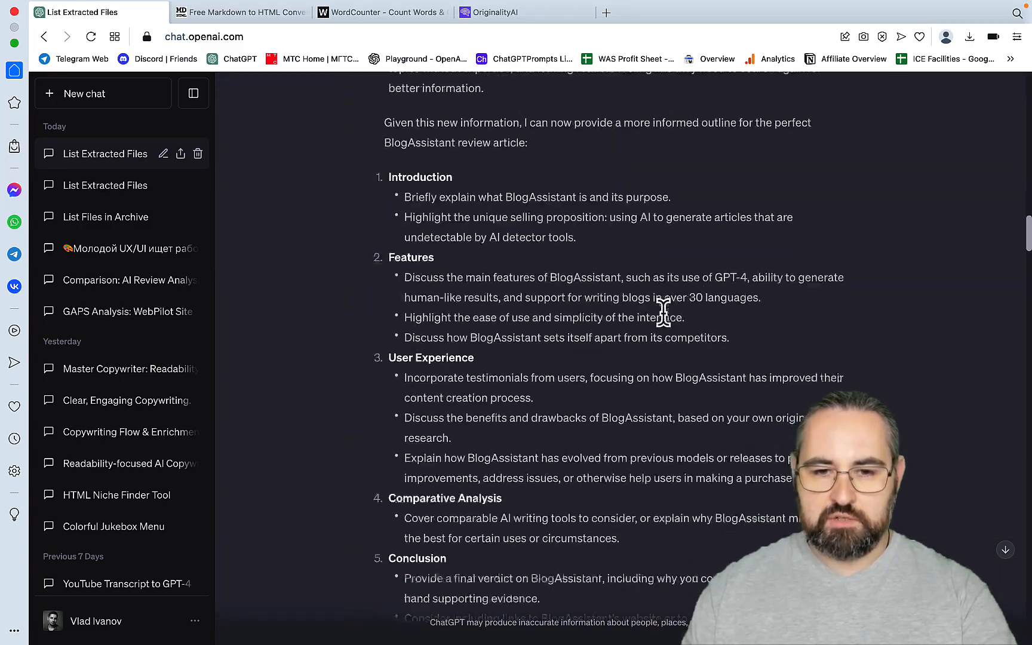
pyautogui.scroll(-3)
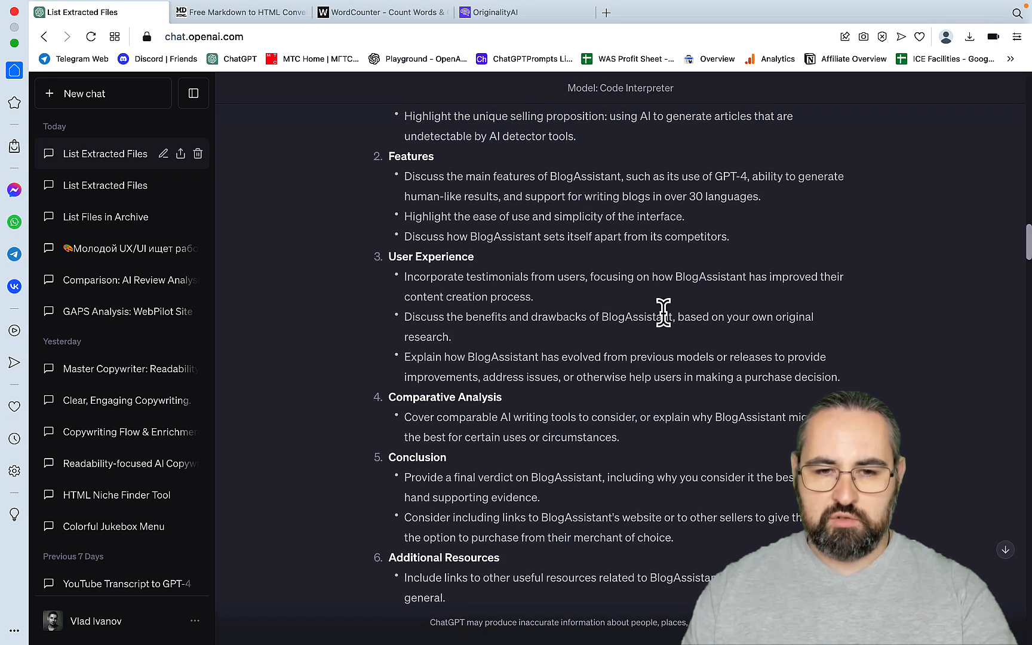
pyautogui.scroll(3)
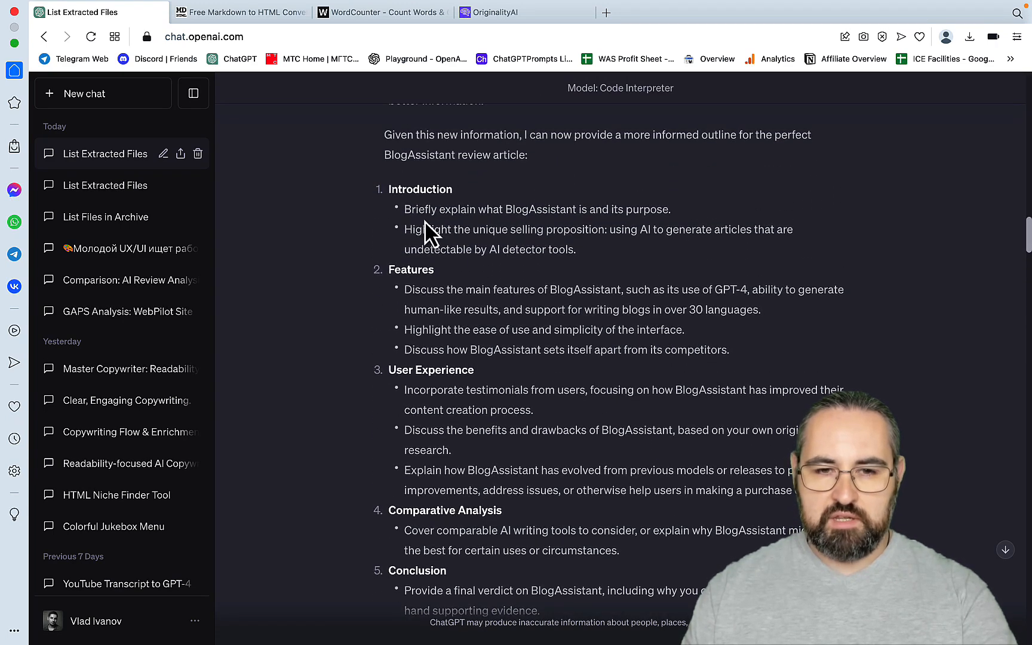
pyautogui.moveTo(440, 209)
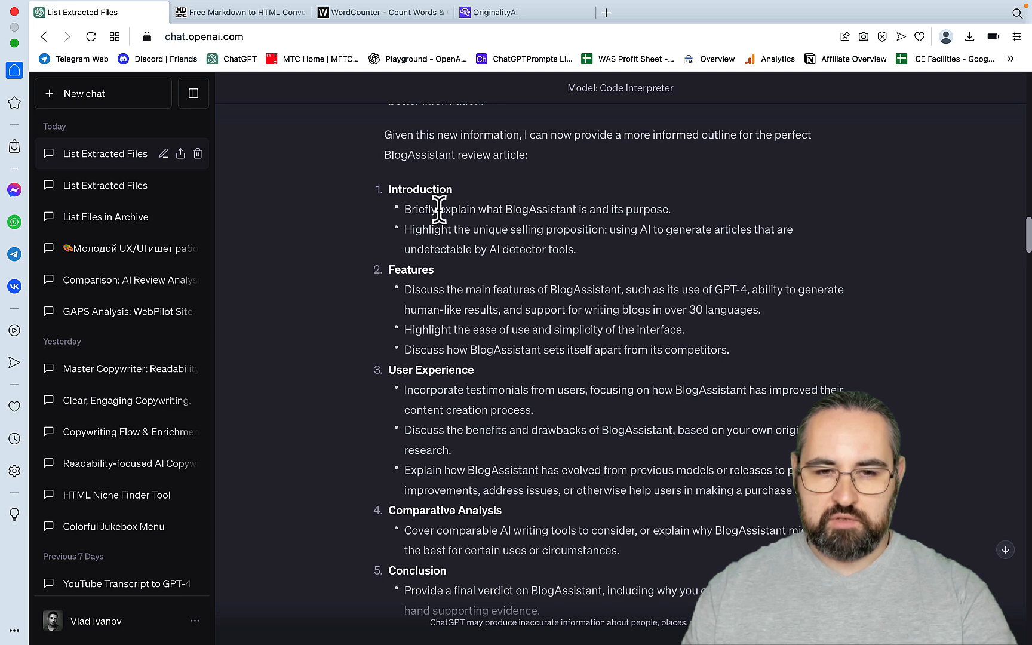
pyautogui.moveTo(625, 259)
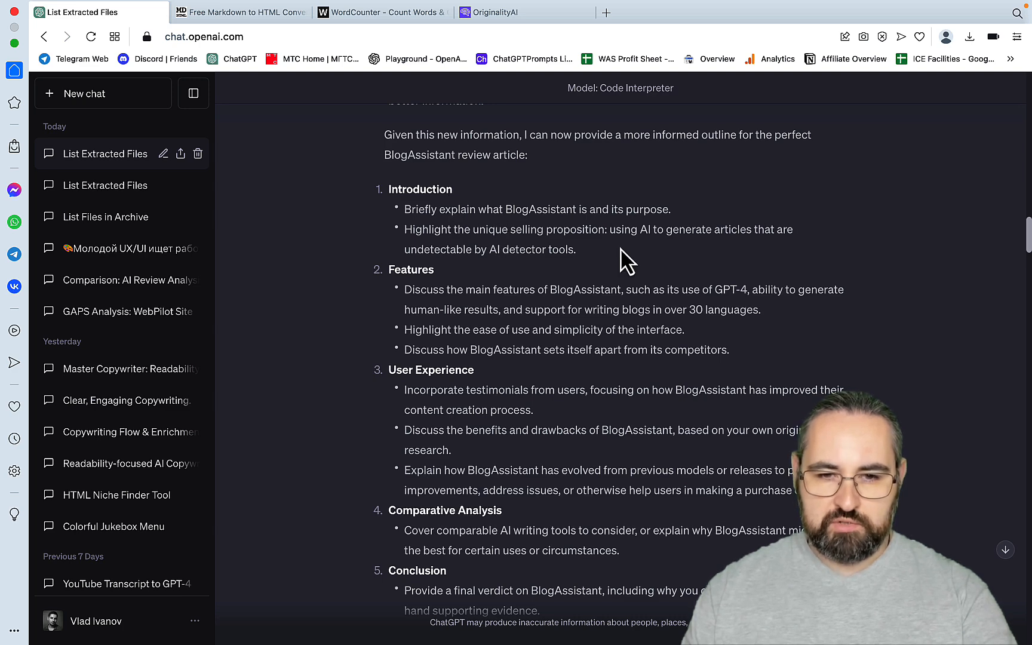
pyautogui.moveTo(536, 323)
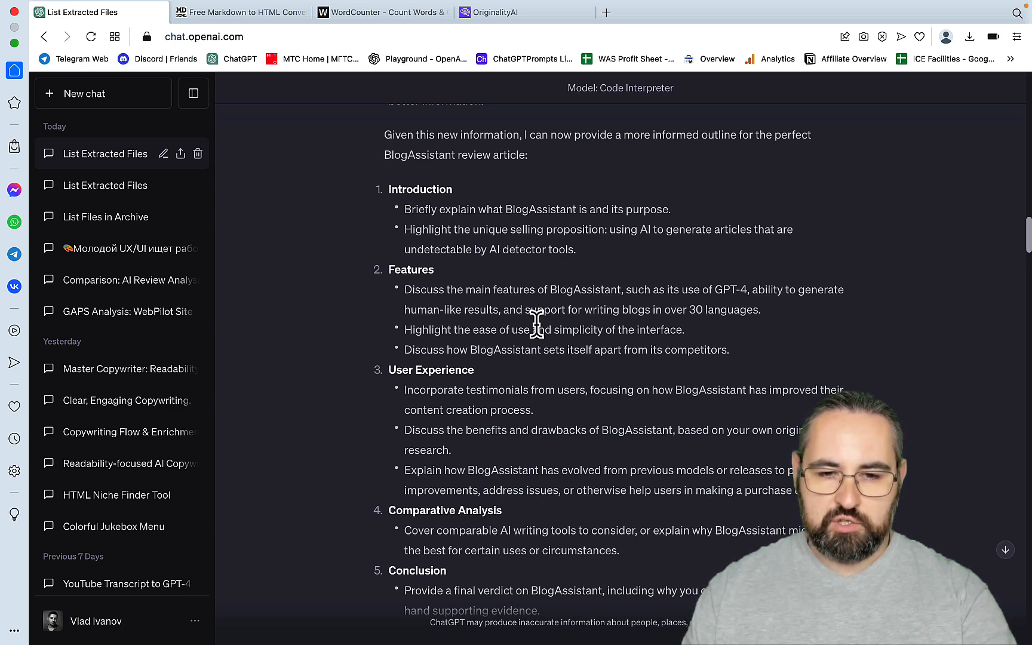
pyautogui.scroll(-3)
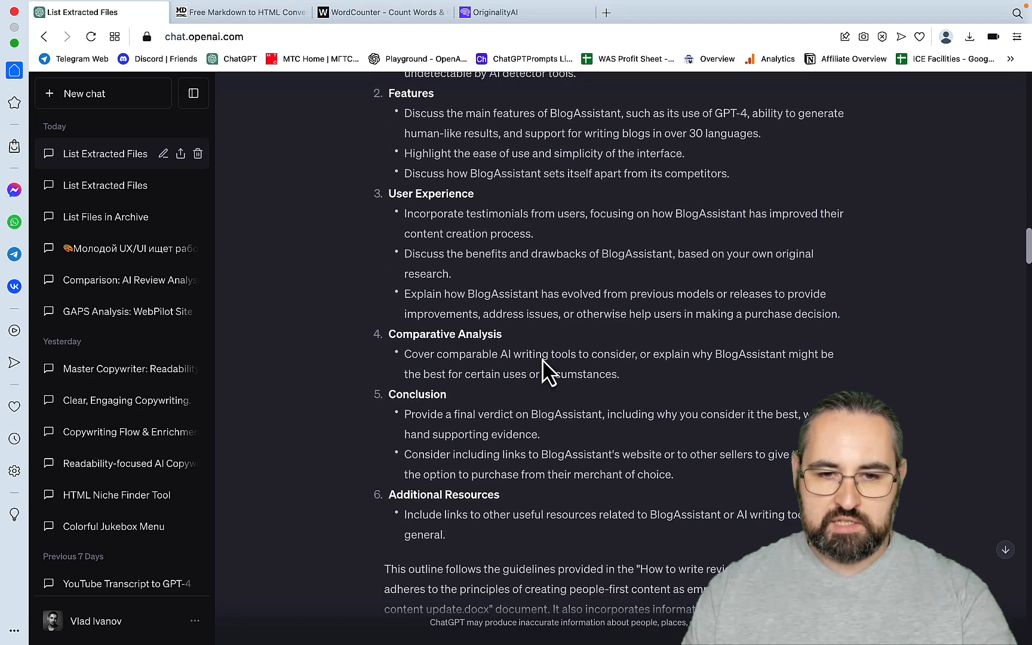
pyautogui.moveTo(641, 387)
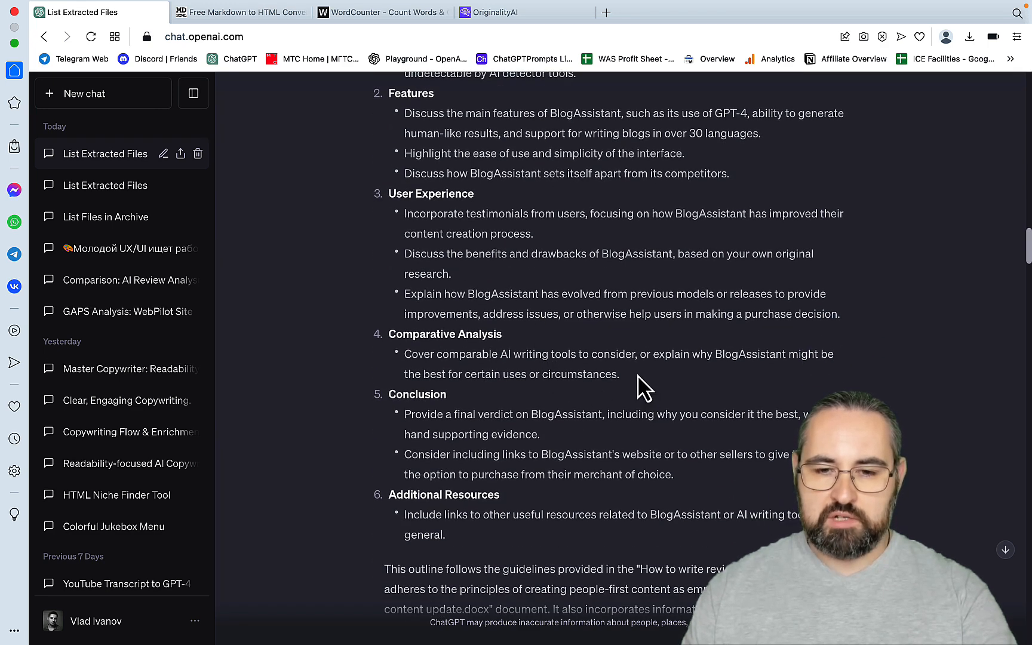
pyautogui.scroll(-3)
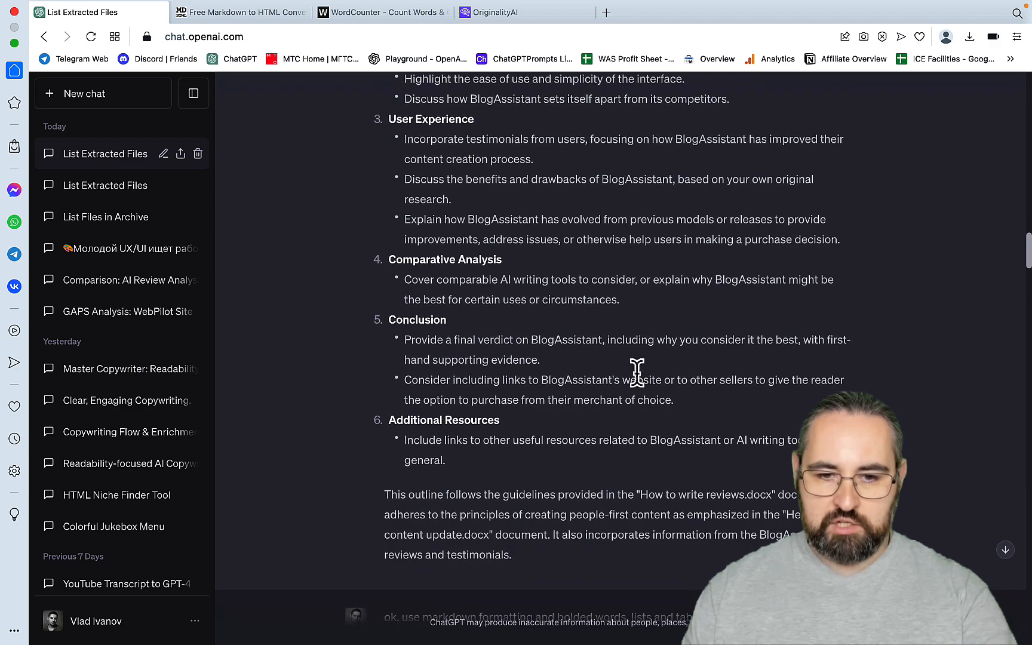
pyautogui.moveTo(523, 433)
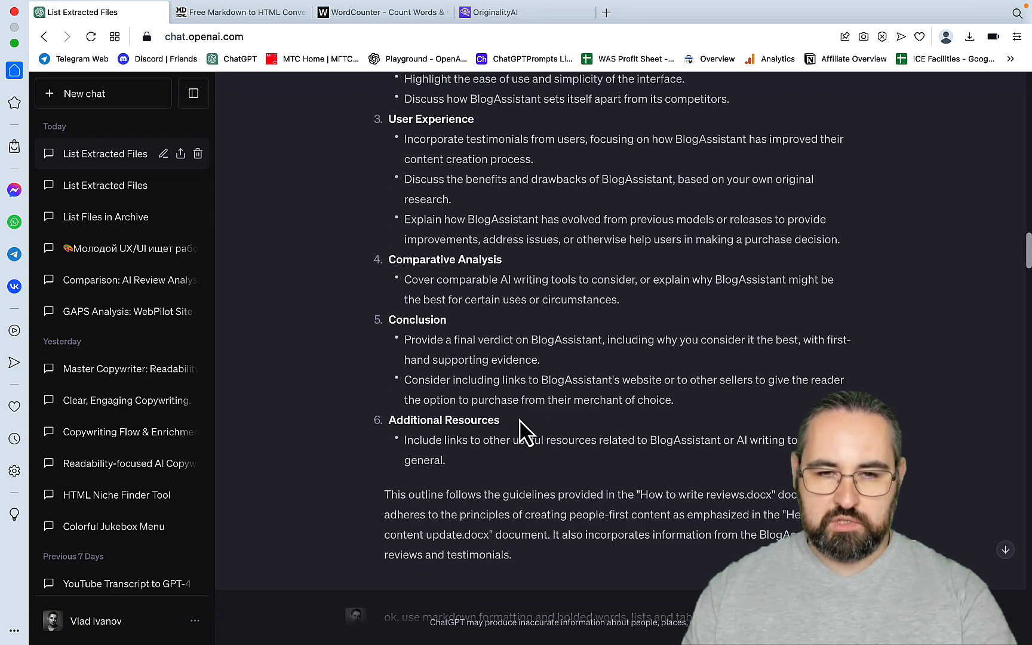
pyautogui.click(666, 12)
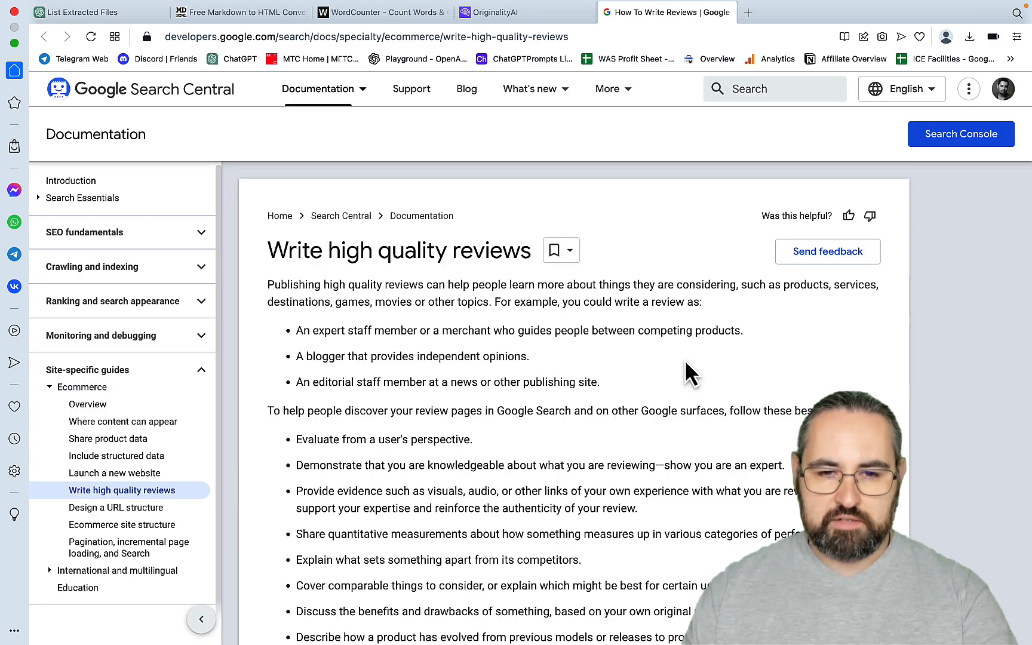
pyautogui.scroll(-3)
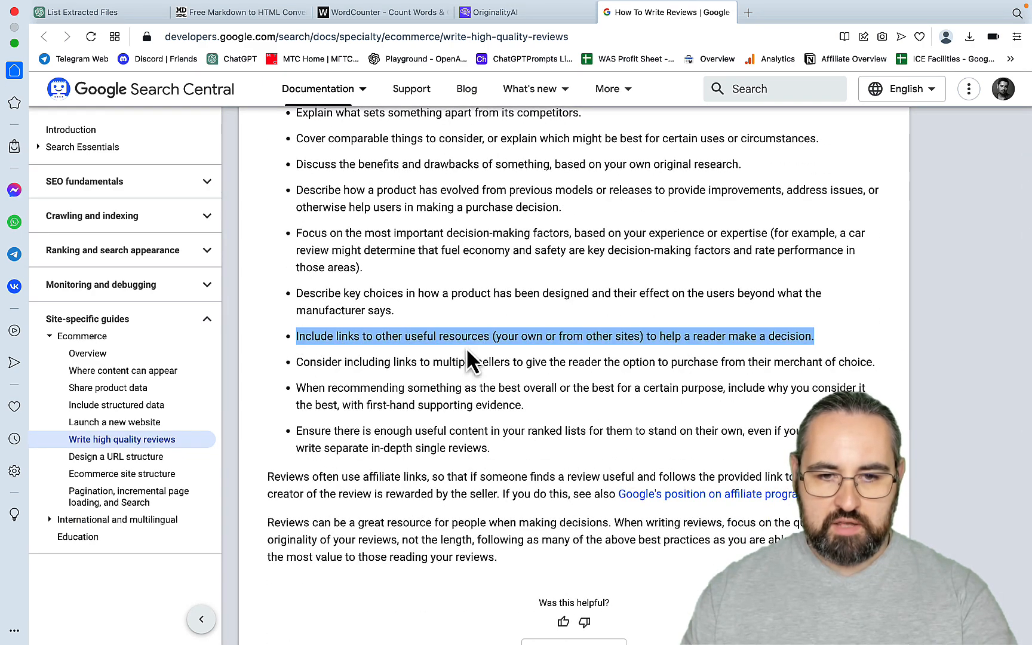
pyautogui.scroll(3)
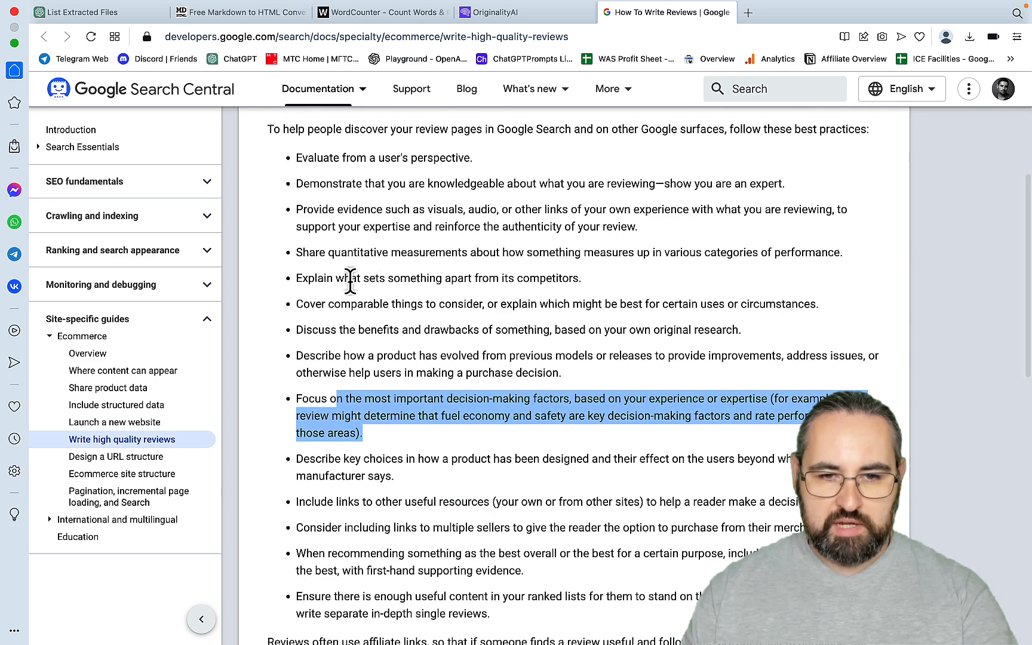
pyautogui.scroll(3)
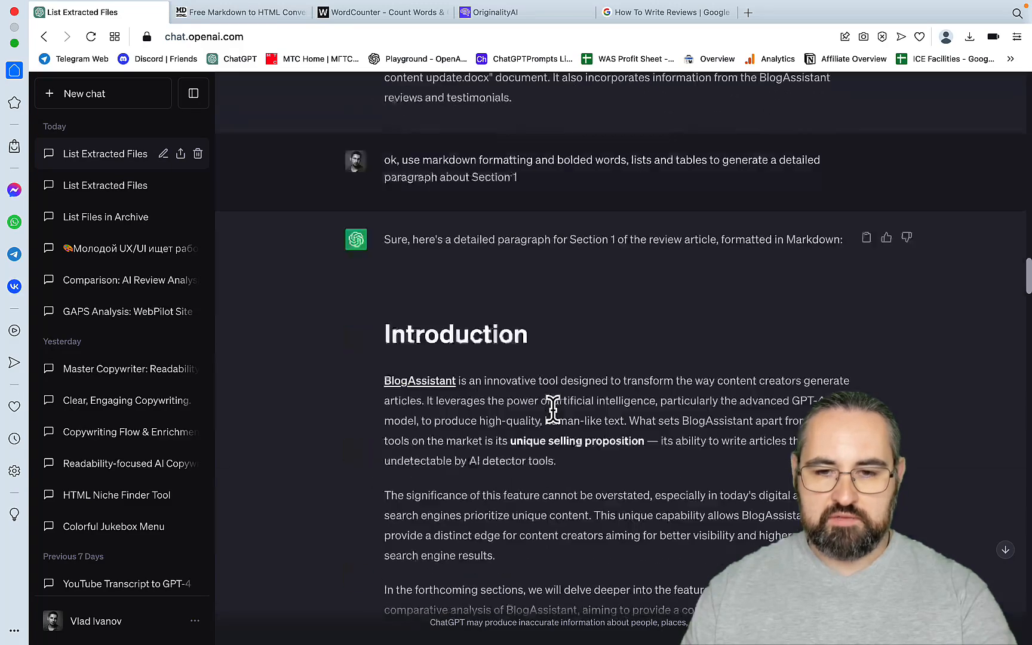
pyautogui.scroll(-3)
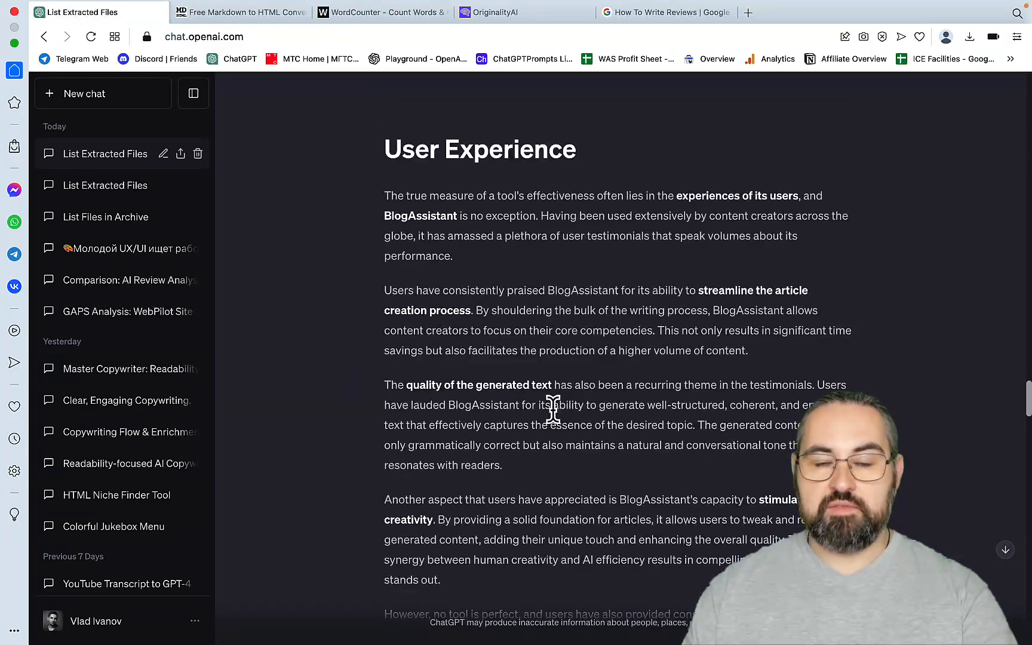